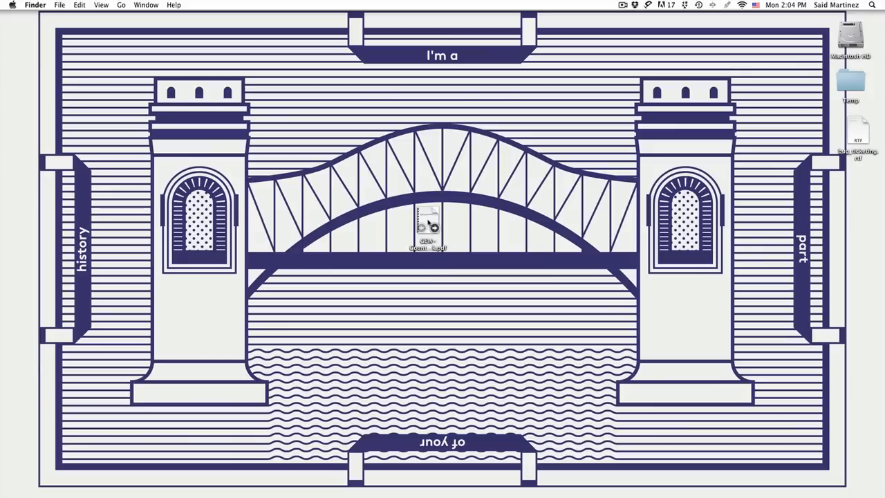
Open the GEW Country Platform handbook PDF, zoom out, and page through its sections
double_click(427, 225)
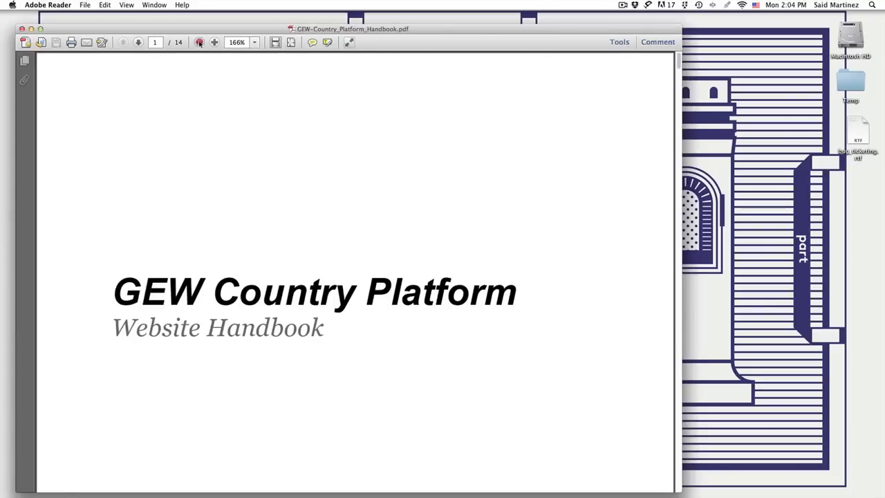
left_click(199, 42)
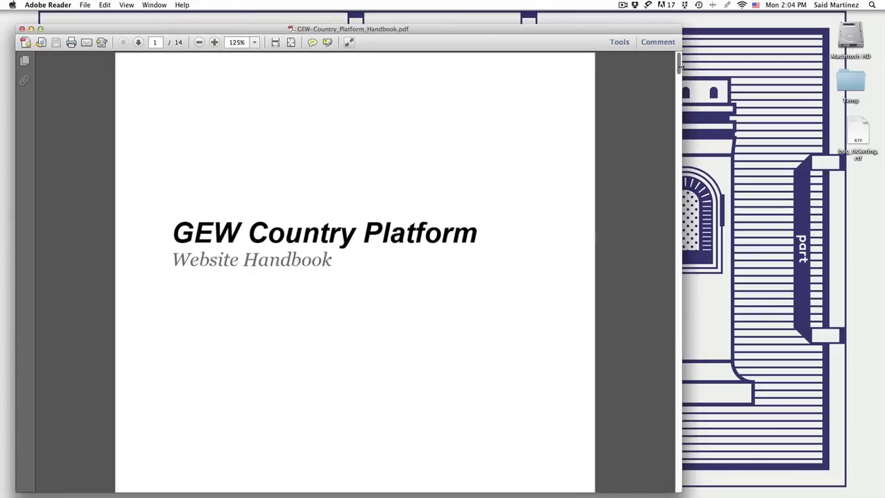
scroll("down", 3)
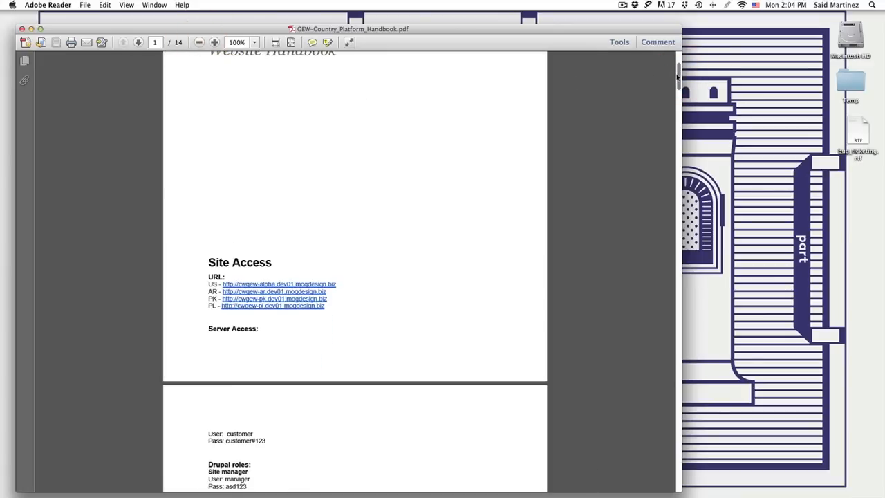
scroll("down", 3)
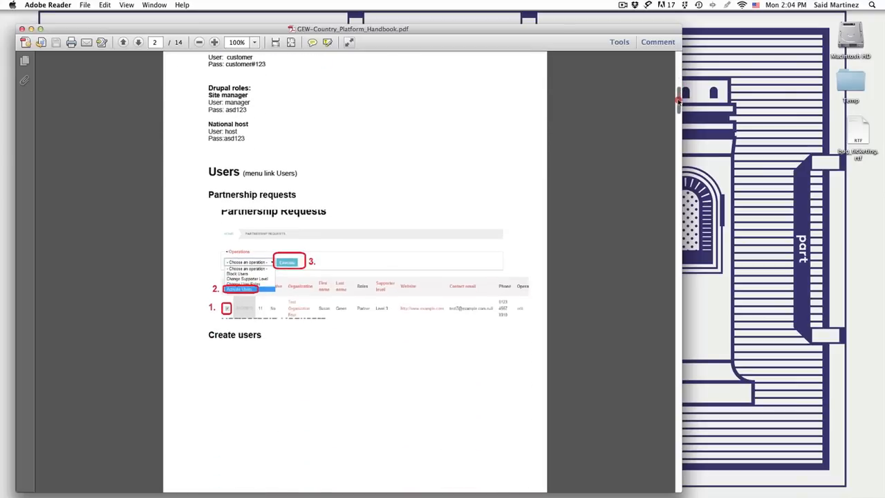
scroll("down", 3)
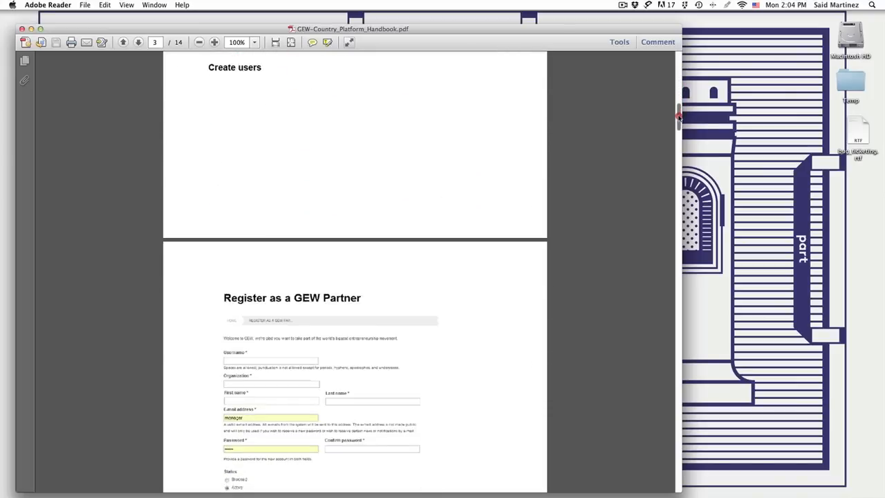
scroll("down", 3)
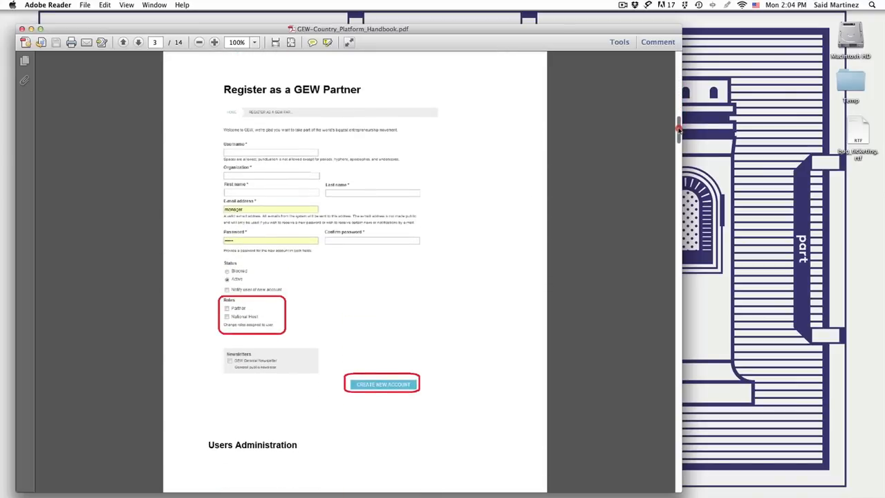
scroll("down", 3)
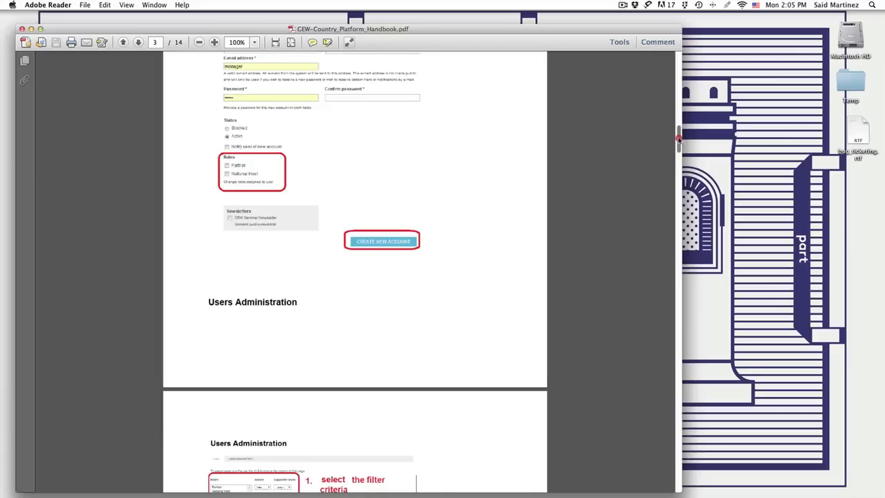
scroll("down", 3)
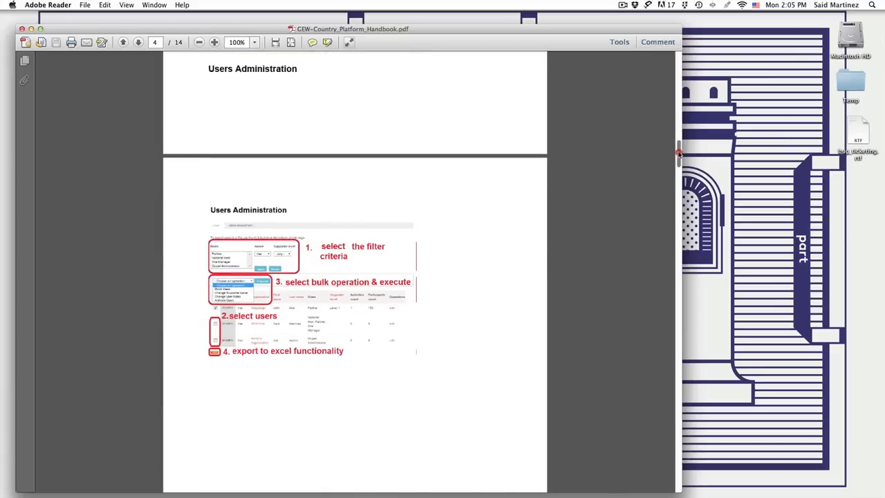
scroll("down", 3)
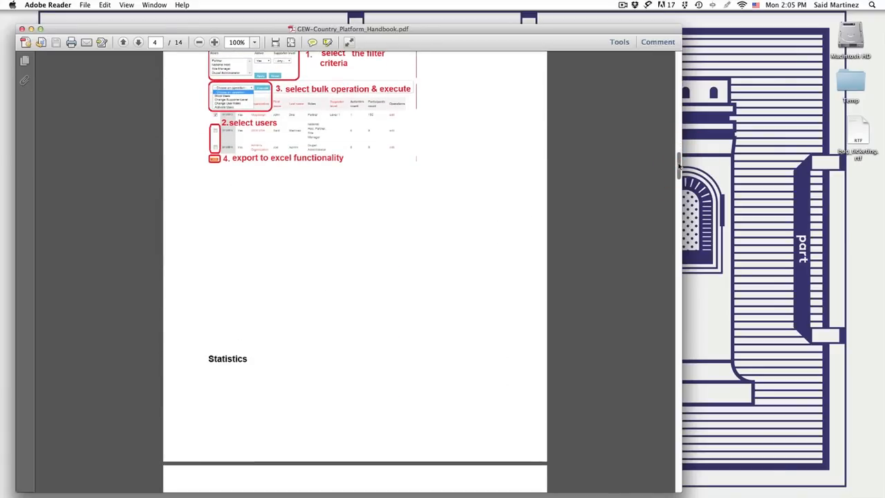
scroll("down", 3)
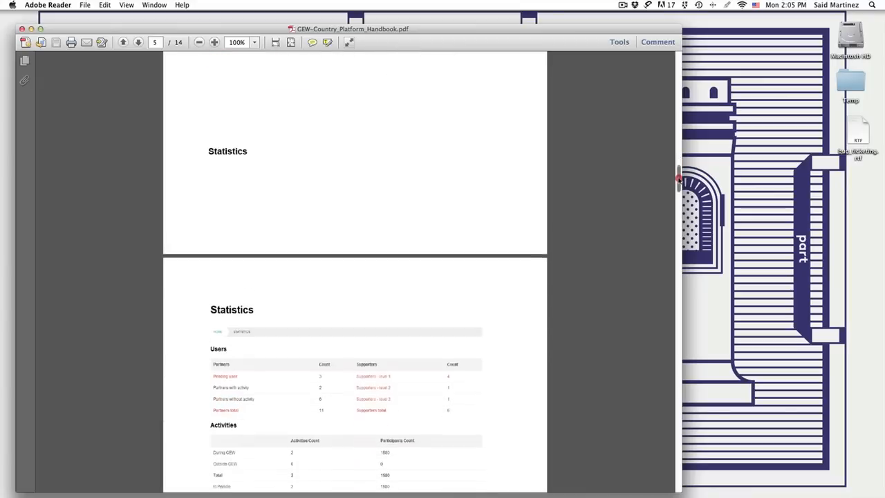
scroll("down", 3)
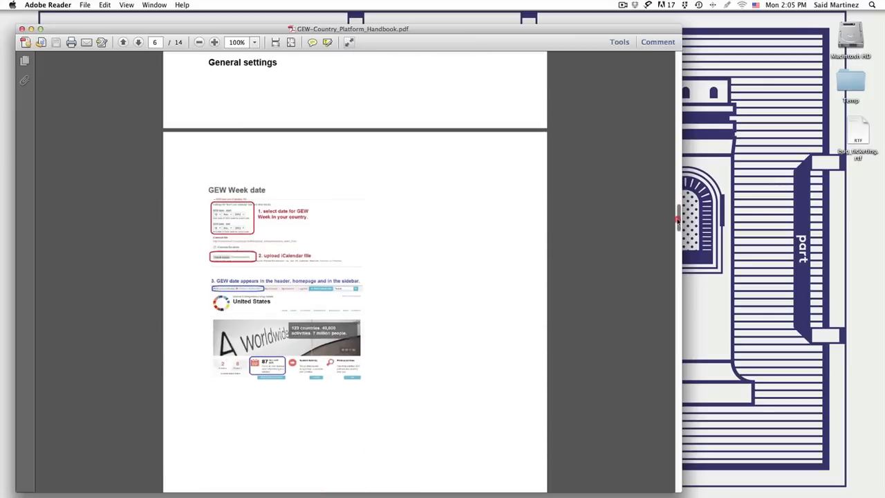
scroll("down", 3)
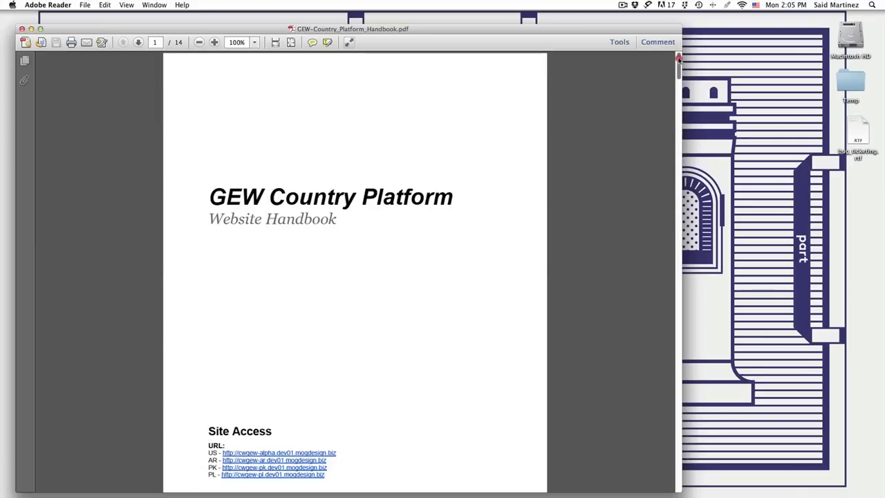
scroll("down", 3)
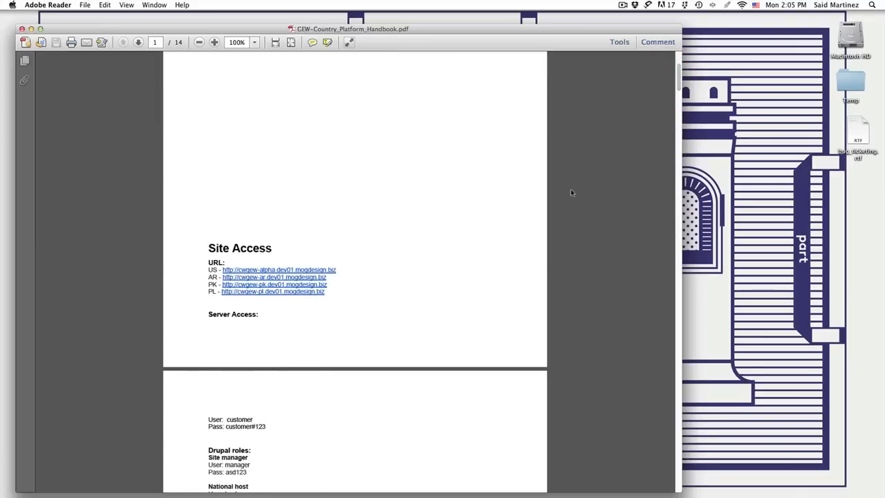
mouse_move(238, 270)
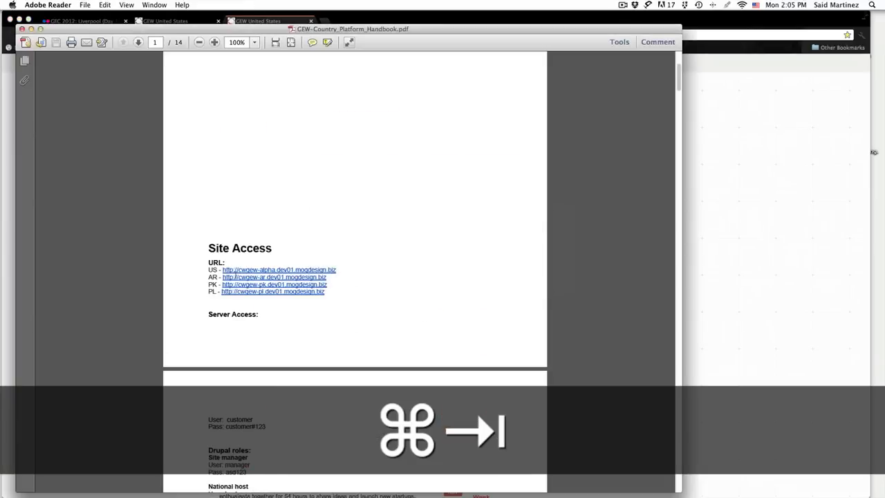
Review the handbook's Drupal role login credentials on page 2, then switch to Chrome
scroll("down", 3)
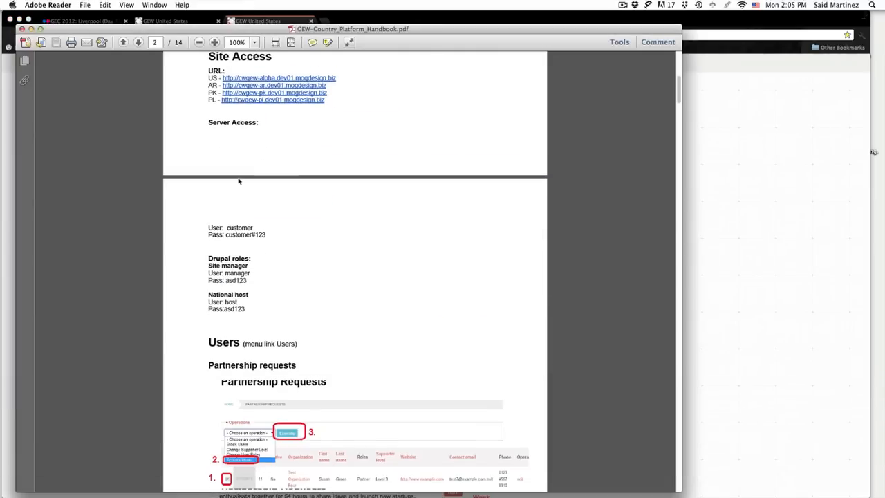
left_click_drag(208, 226, 266, 235)
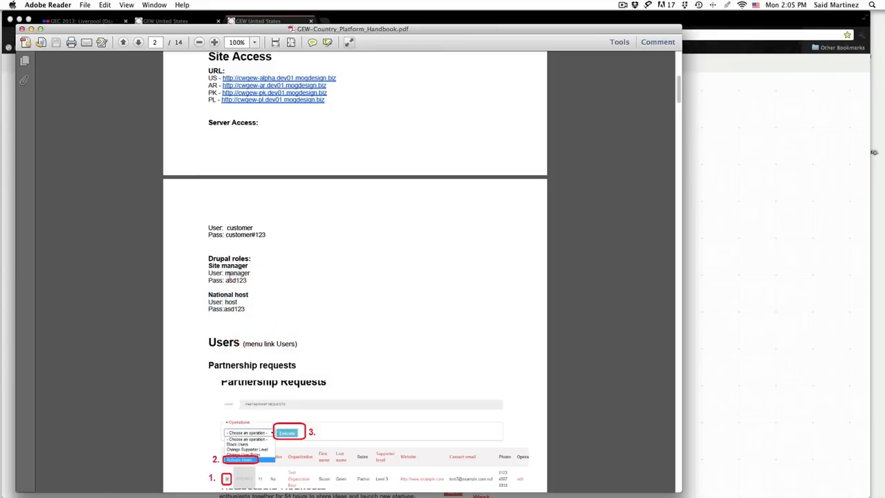
key("cmd+tab")
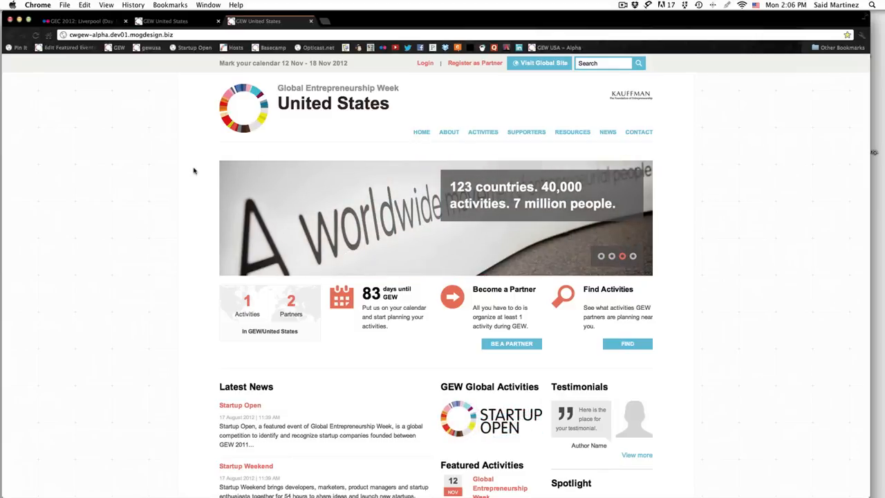
mouse_move(804, 176)
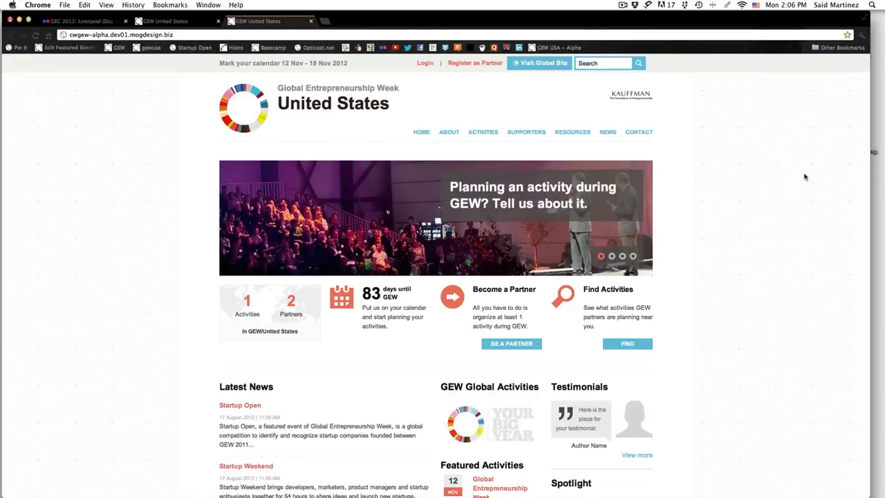
scroll("down", 3)
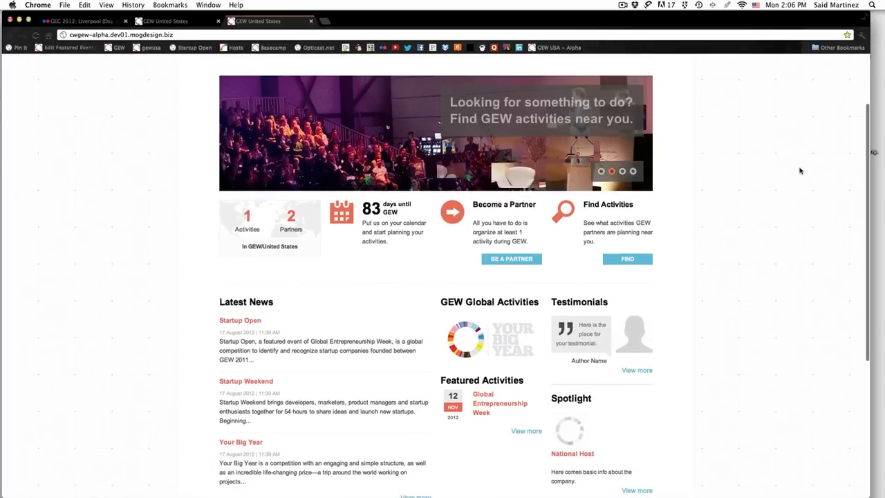
scroll("down", 3)
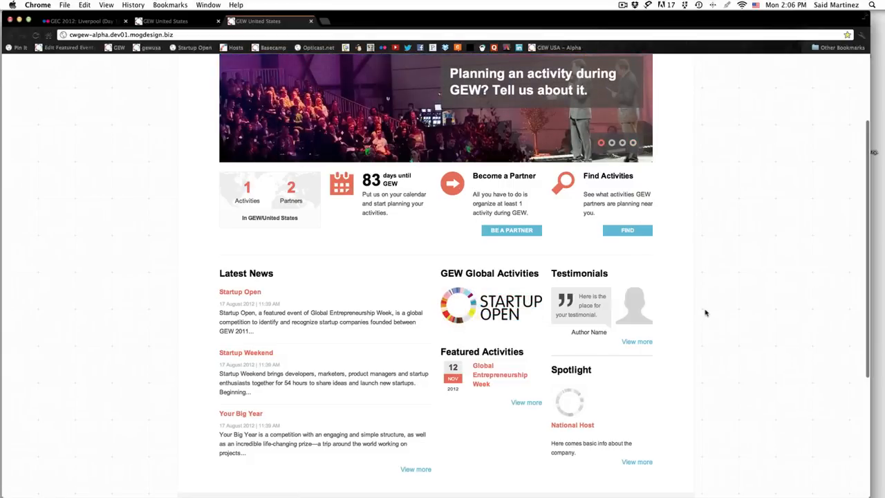
scroll("down", 3)
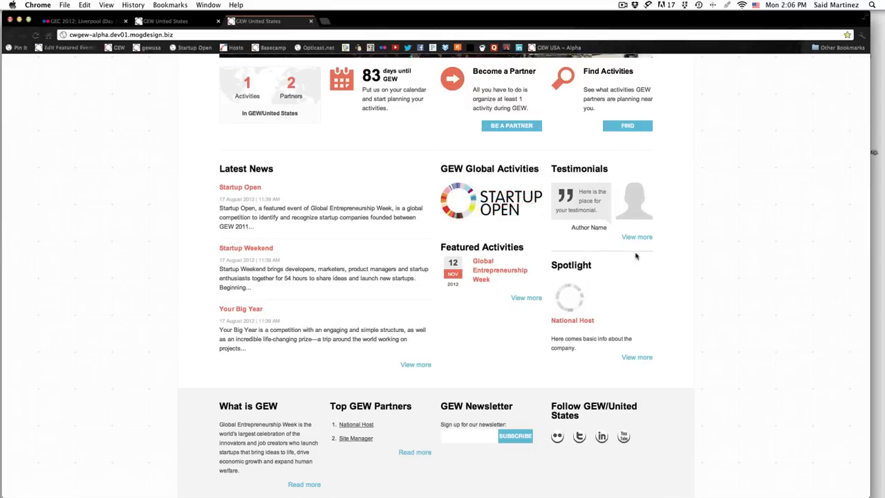
mouse_move(556, 364)
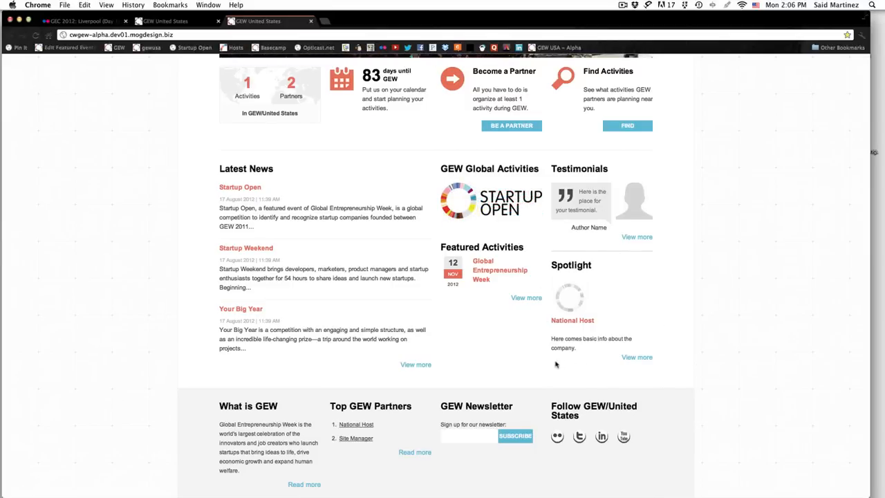
scroll("down", 3)
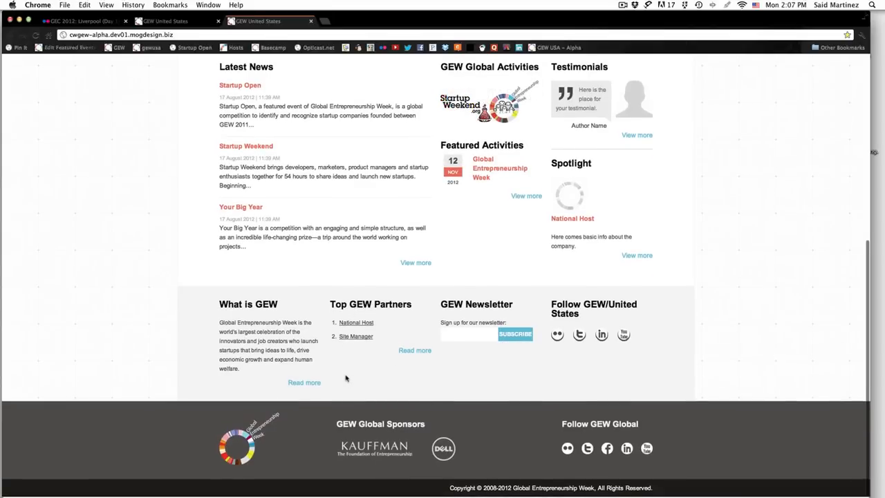
mouse_move(358, 376)
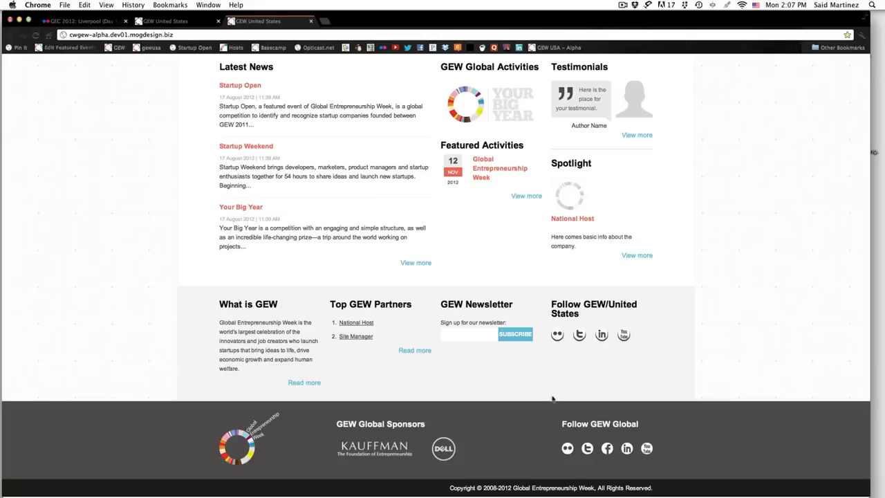
mouse_move(493, 277)
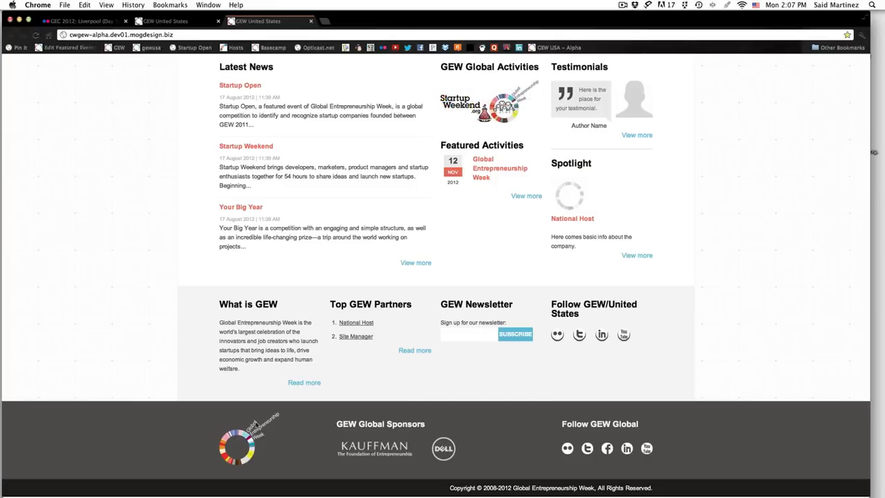
mouse_move(288, 442)
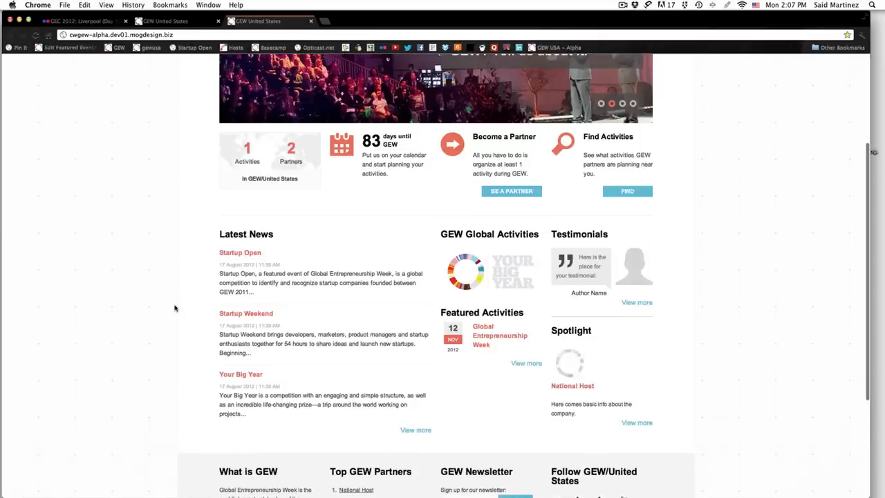
Open the About page and scroll through the Global Entrepreneurship Week overview
scroll("up", 3)
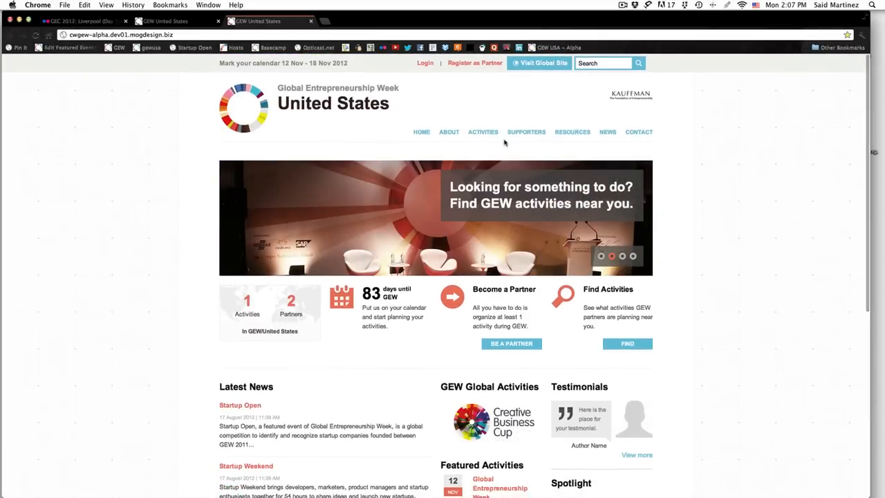
mouse_move(405, 141)
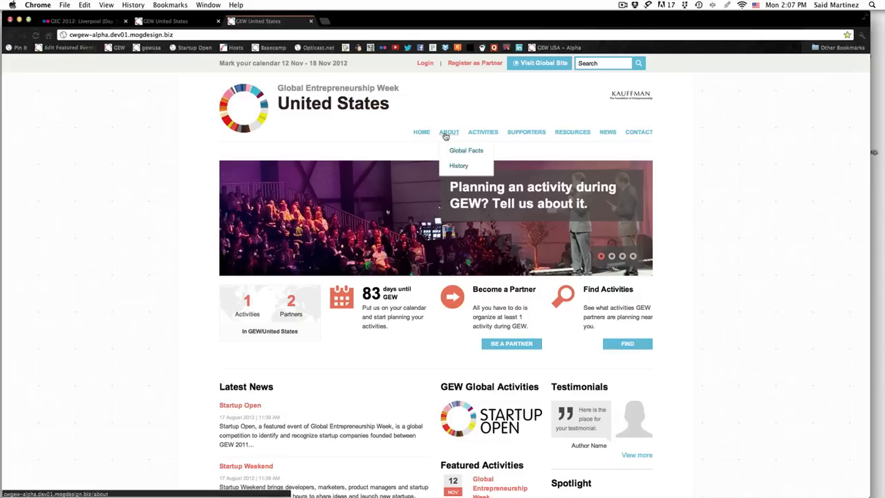
left_click(449, 132)
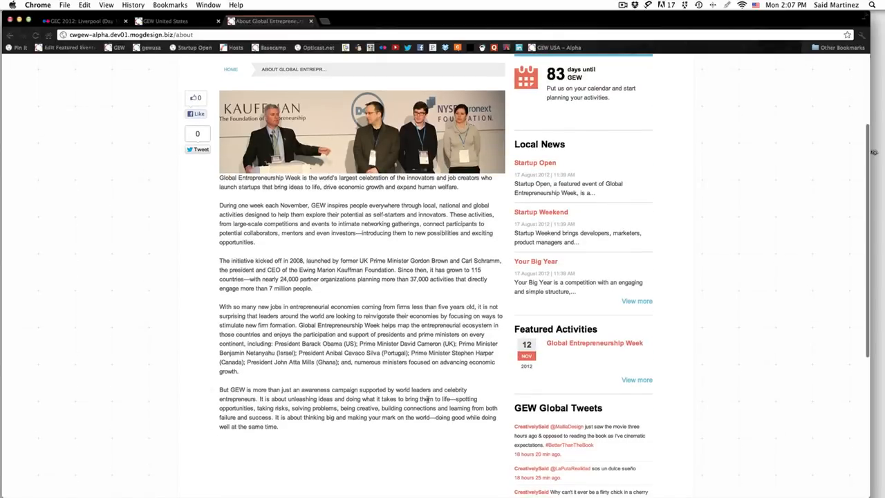
scroll("down", 3)
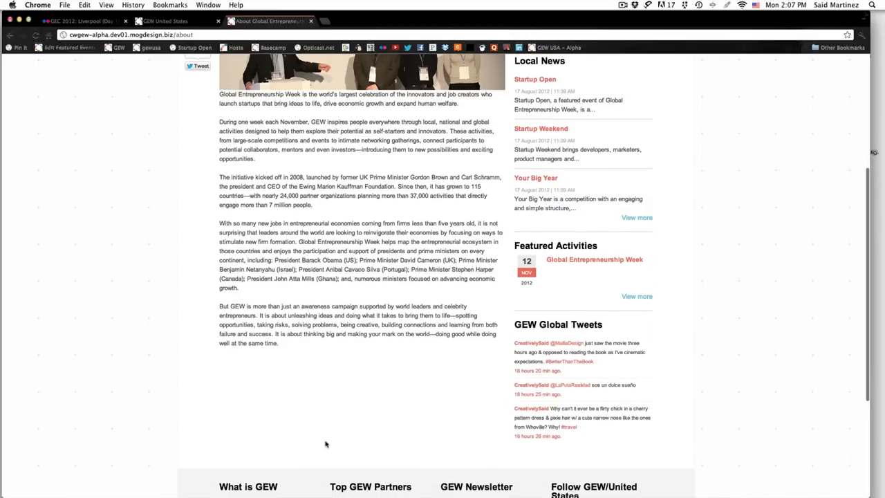
mouse_move(295, 389)
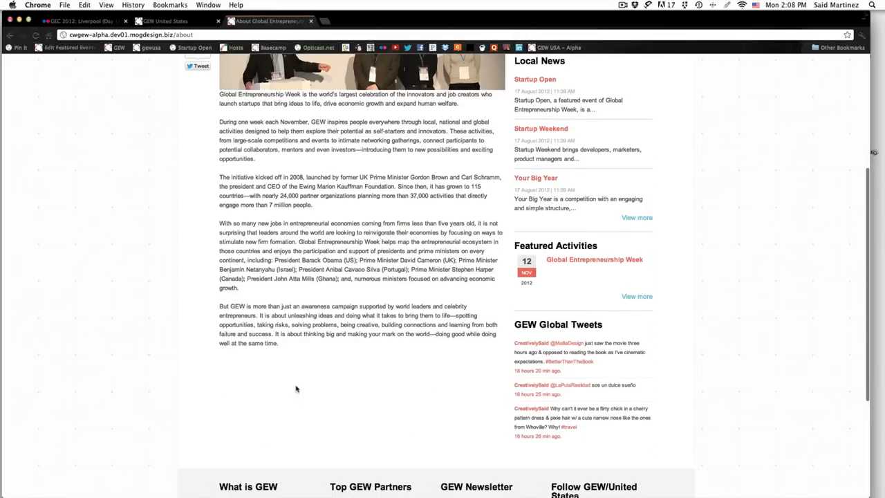
mouse_move(410, 419)
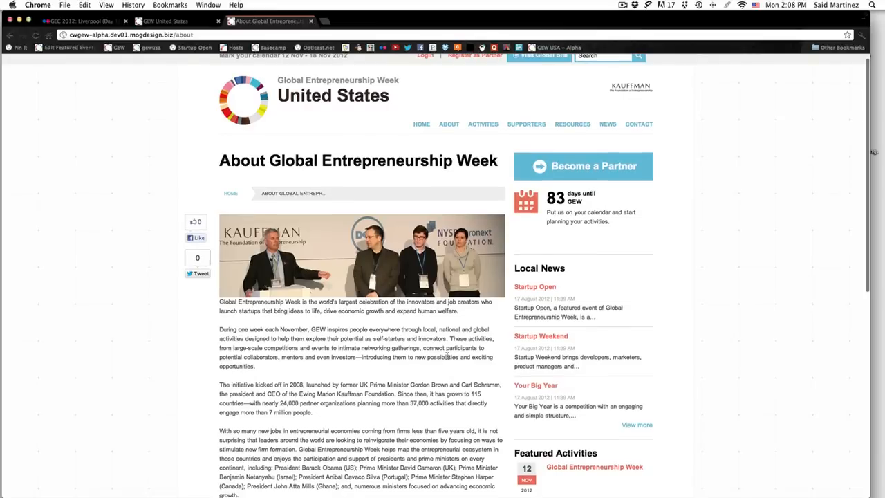
mouse_move(448, 123)
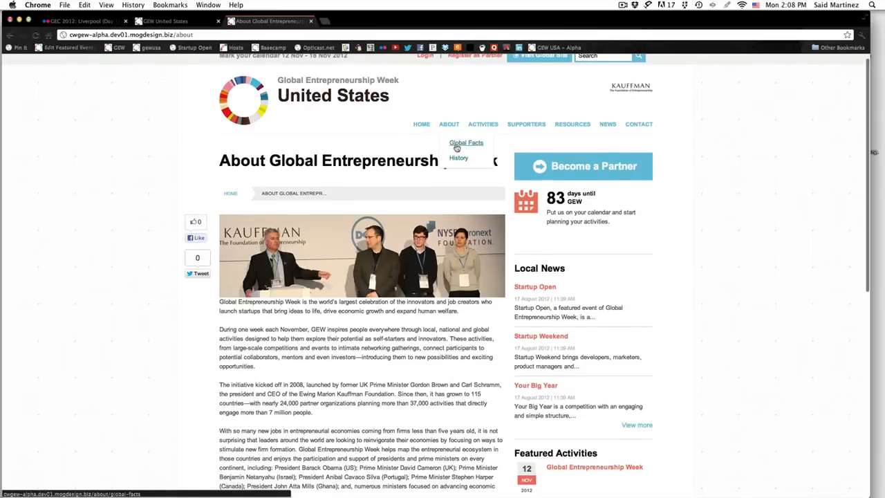
Open the Global Facts page from the ABOUT menu
left_click(466, 143)
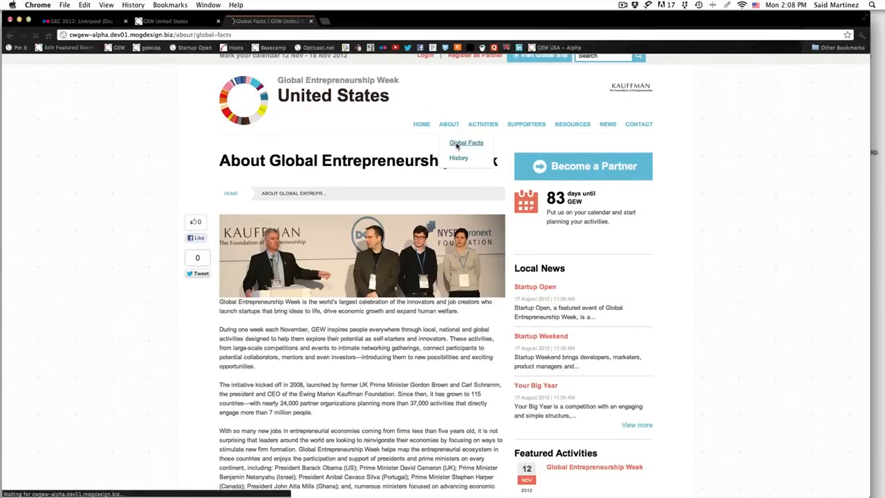
left_click(465, 142)
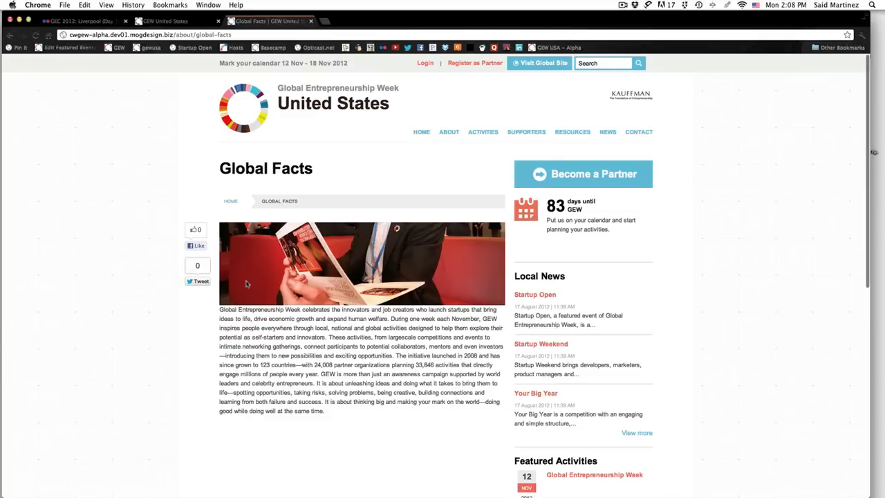
mouse_move(364, 280)
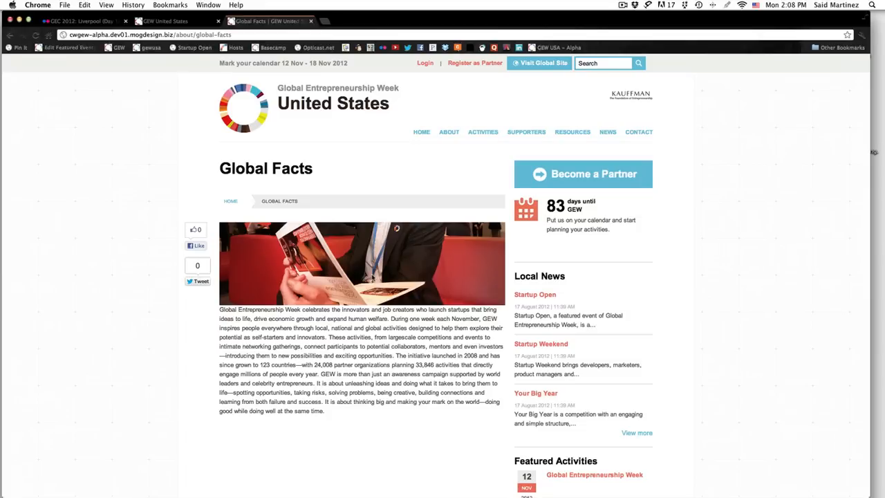
mouse_move(423, 297)
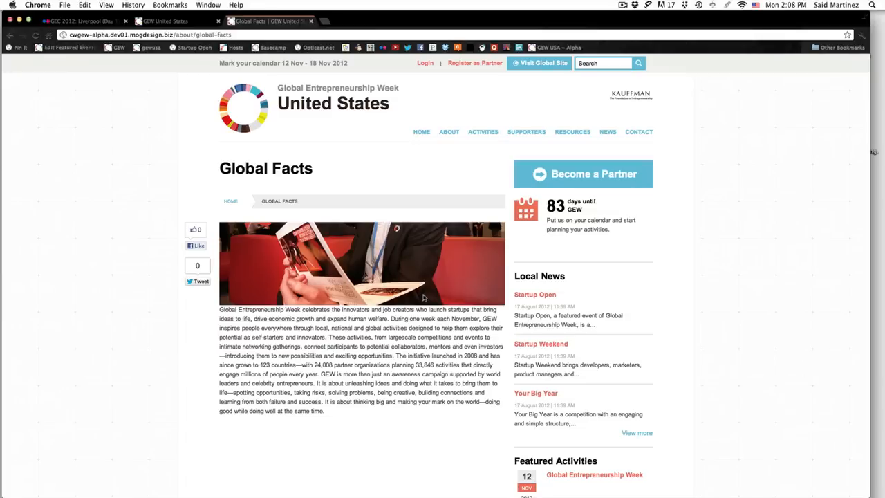
mouse_move(494, 173)
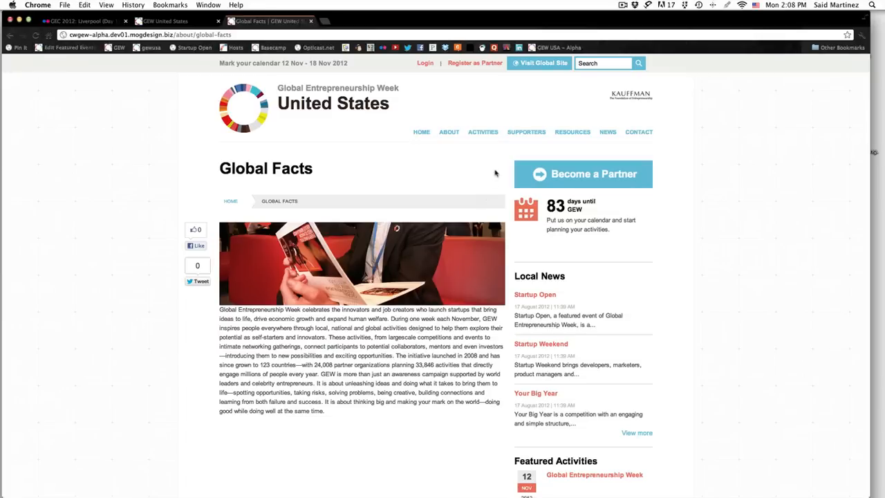
Open the Activities page listing Global Entrepreneurship Week with its filter sidebar
left_click(483, 132)
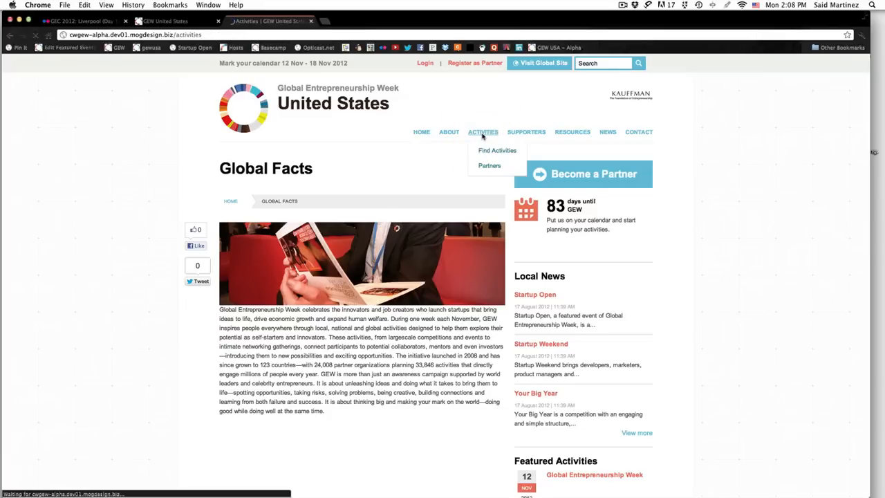
left_click(496, 150)
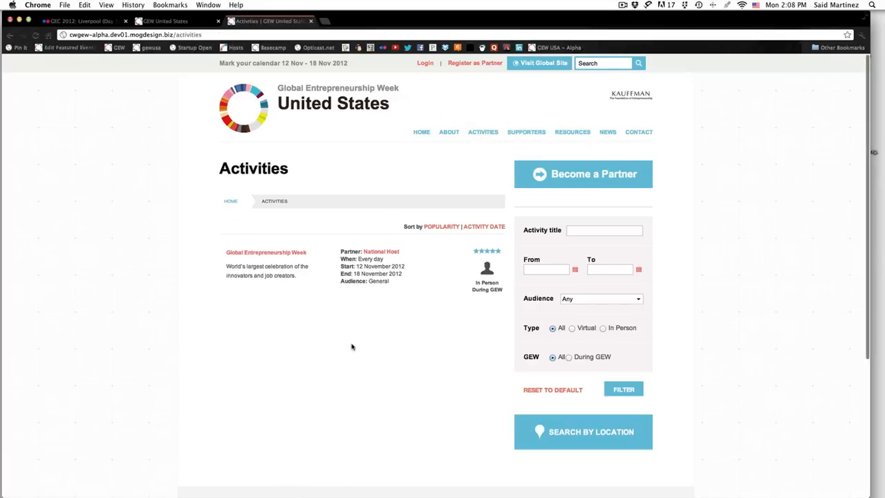
mouse_move(342, 322)
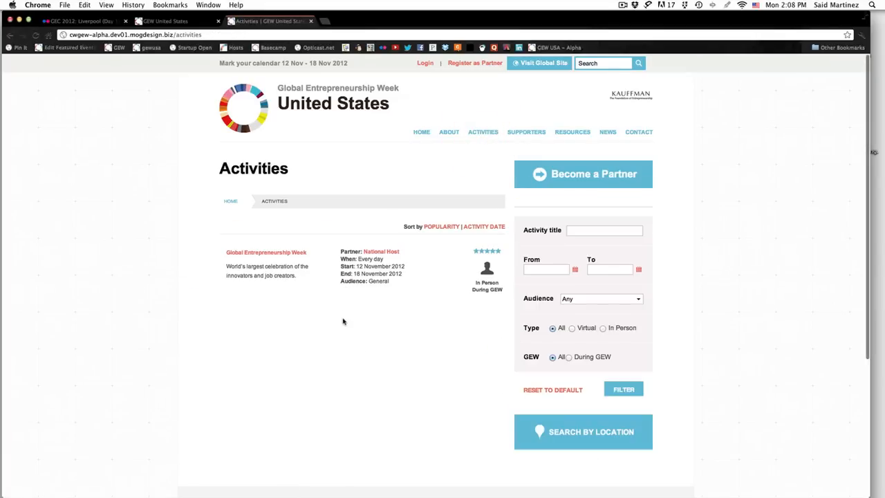
mouse_move(342, 287)
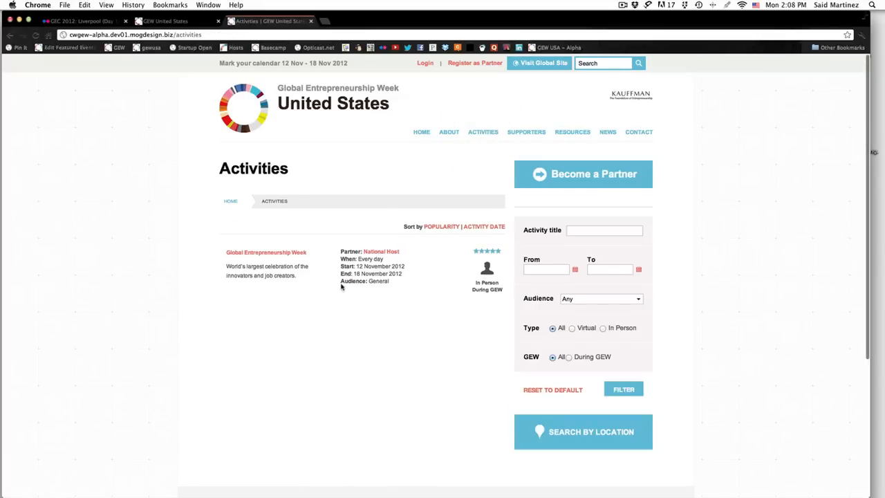
mouse_move(375, 223)
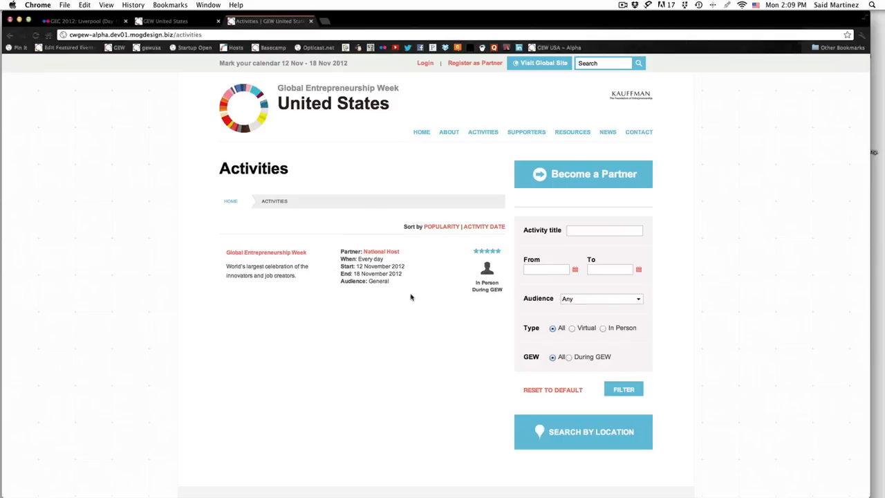
mouse_move(603, 328)
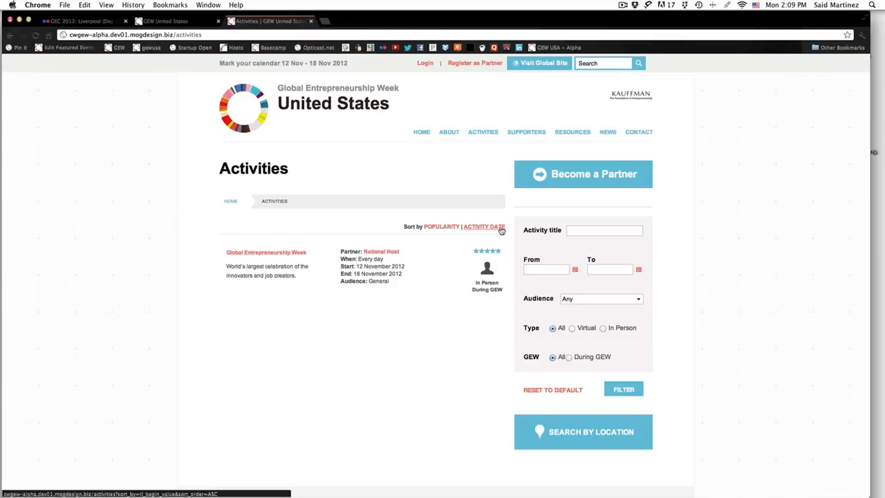
mouse_move(521, 140)
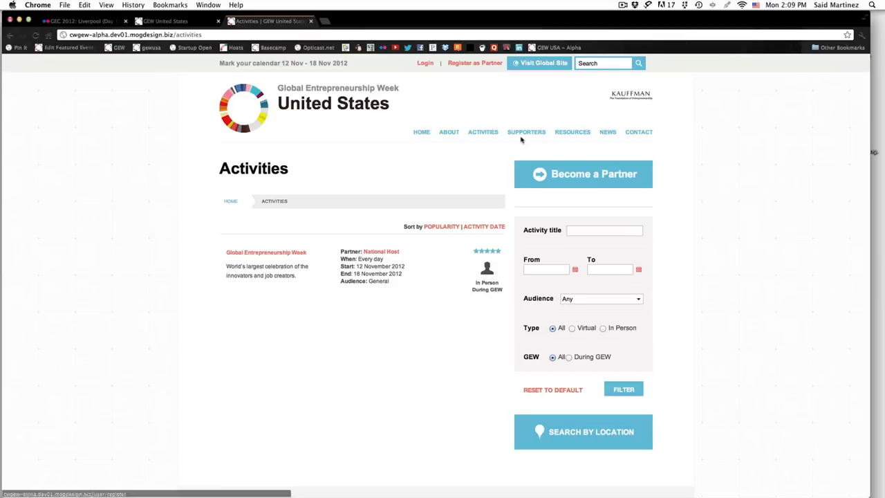
Visit the Supporters page, then open the Partners list
left_click(526, 132)
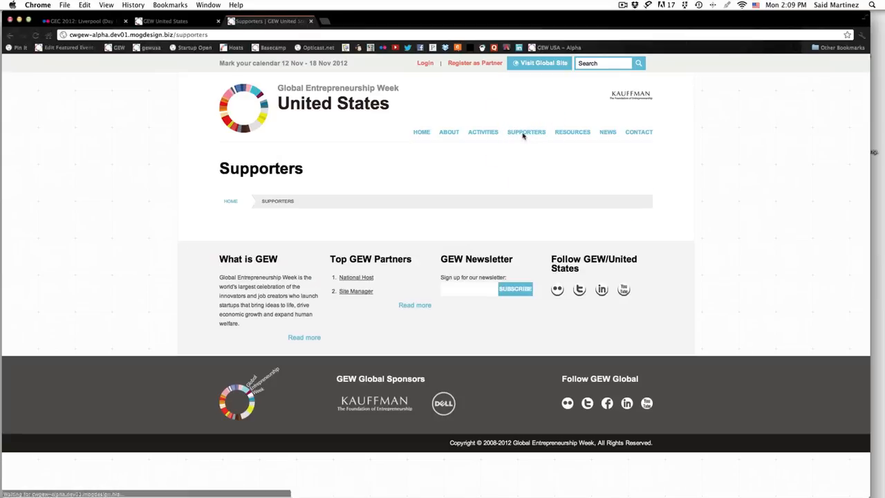
mouse_move(417, 188)
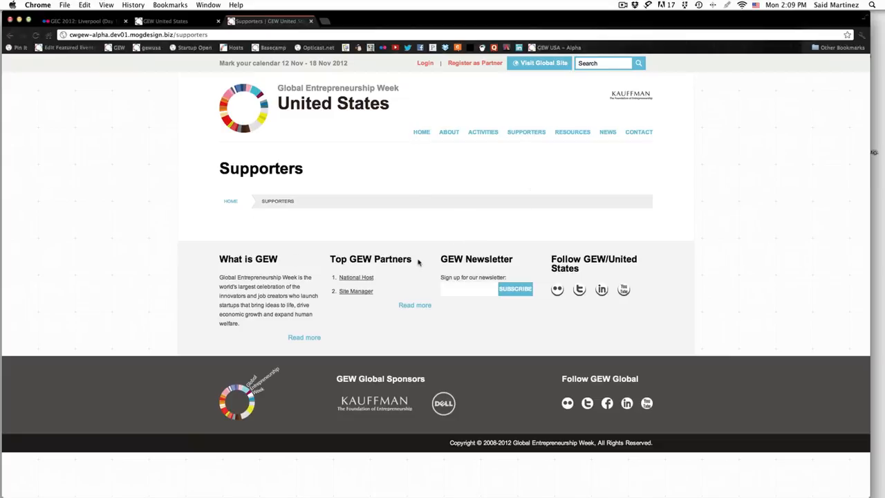
mouse_move(443, 226)
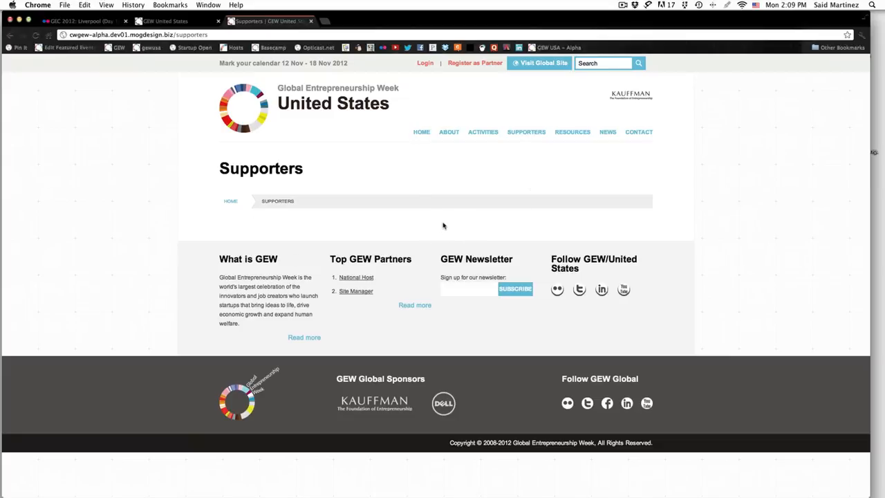
mouse_move(483, 139)
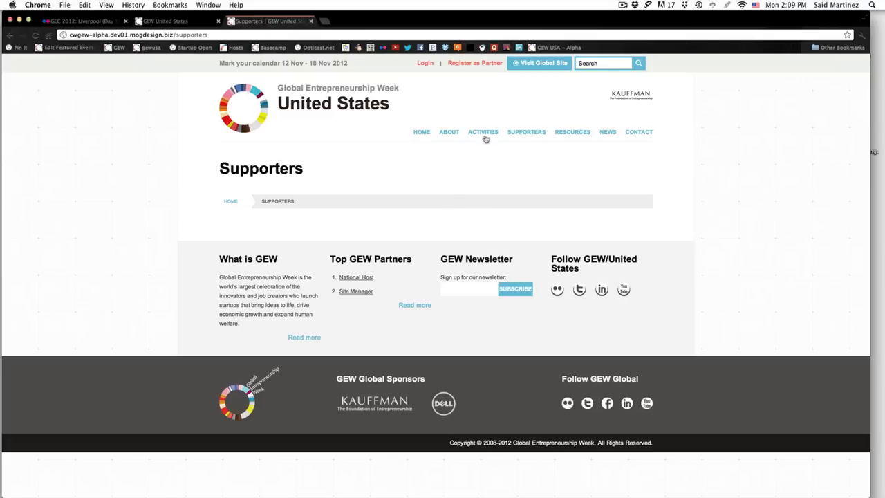
mouse_move(483, 133)
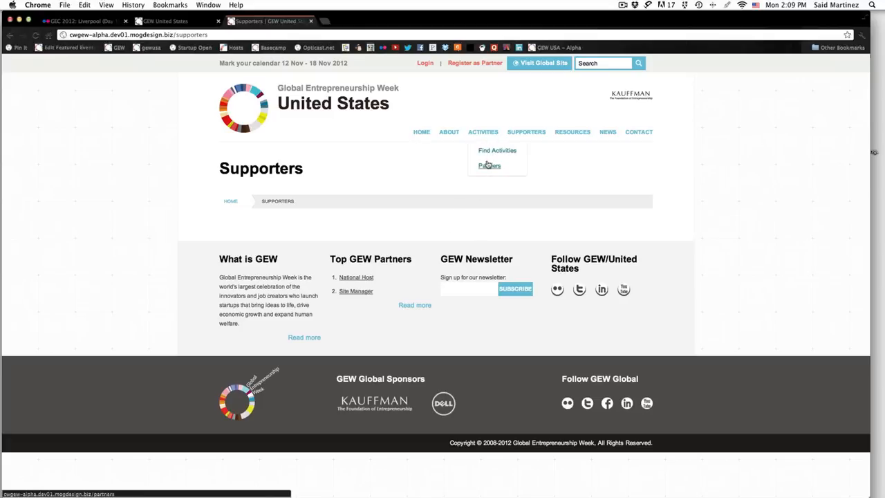
left_click(489, 165)
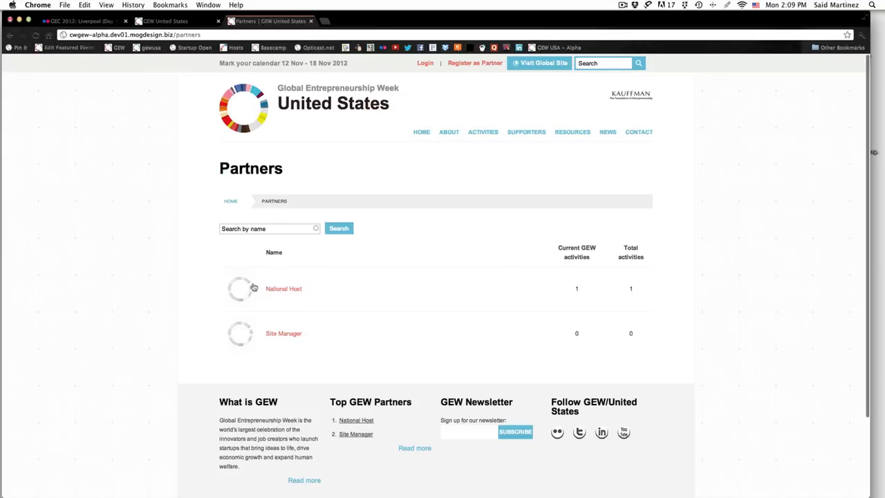
mouse_move(281, 380)
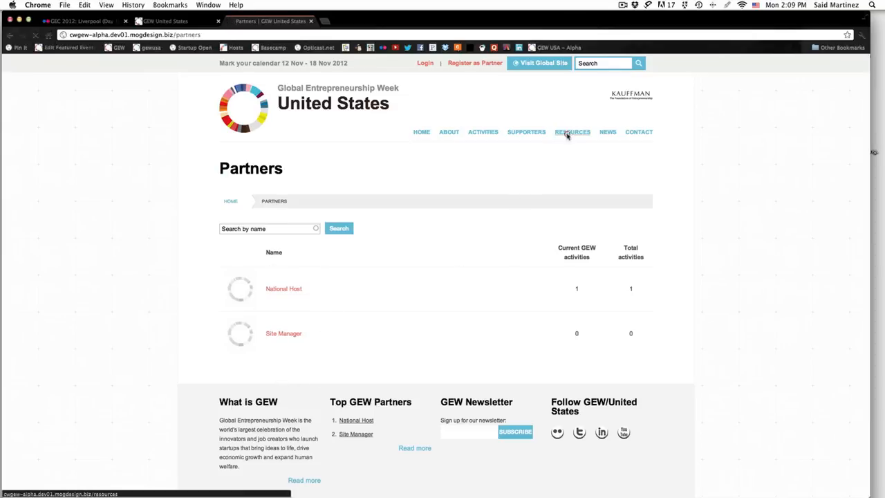
Open the Resources page with its logos, videos and keyword and type filters
left_click(571, 132)
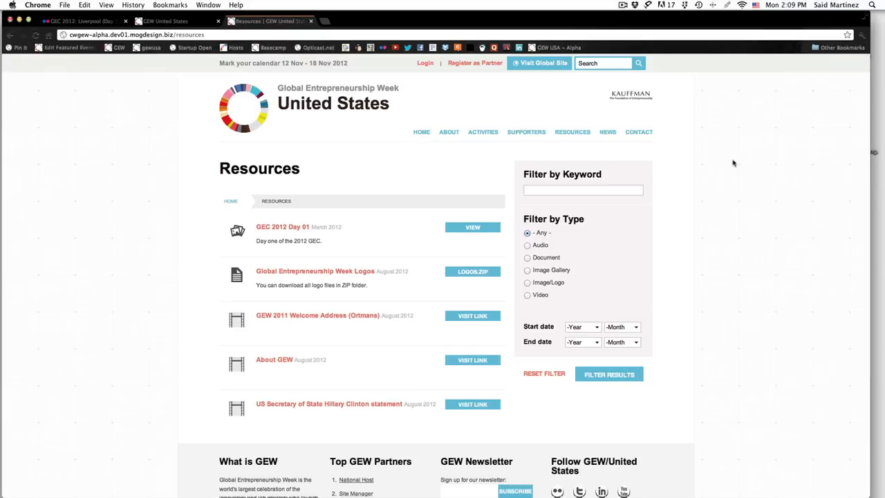
mouse_move(329, 281)
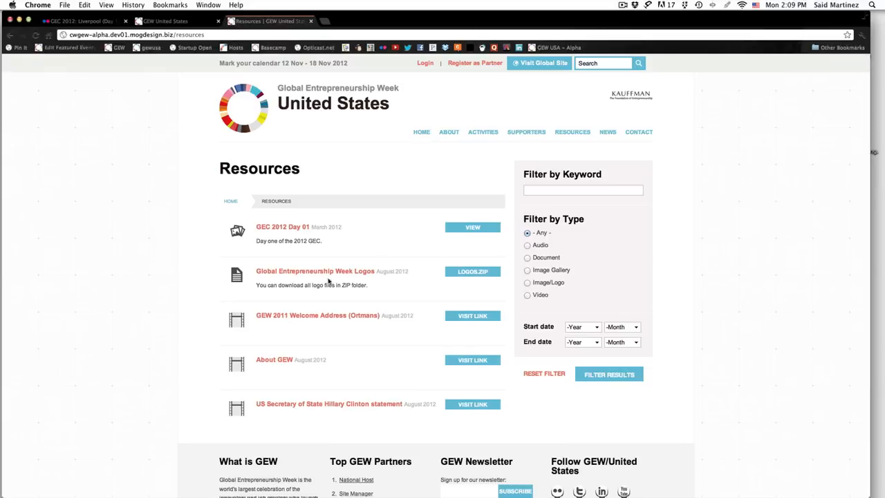
mouse_move(256, 250)
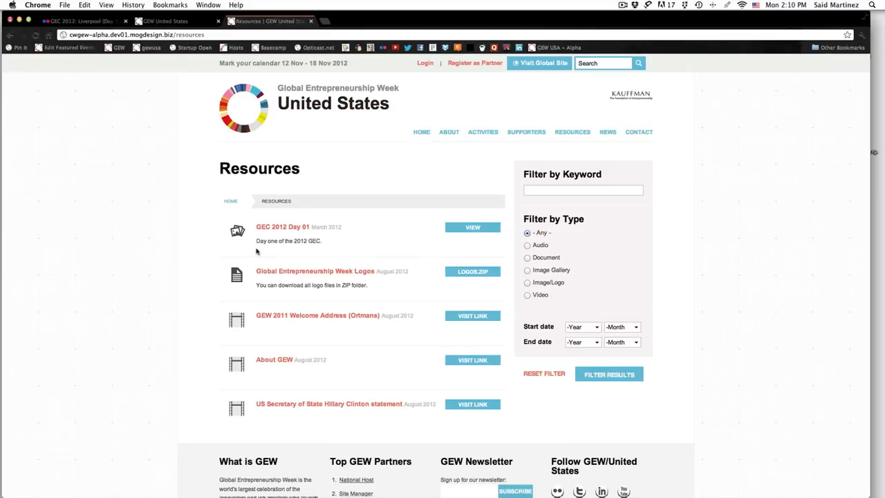
mouse_move(338, 341)
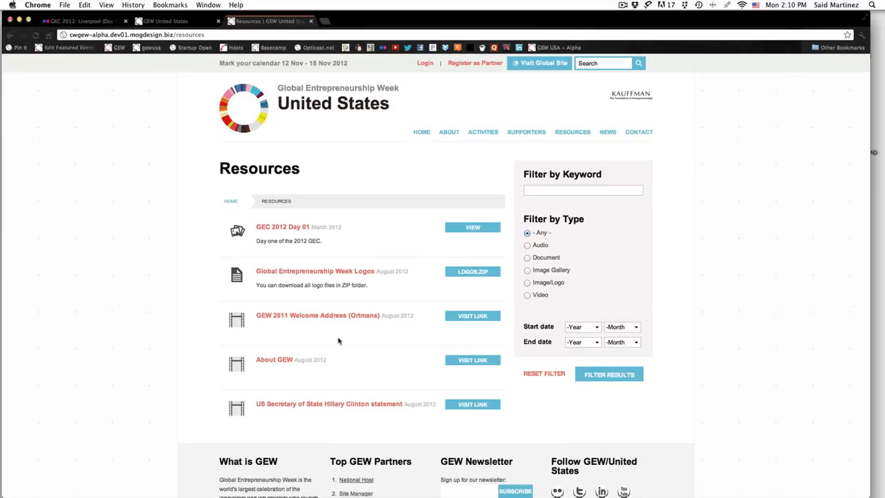
mouse_move(215, 208)
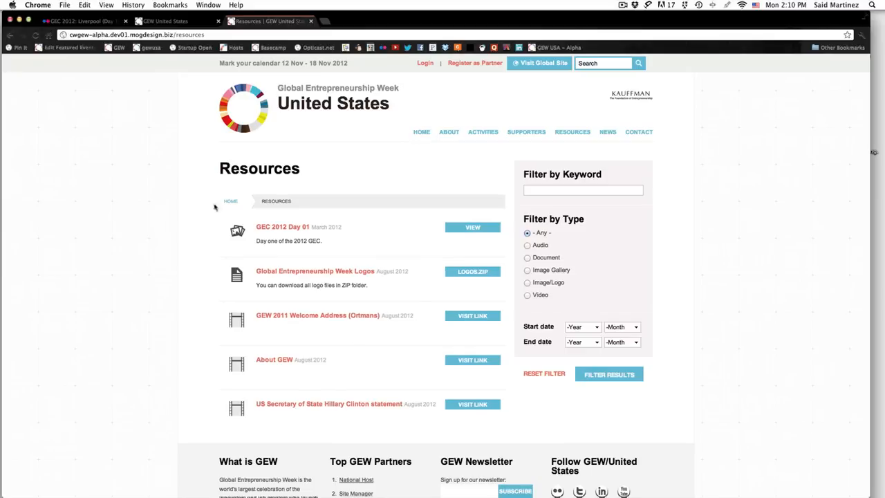
mouse_move(426, 376)
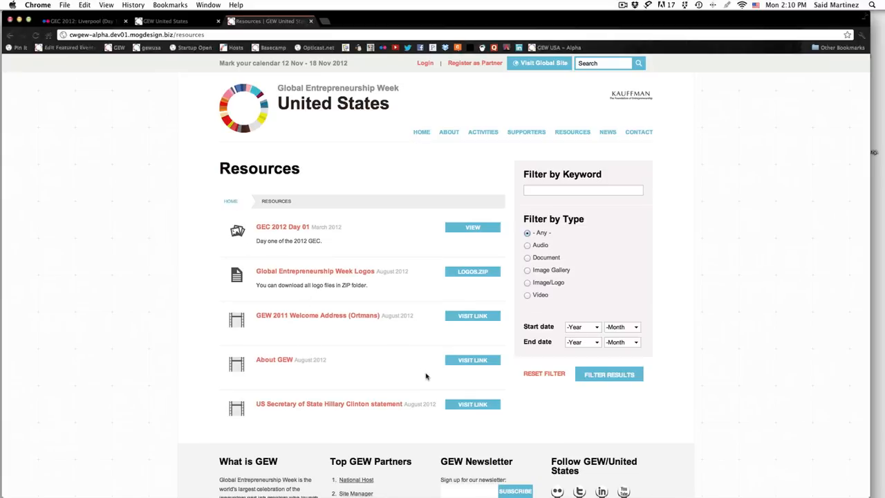
mouse_move(605, 200)
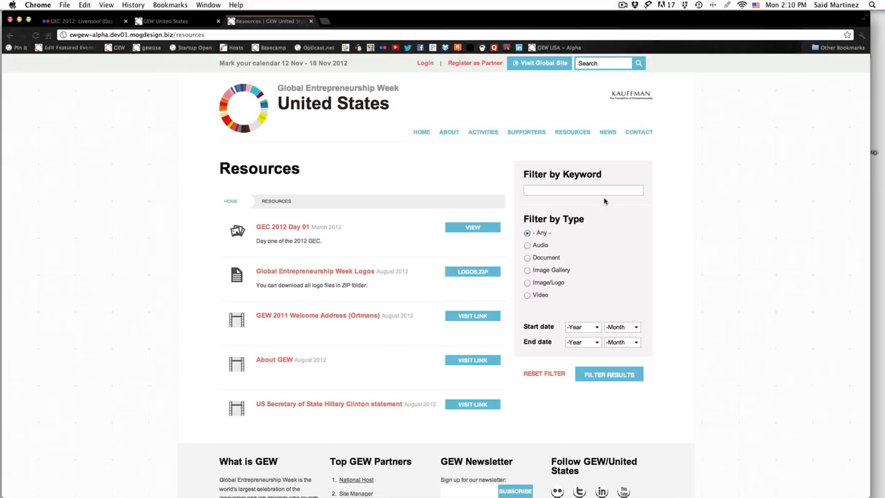
mouse_move(597, 200)
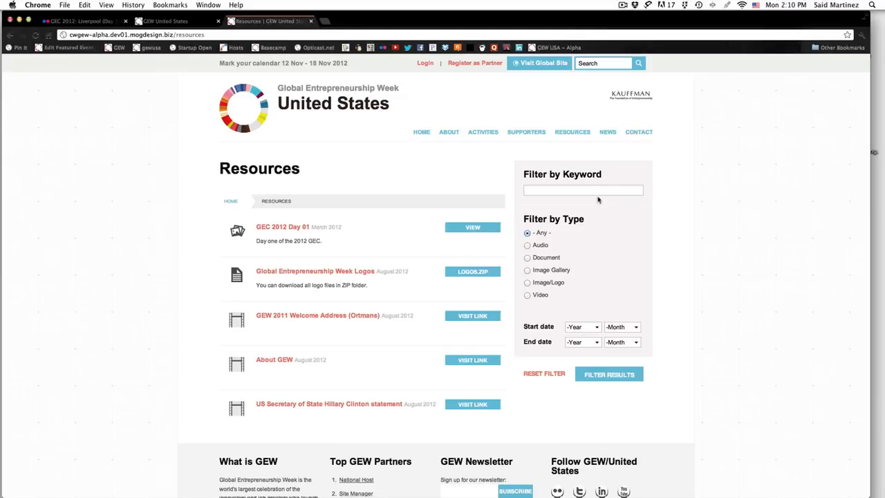
mouse_move(572, 150)
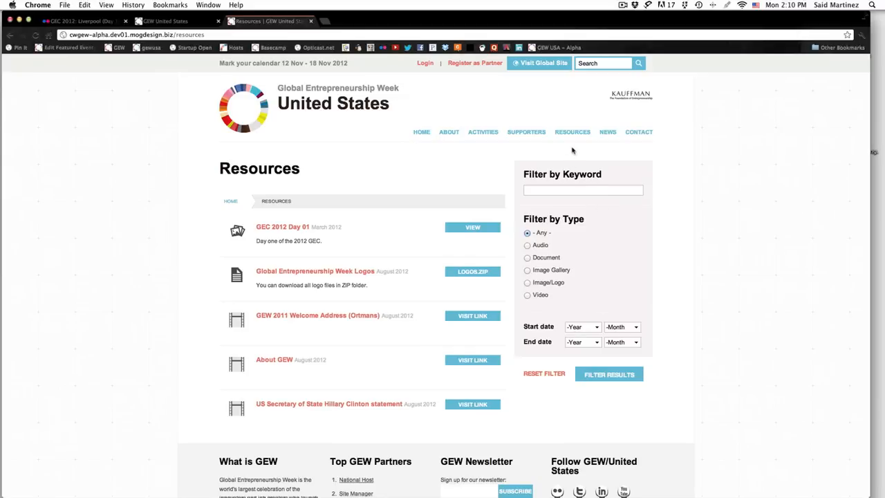
Open the News page showing press releases, tweets and local news
left_click(607, 132)
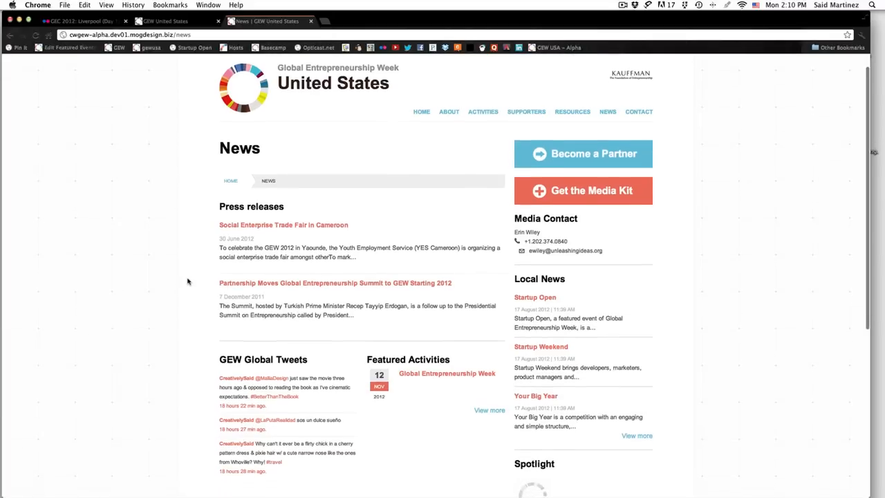
mouse_move(427, 257)
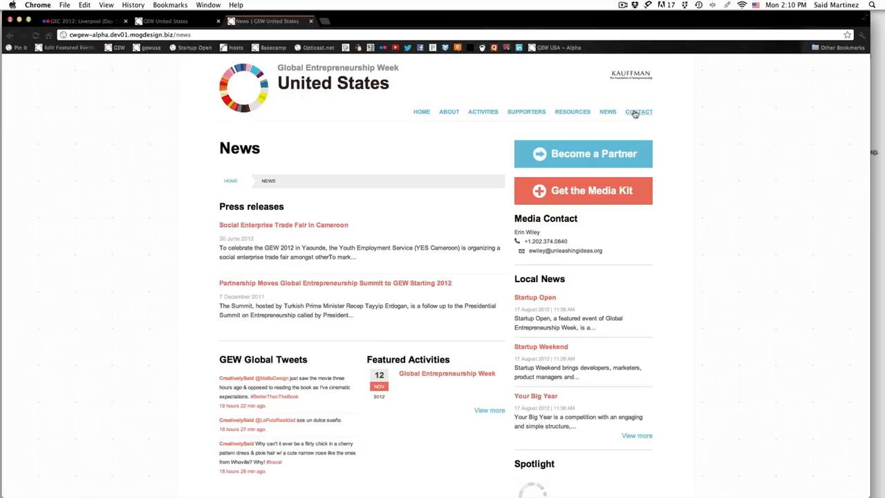
Open the Contact page with its message form and headquarters address
left_click(638, 111)
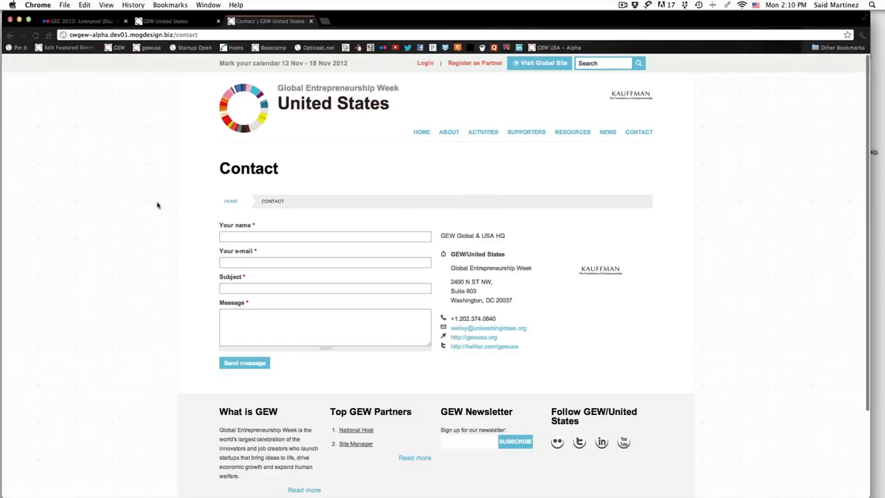
mouse_move(131, 278)
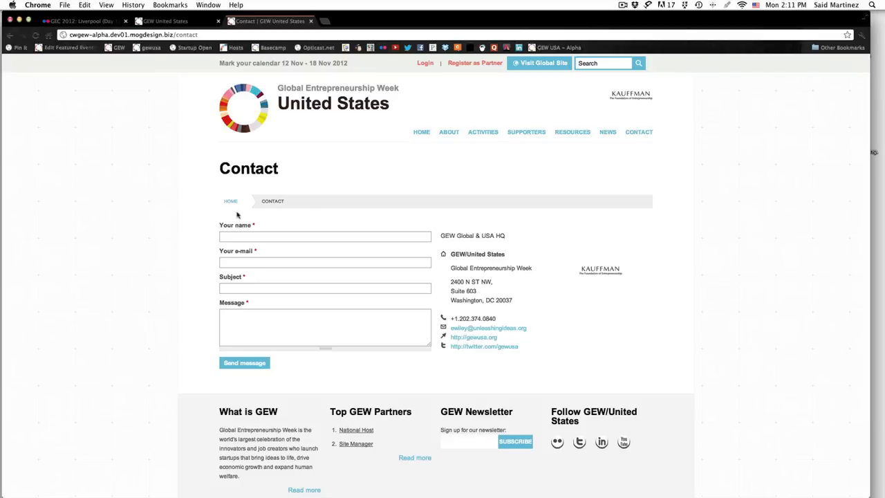
mouse_move(464, 392)
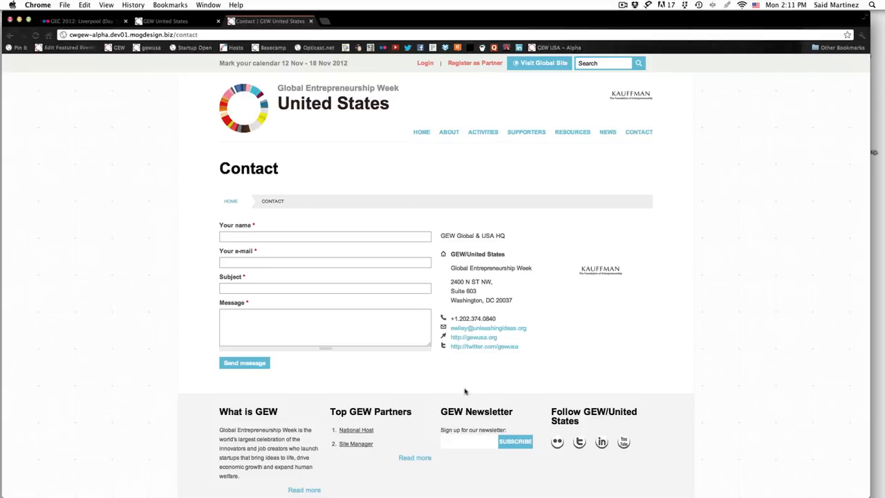
mouse_move(510, 212)
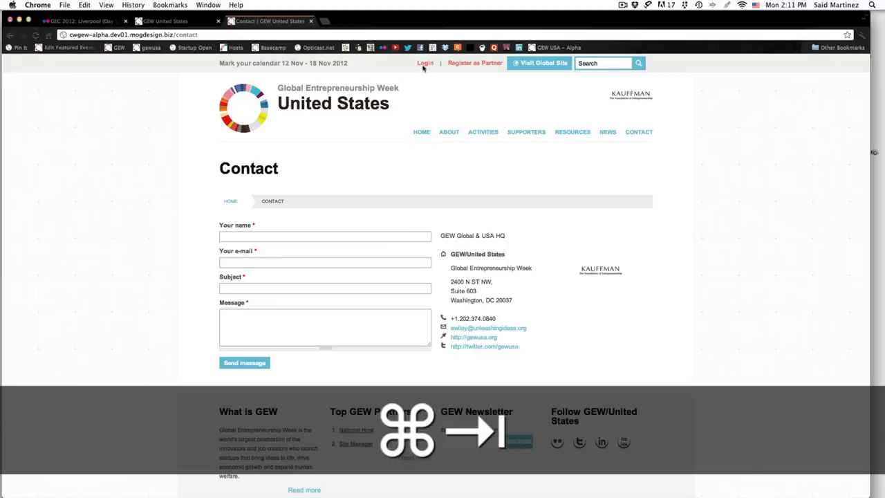
Log in with the site manager account to reach the Manager Menu
left_click(425, 63)
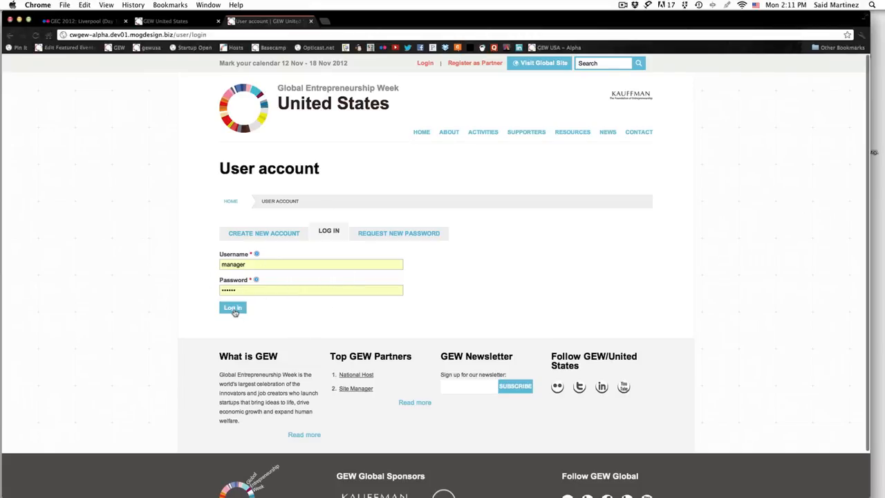
left_click(232, 307)
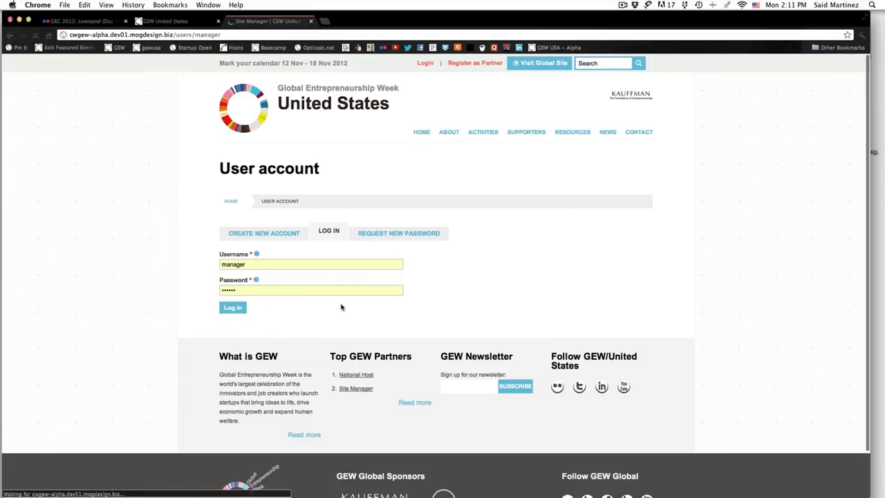
left_click(232, 307)
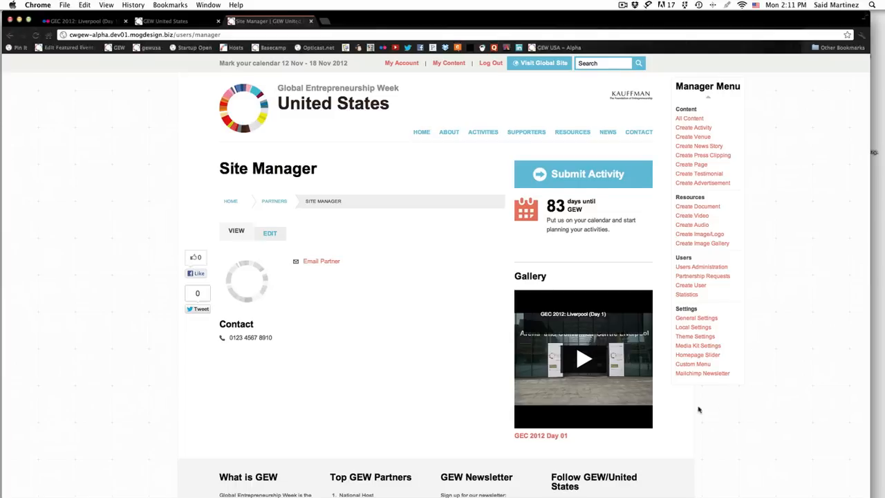
mouse_move(745, 186)
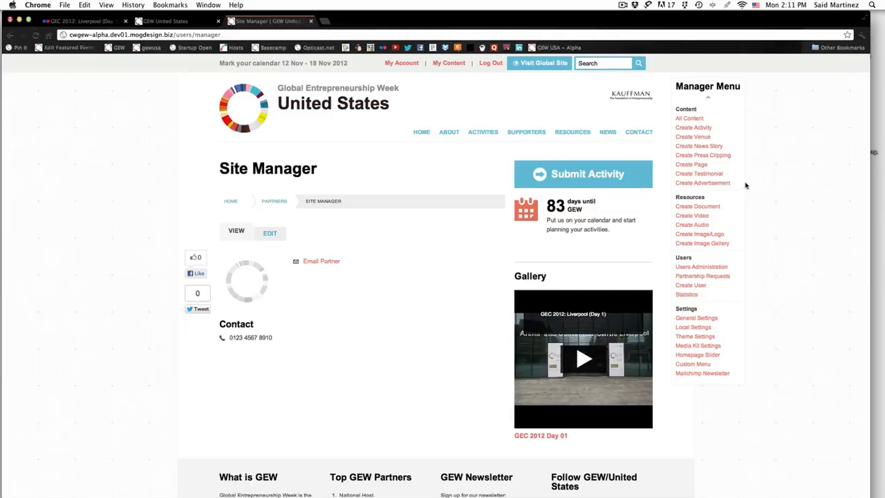
mouse_move(774, 174)
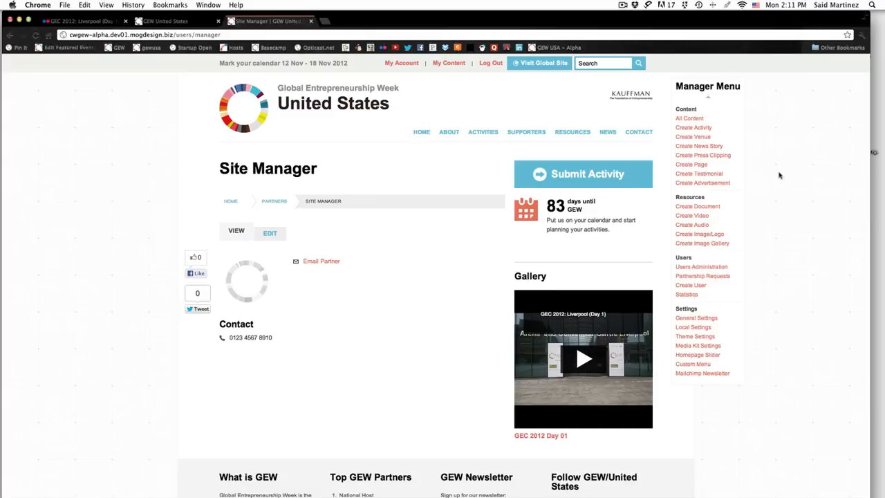
mouse_move(365, 98)
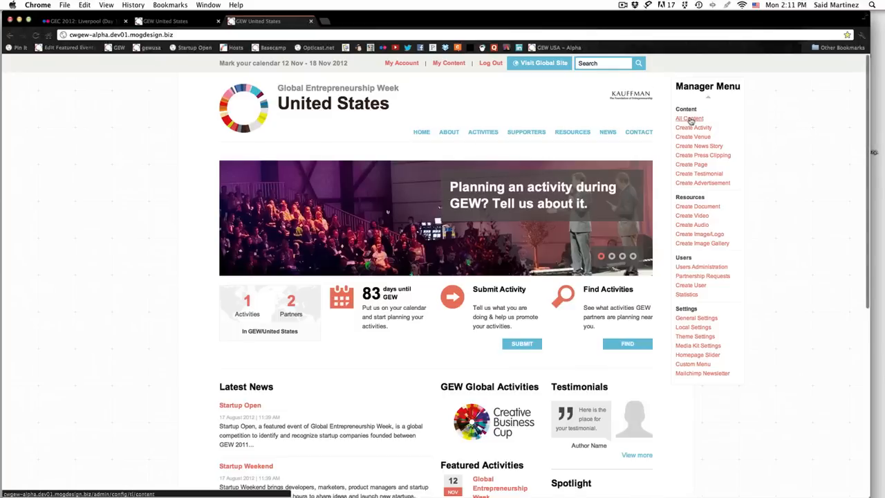
Open All Content from the Manager Menu and scroll through the pages, stories and testimonials
left_click(689, 118)
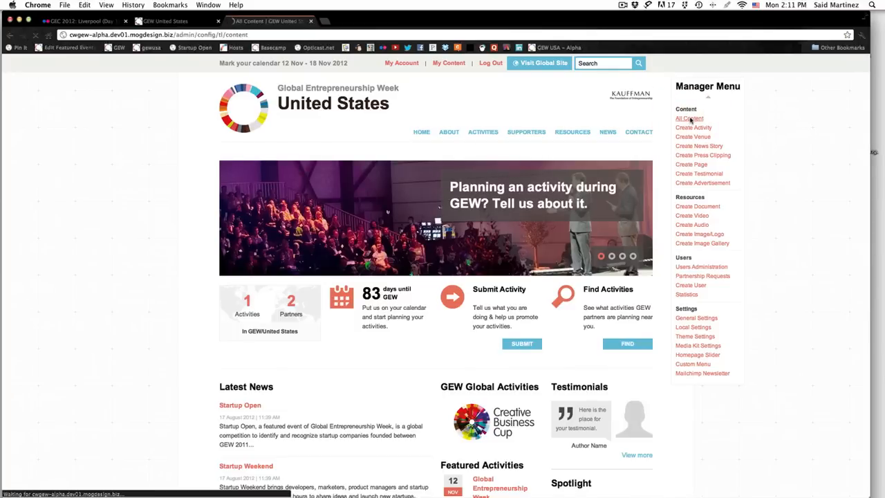
left_click(689, 119)
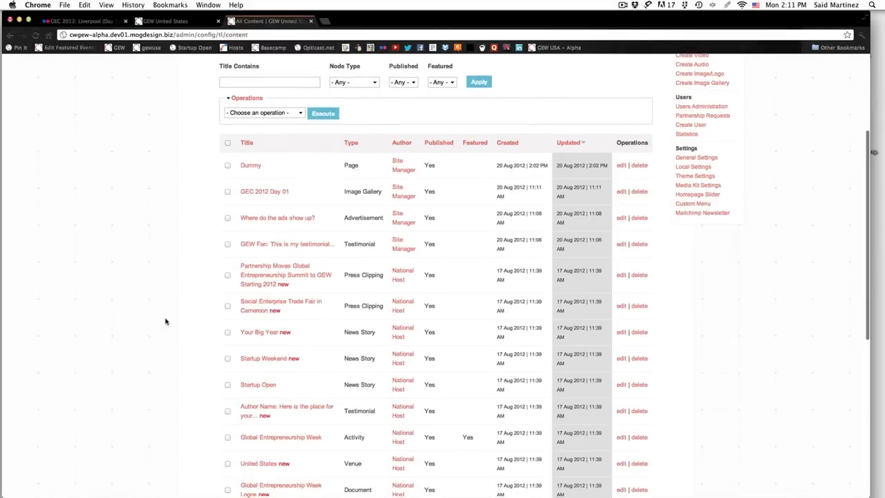
scroll("down", 3)
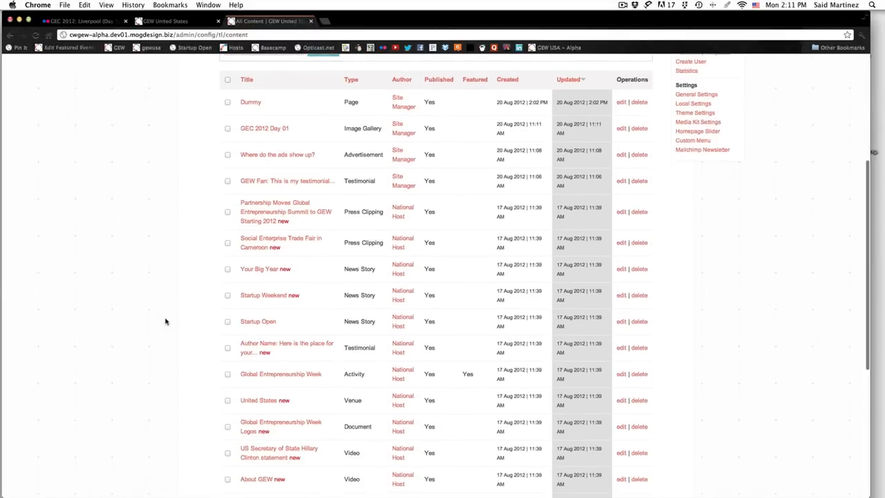
scroll("down", 3)
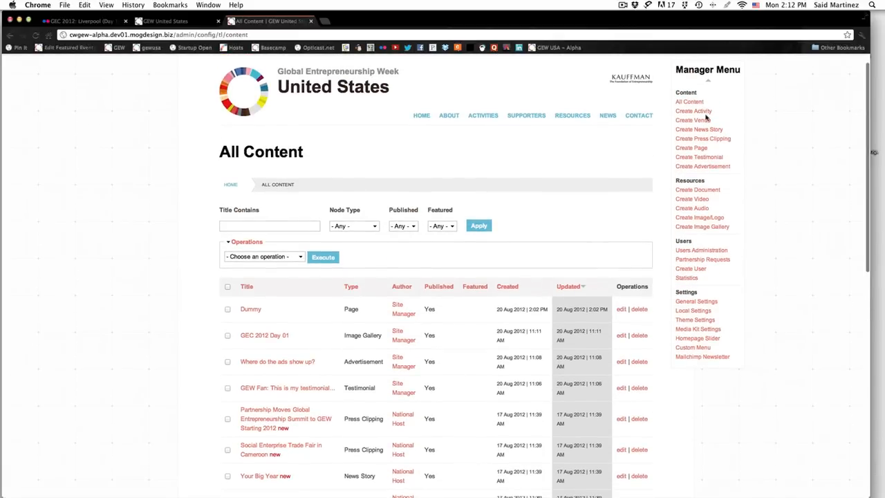
Open Create Activity and look over the name, type and description fields, keeping type In Person
left_click(693, 111)
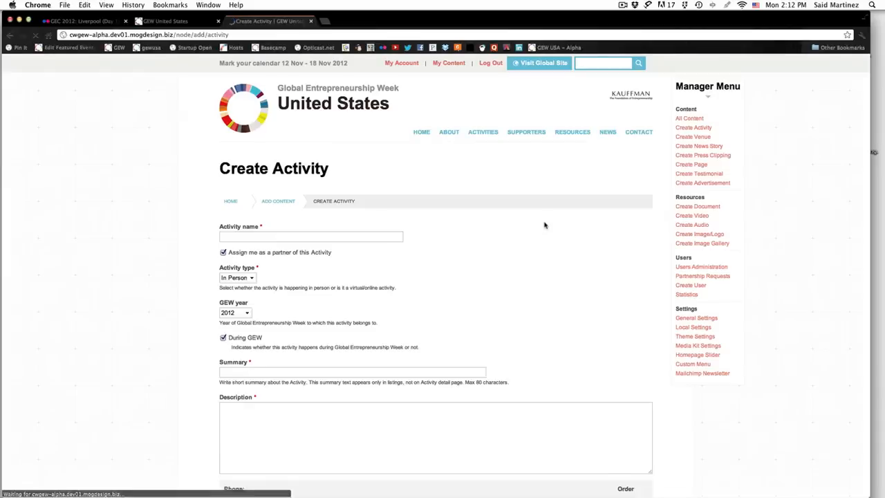
left_click(310, 236)
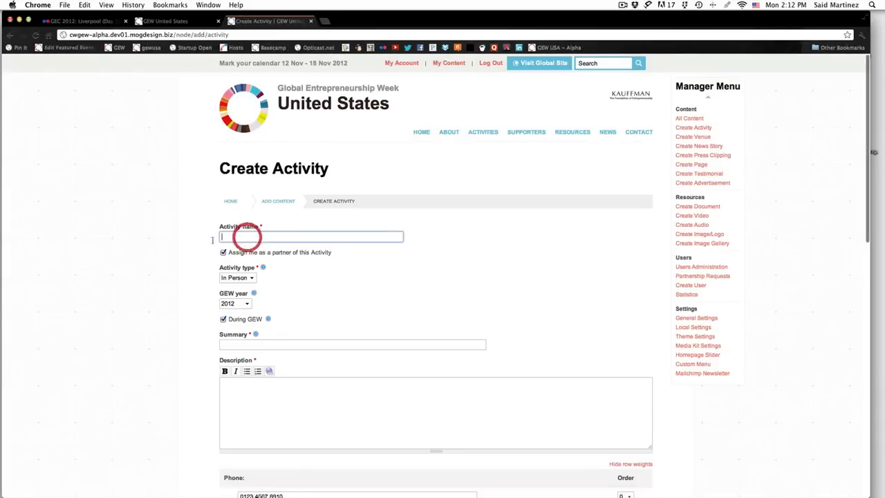
scroll("down", 3)
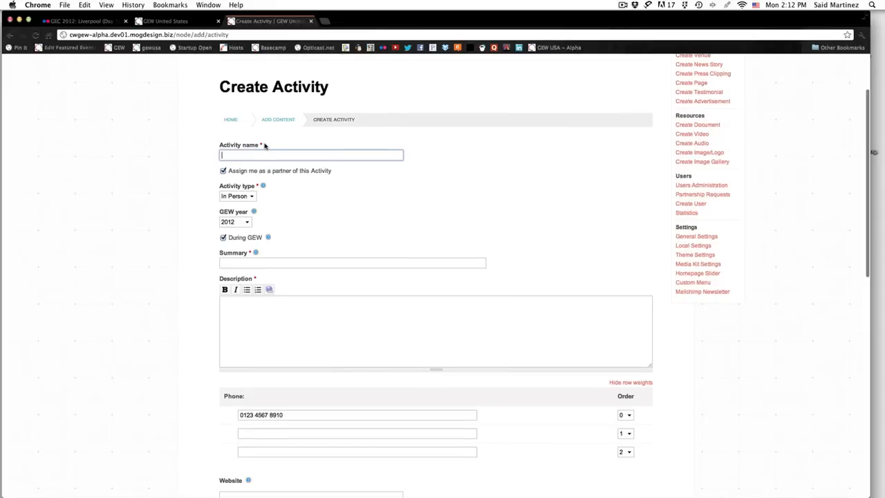
mouse_move(326, 249)
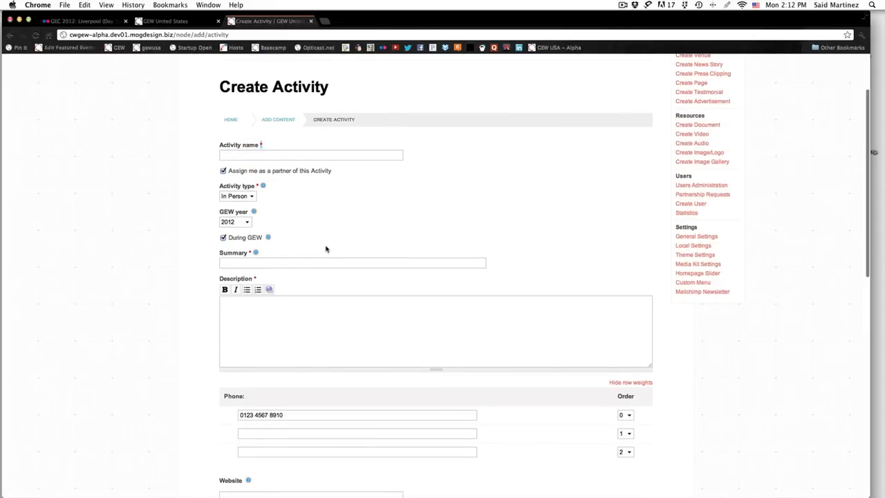
mouse_move(388, 237)
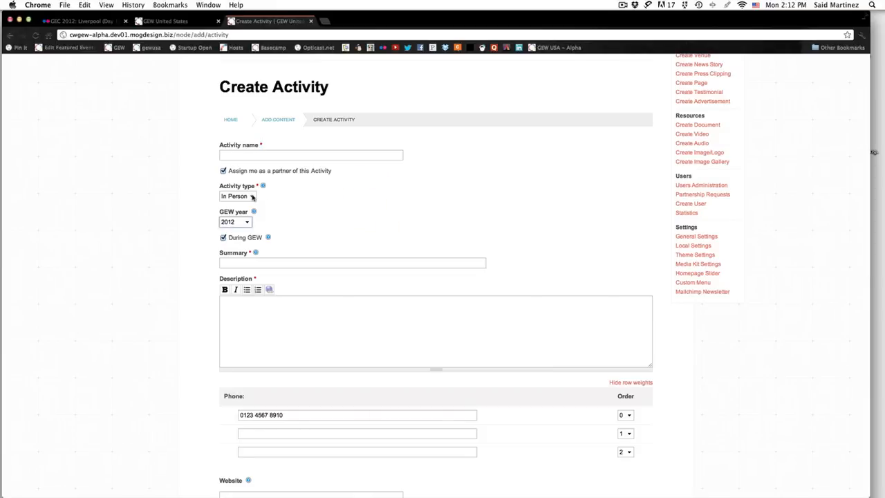
left_click(237, 196)
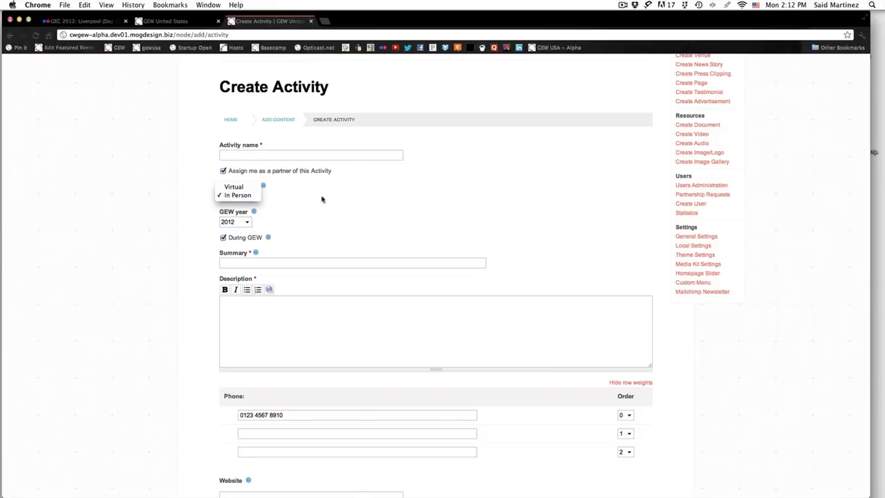
left_click(238, 195)
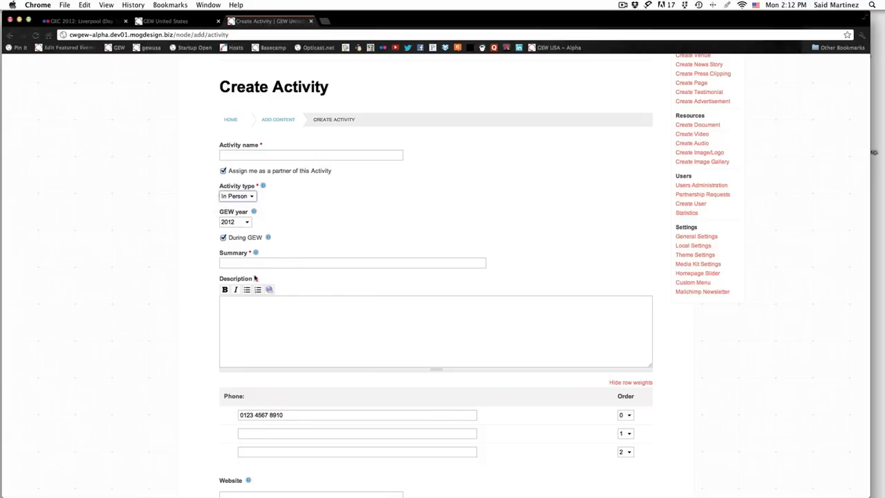
left_click(351, 262)
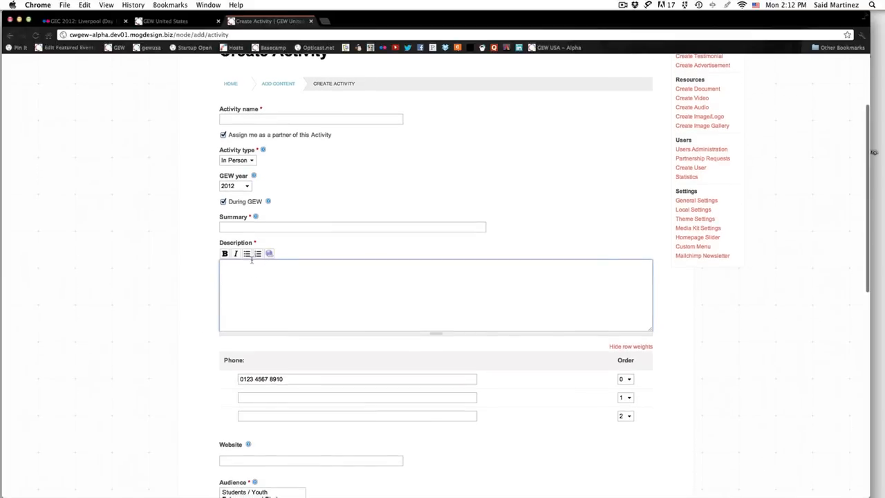
mouse_move(224, 253)
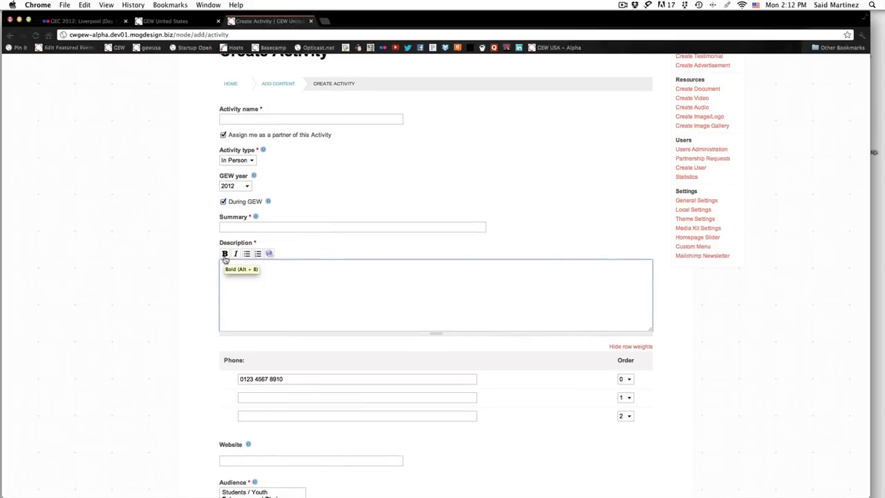
mouse_move(336, 241)
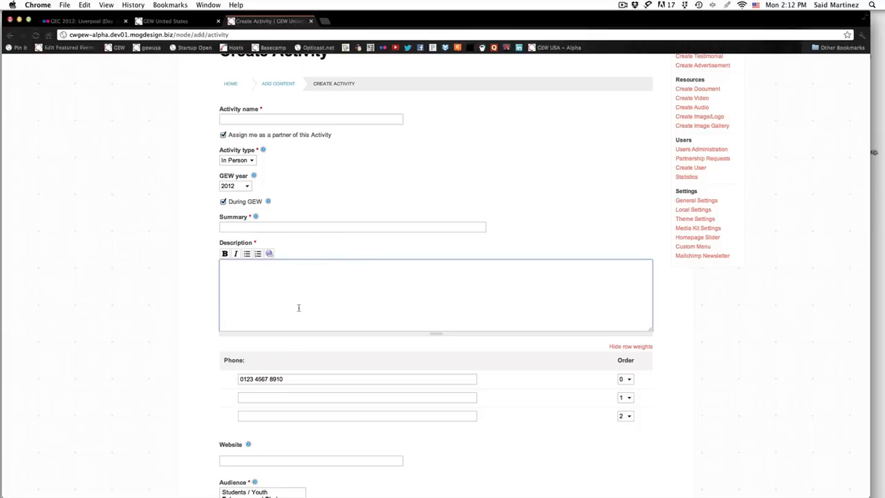
scroll("down", 3)
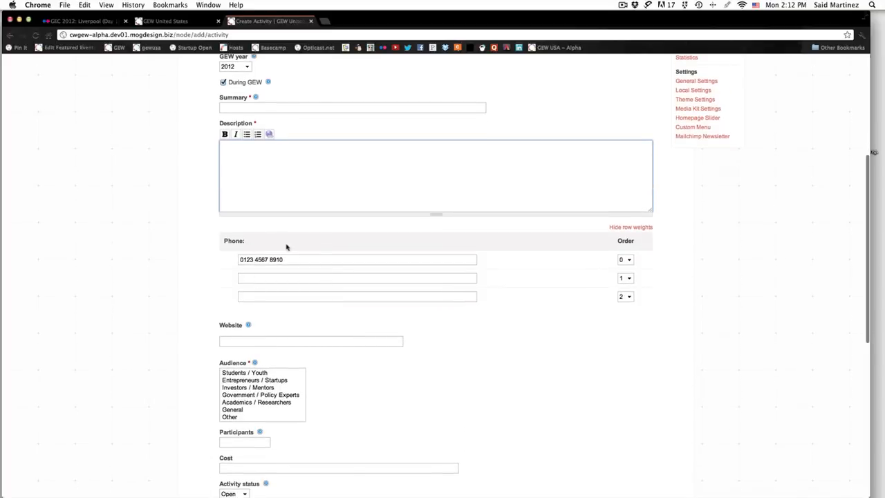
mouse_move(233, 255)
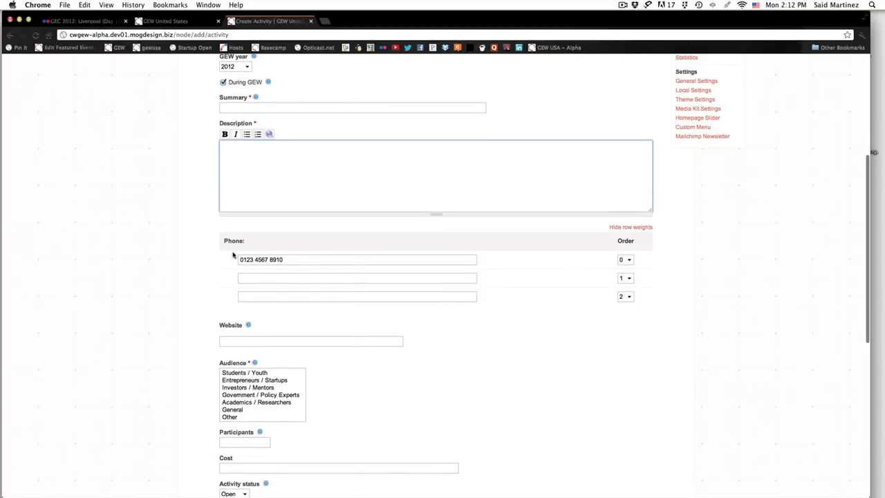
scroll("down", 3)
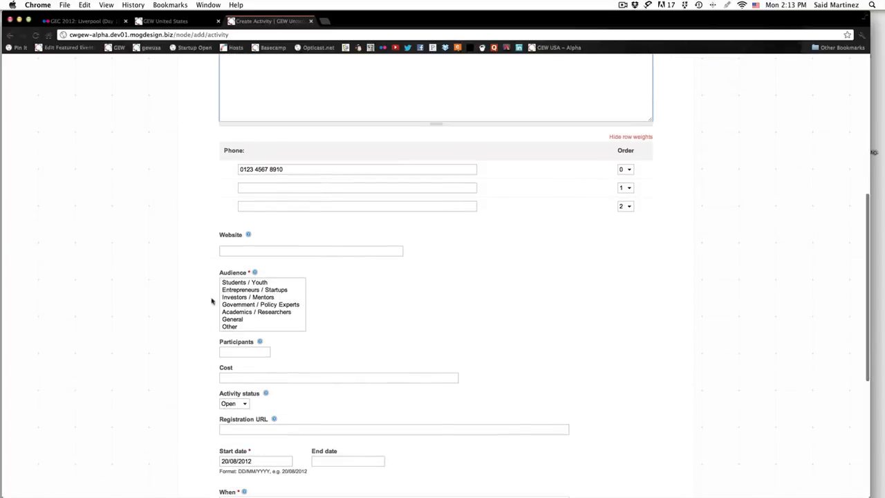
scroll("down", 3)
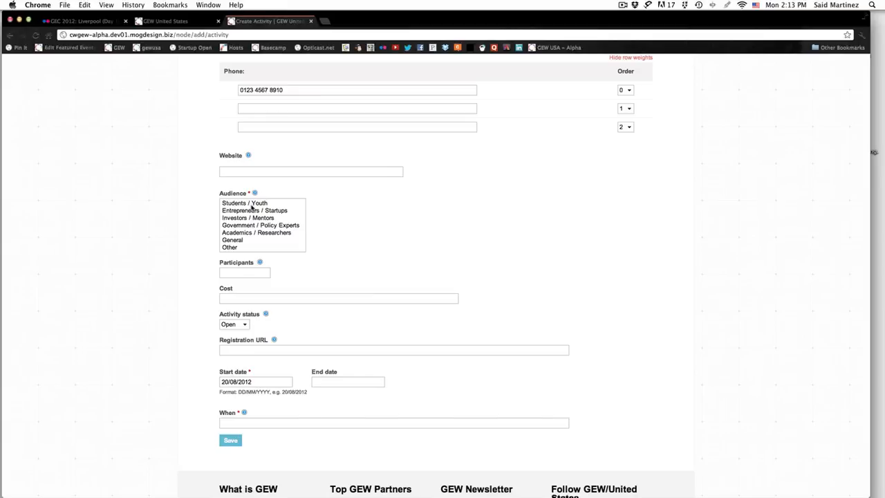
mouse_move(311, 277)
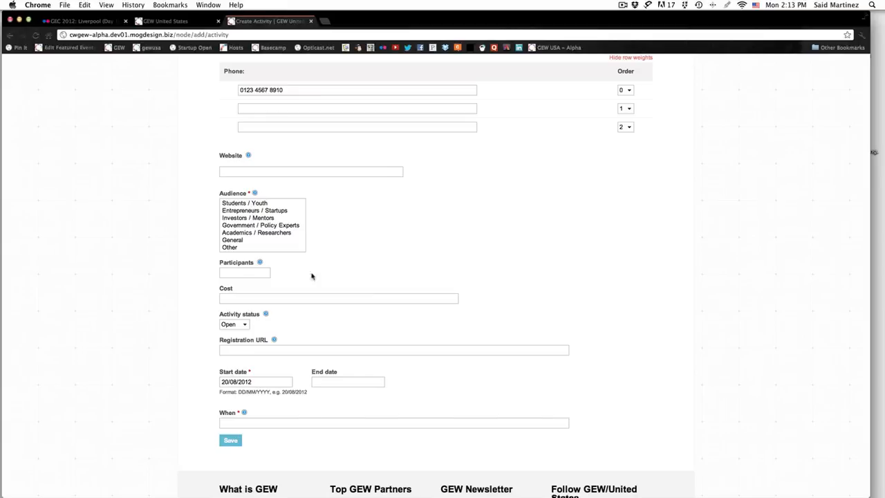
scroll("down", 3)
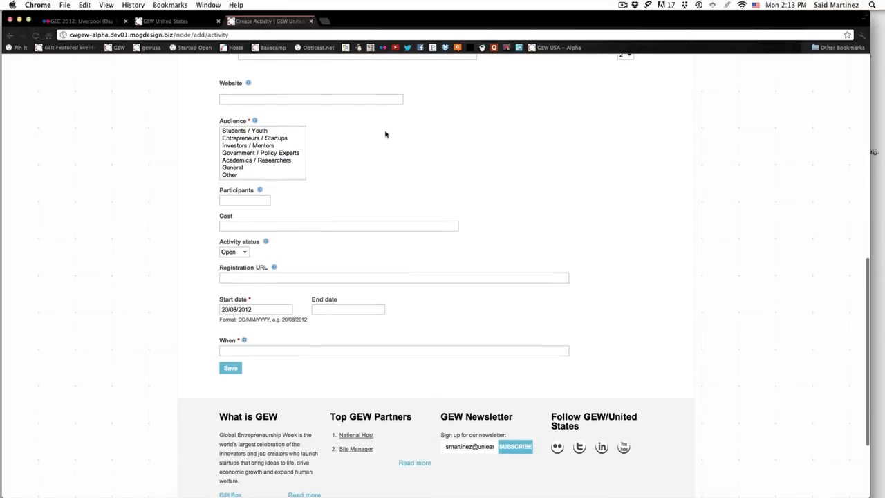
mouse_move(272, 197)
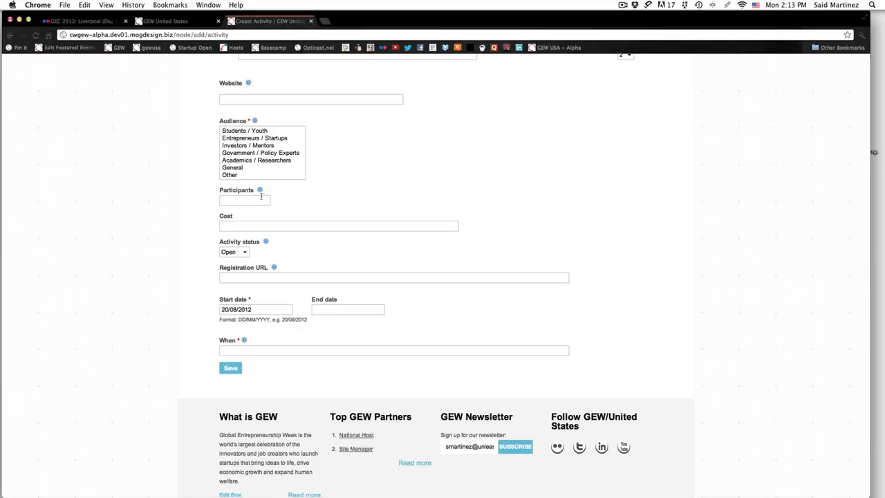
mouse_move(259, 190)
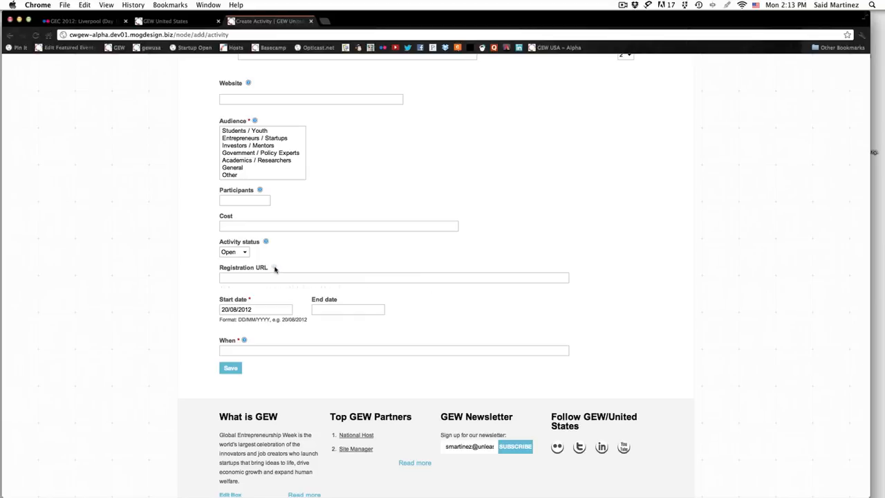
mouse_move(275, 268)
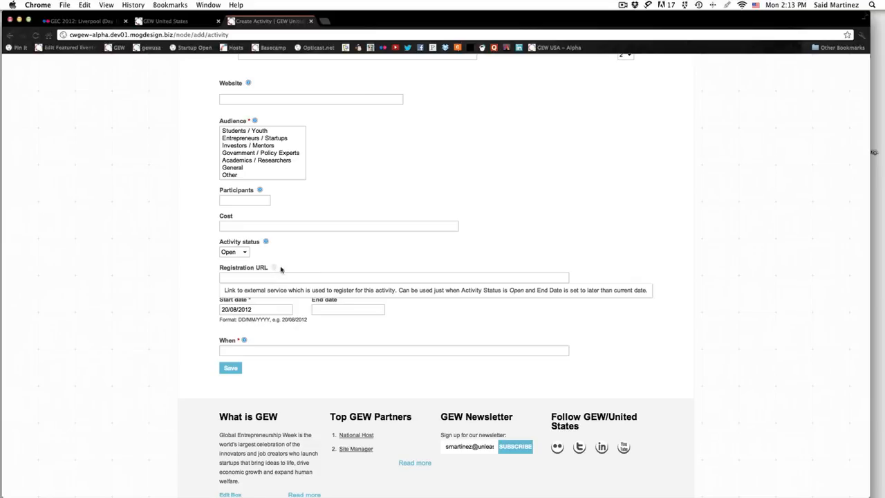
mouse_move(315, 265)
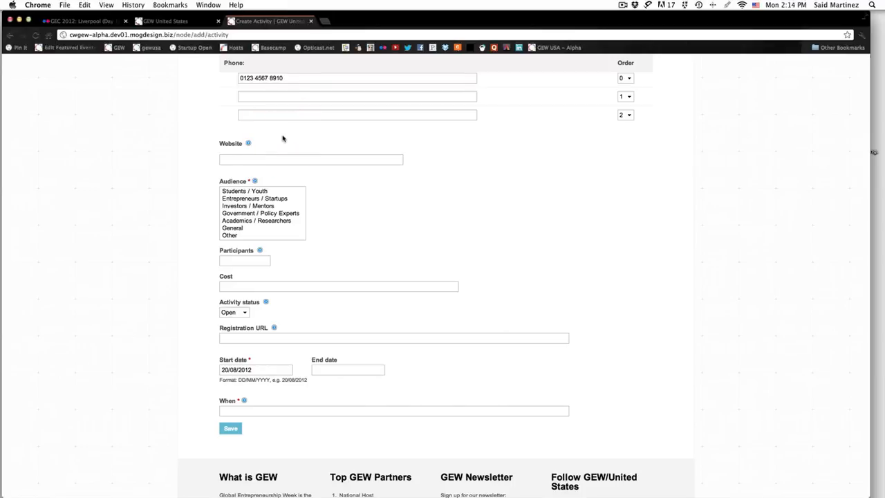
mouse_move(299, 141)
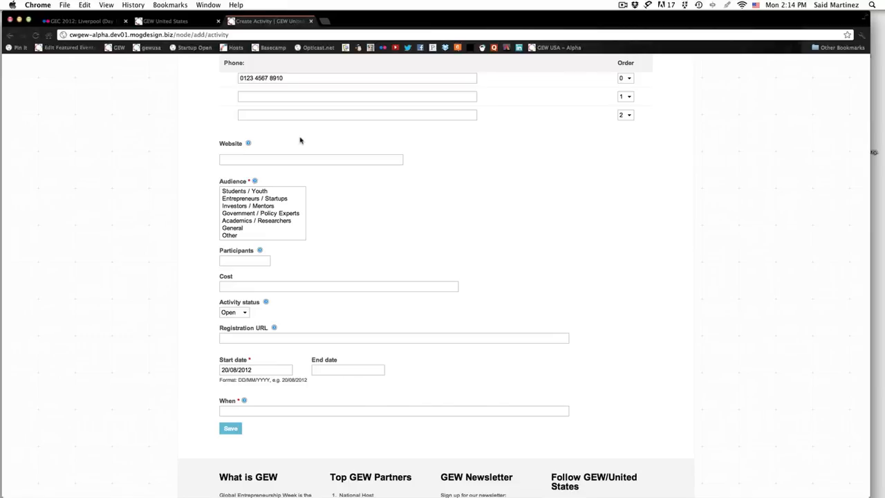
mouse_move(371, 175)
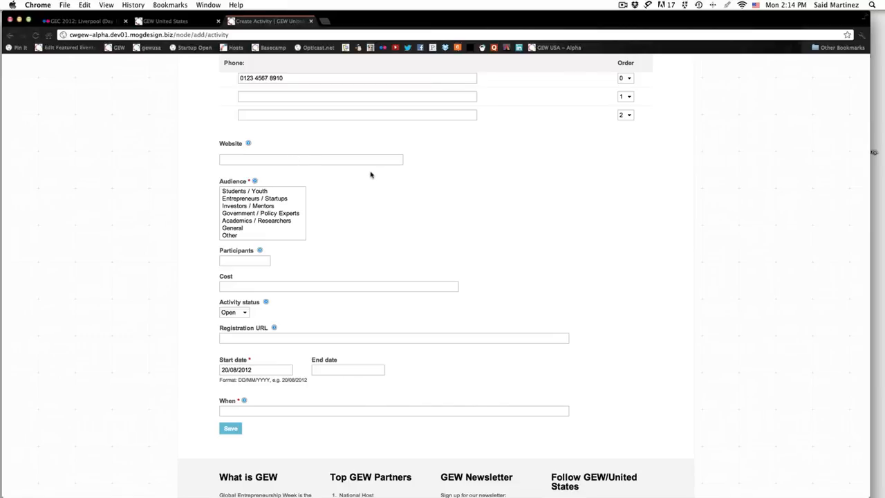
scroll("down", 3)
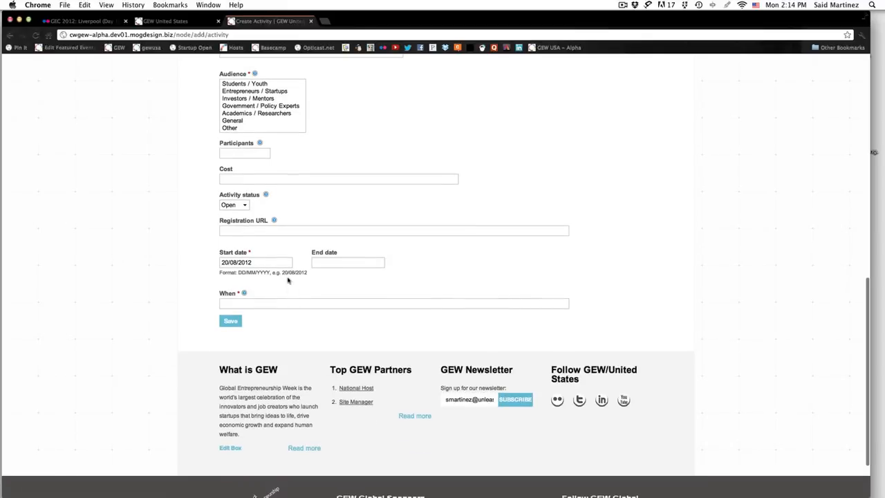
mouse_move(273, 219)
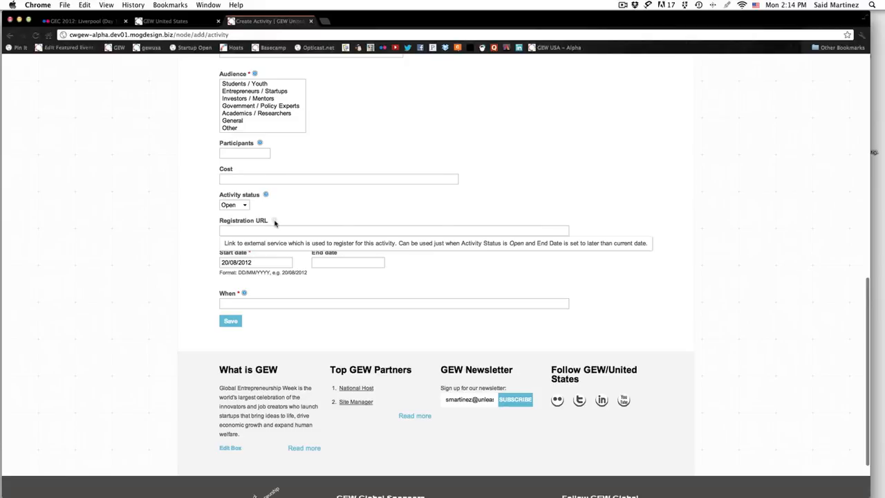
mouse_move(196, 264)
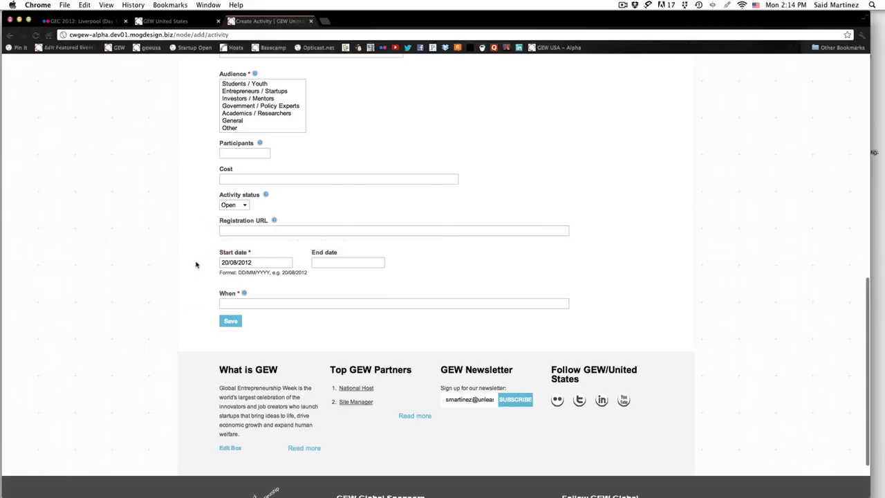
mouse_move(279, 289)
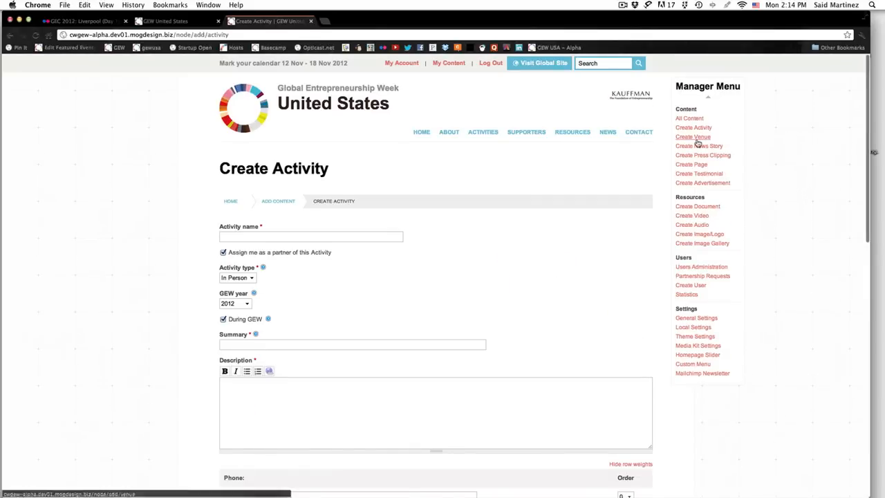
Open Create Venue and scroll through its name, location, property type and description fields
left_click(693, 136)
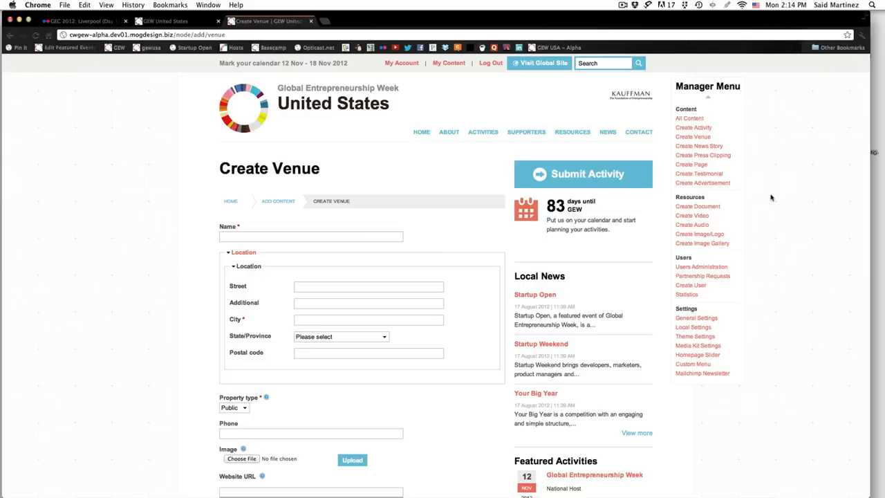
scroll("down", 3)
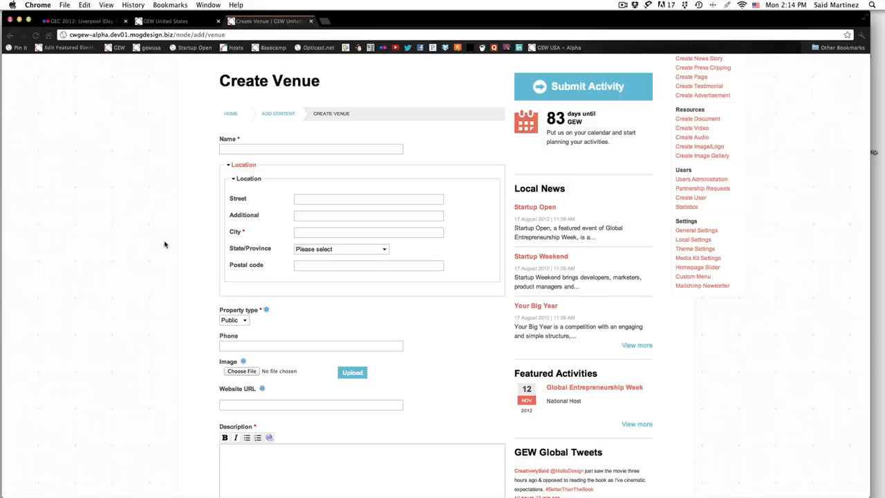
scroll("down", 3)
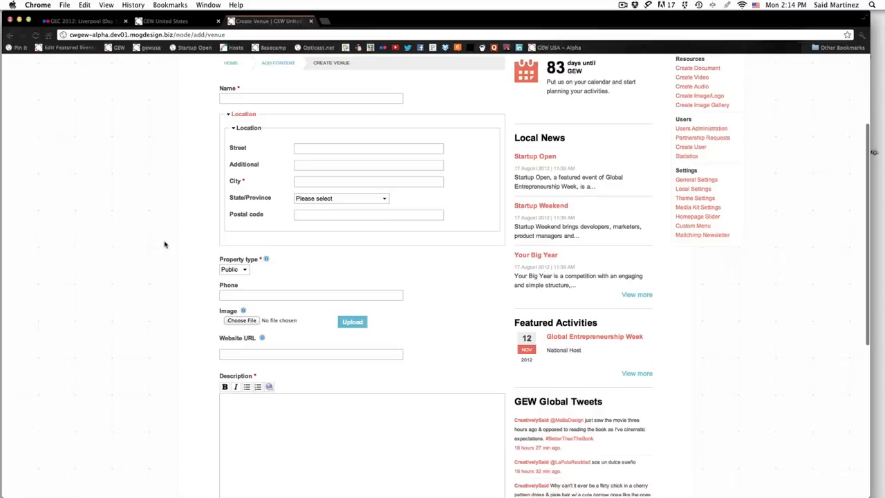
scroll("down", 3)
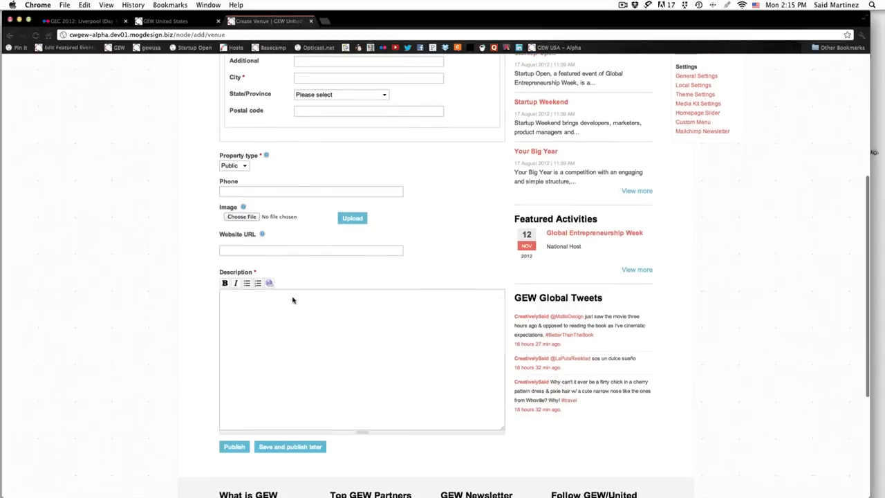
scroll("down", 3)
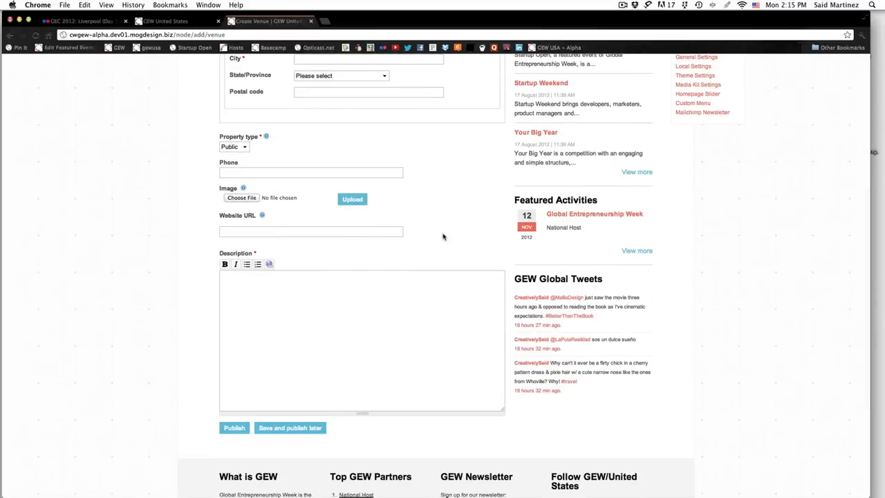
scroll("down", 3)
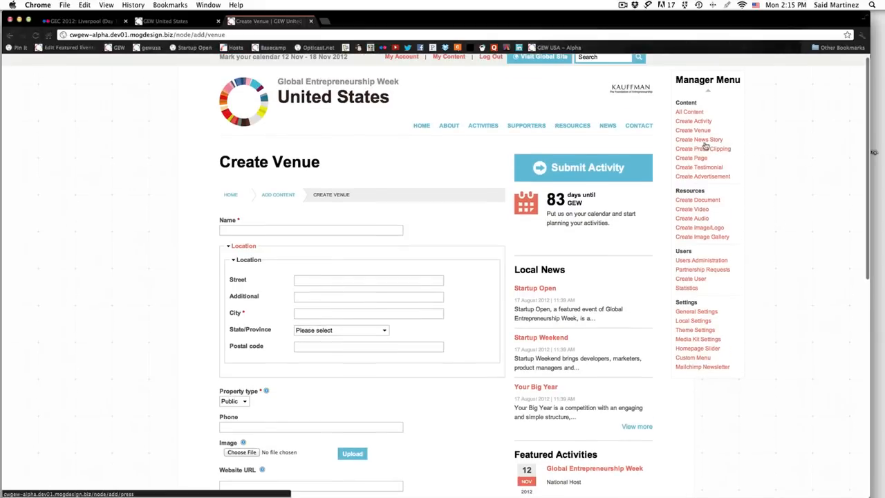
Open Create News Story and scroll past its title, image, article and activity fields
left_click(698, 139)
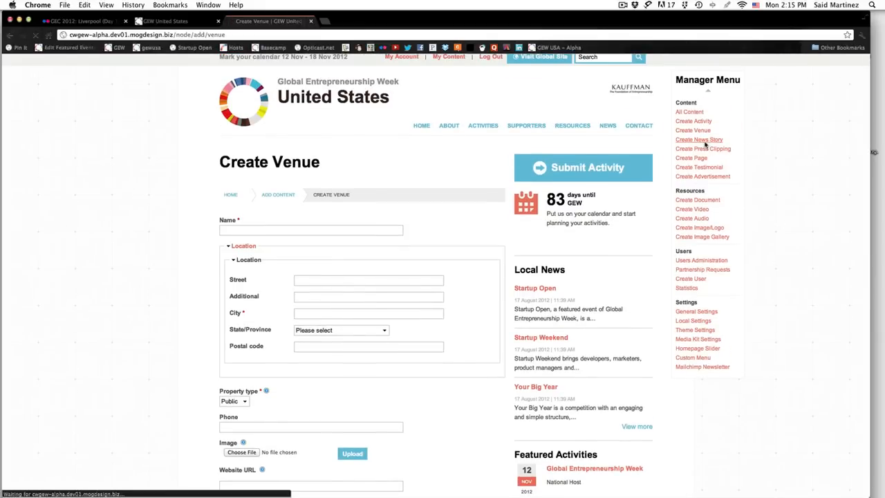
left_click(699, 139)
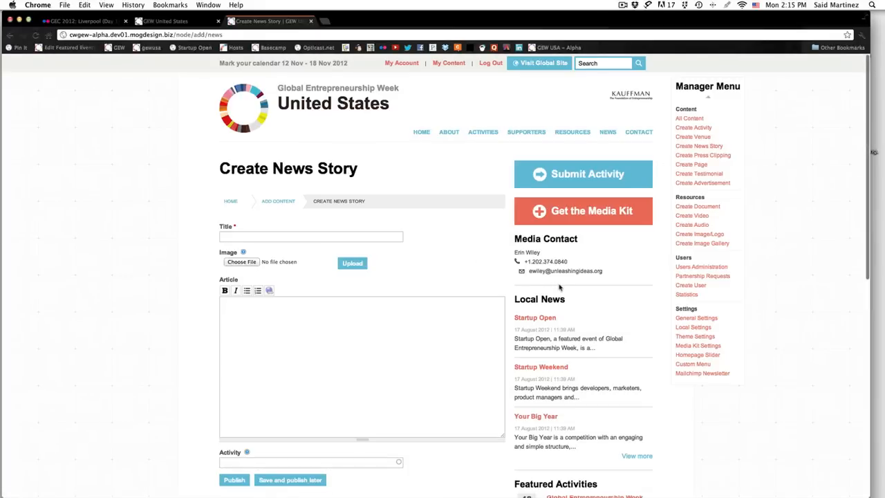
mouse_move(319, 416)
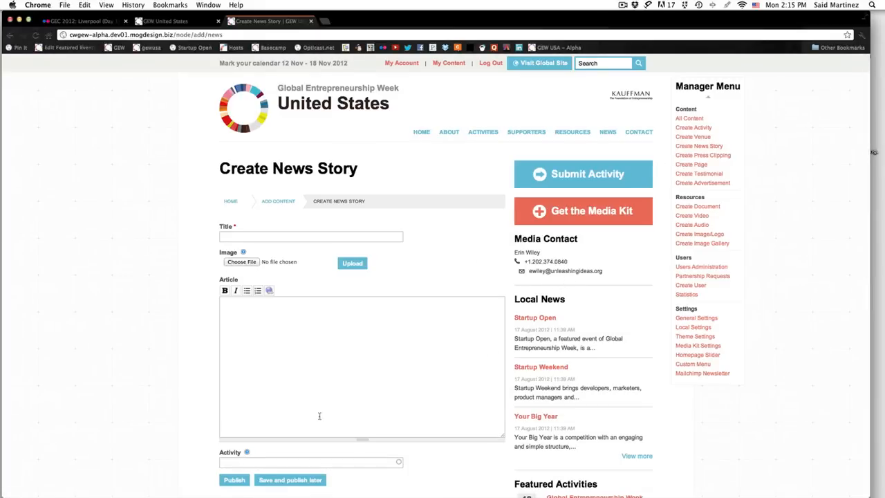
scroll("down", 3)
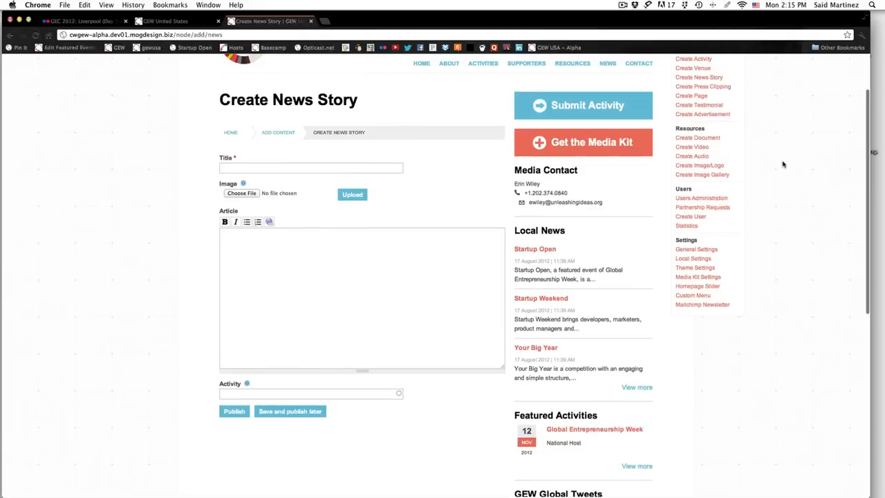
Open Create Press Clipping, then the blank Create Page form with title, top image and body
left_click(702, 86)
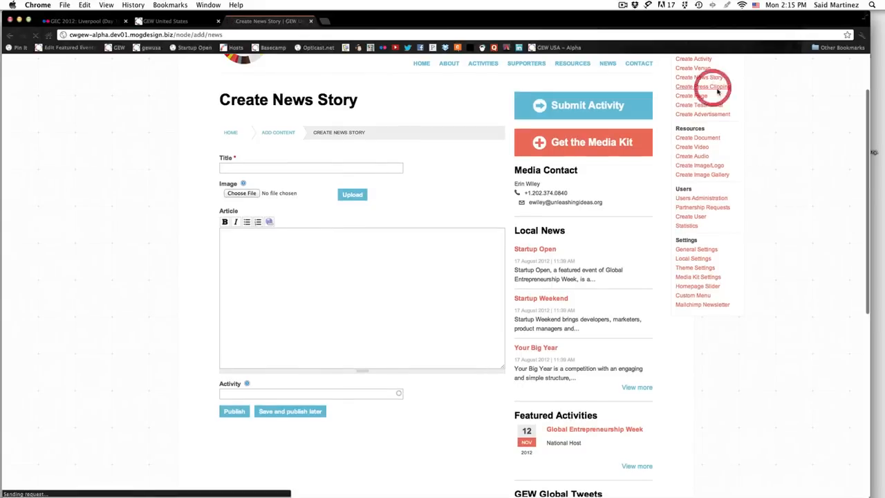
left_click(702, 87)
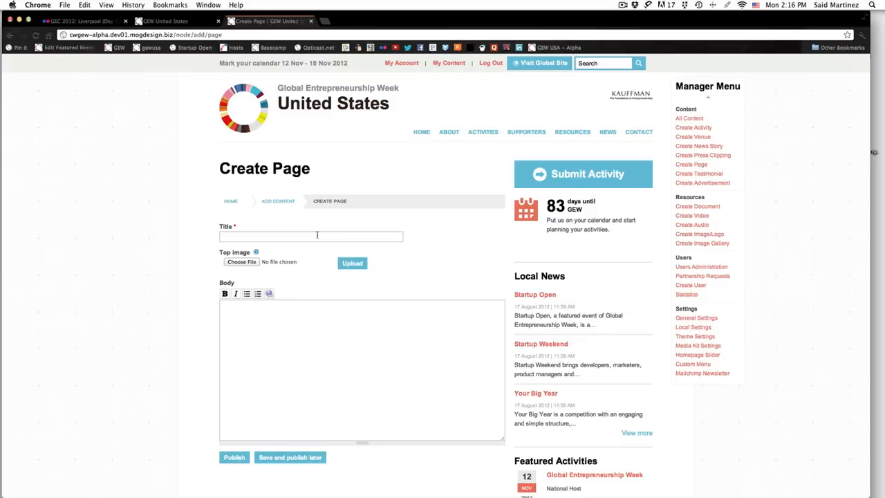
mouse_move(320, 283)
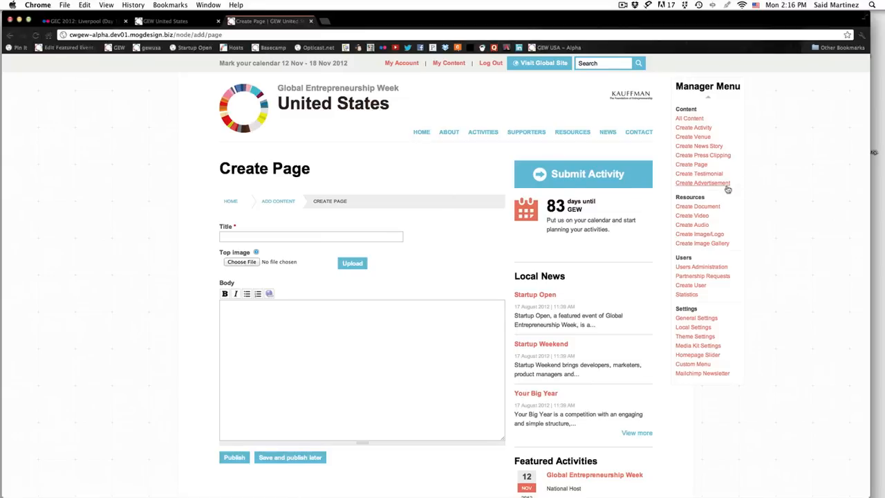
Open Create Testimonial and scroll to view its author, image and testimonial fields
left_click(698, 174)
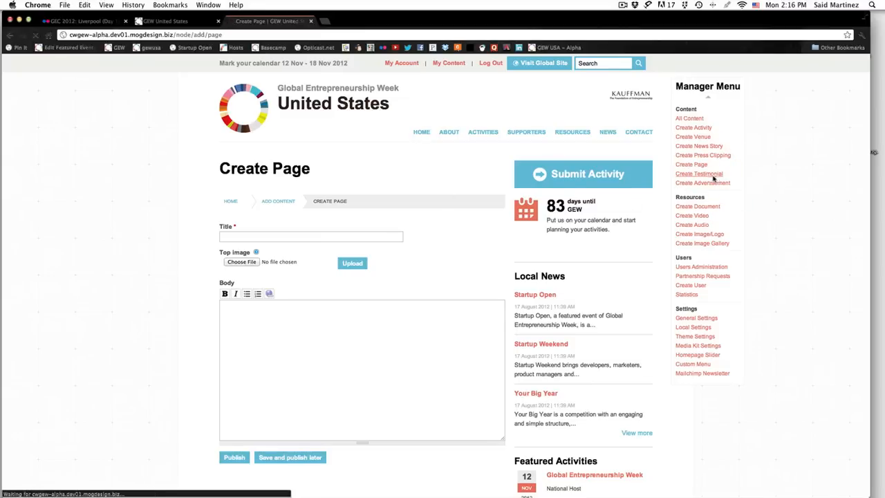
left_click(699, 173)
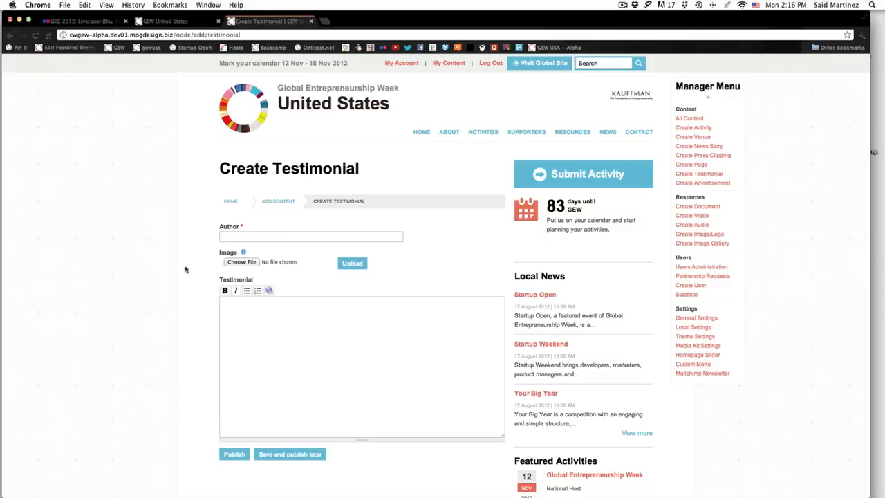
mouse_move(763, 233)
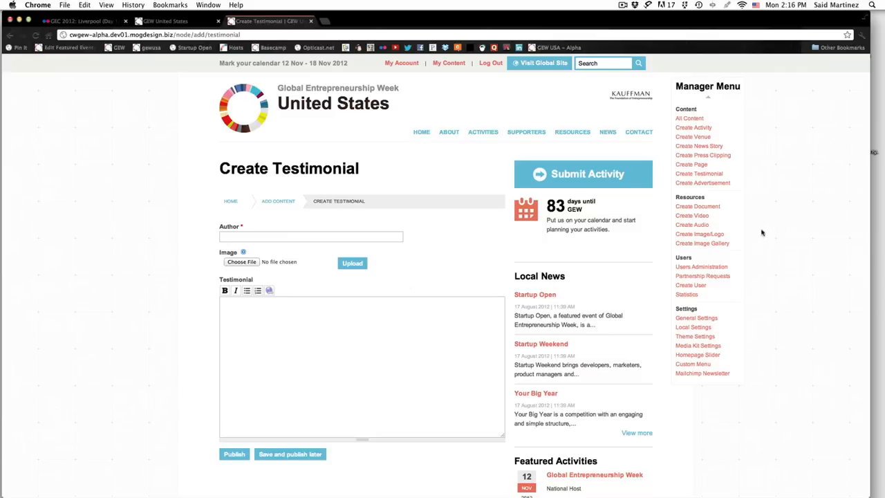
mouse_move(702, 182)
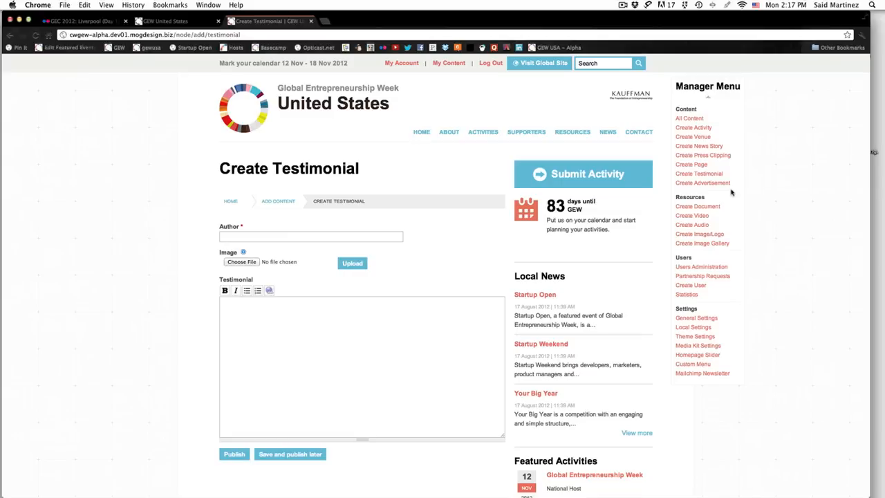
mouse_move(747, 200)
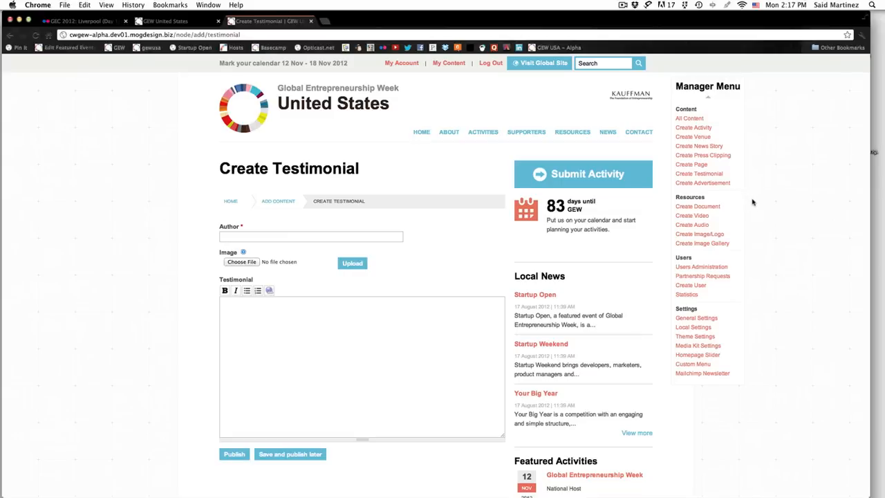
scroll("down", 3)
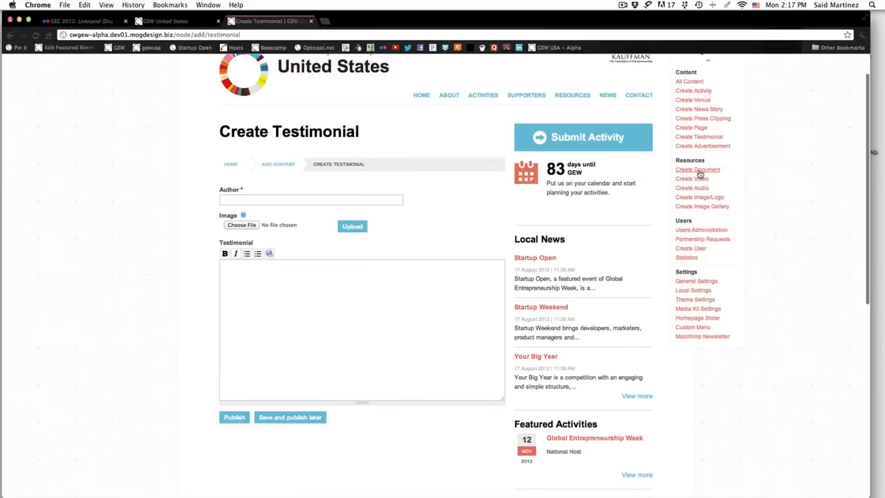
Open Create Document and review its title, upload, link, date of origin and description fields
left_click(696, 169)
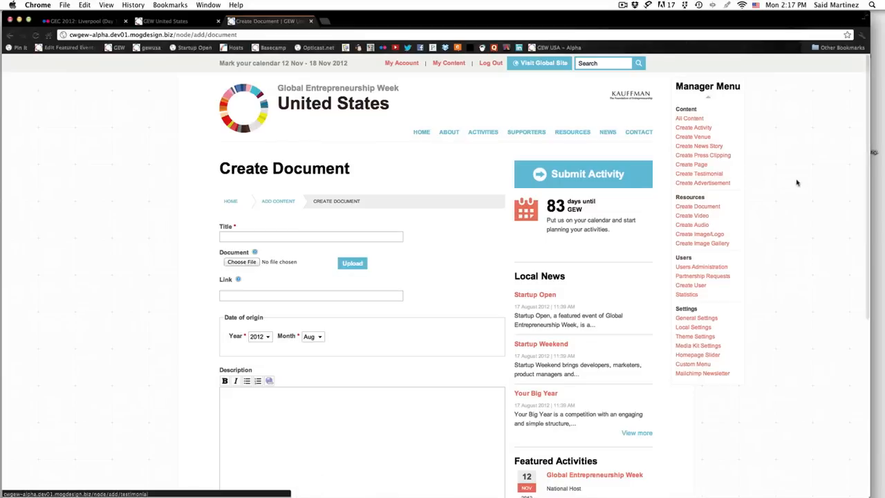
scroll("down", 3)
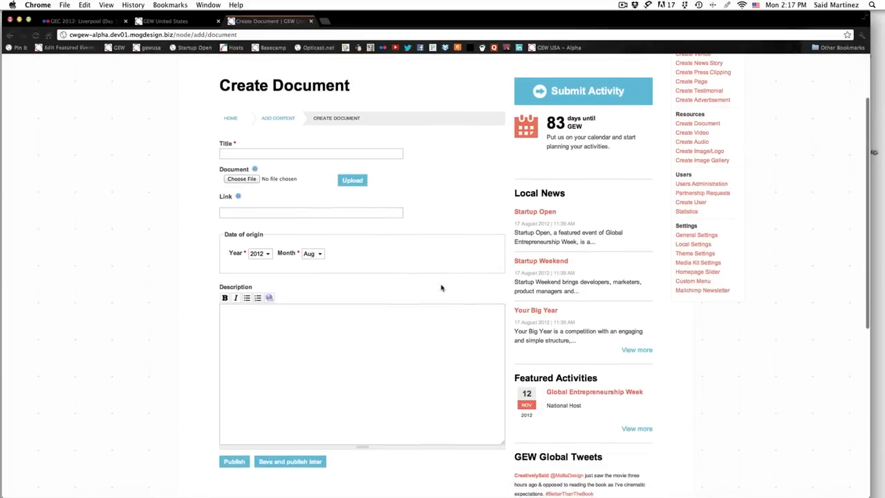
mouse_move(453, 279)
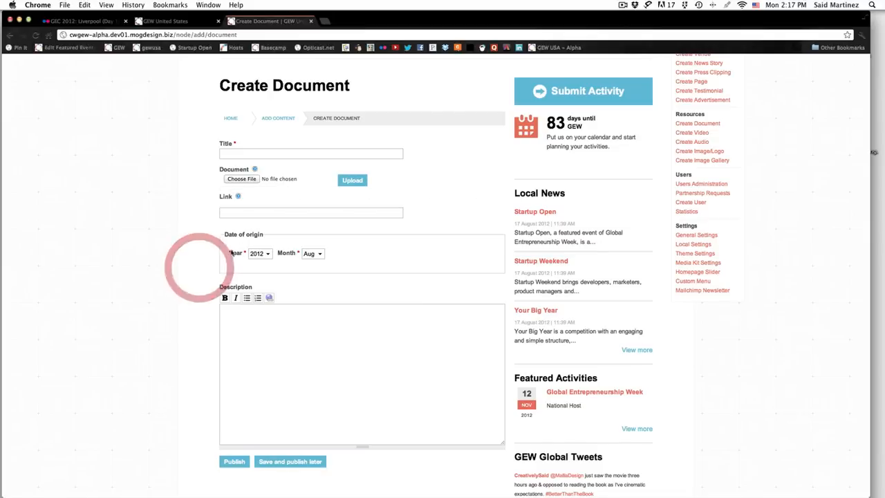
left_click(359, 374)
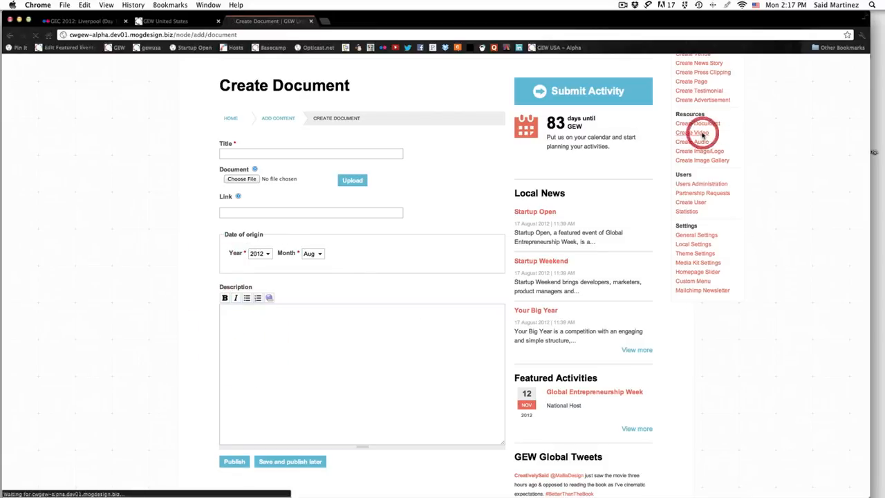
Review the Create Video form and its Video Link field, then open Create Audio
left_click(692, 133)
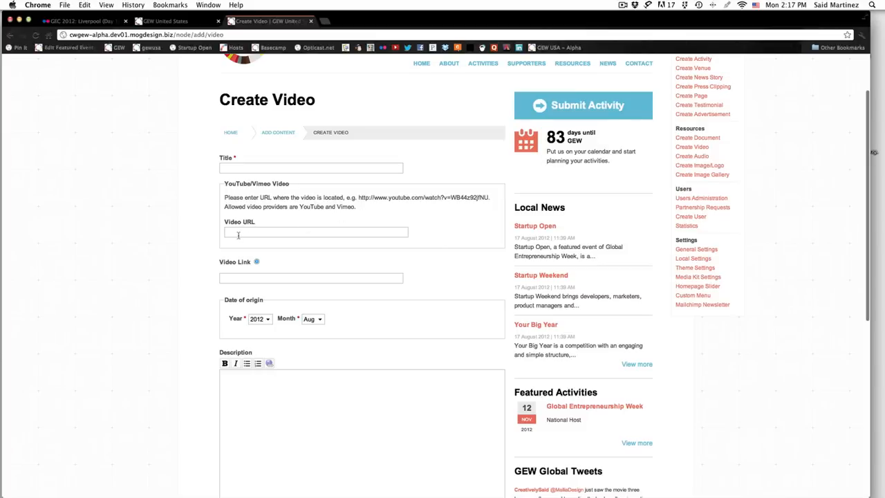
mouse_move(302, 223)
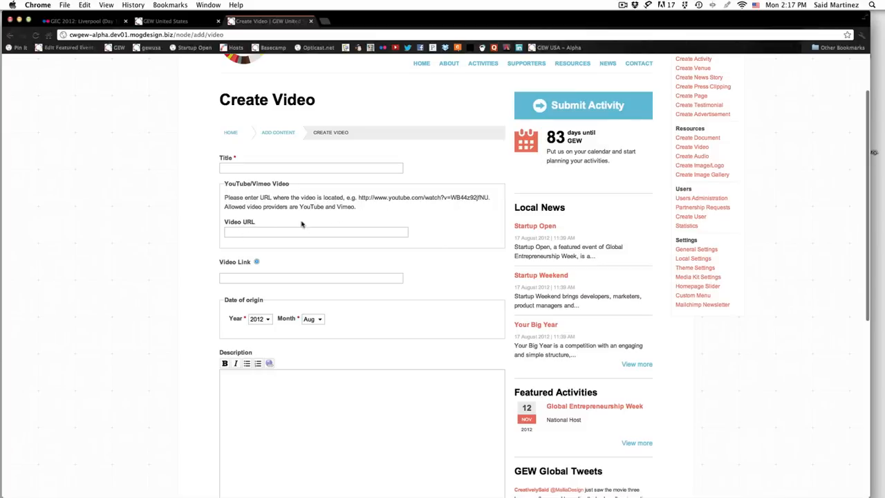
mouse_move(185, 292)
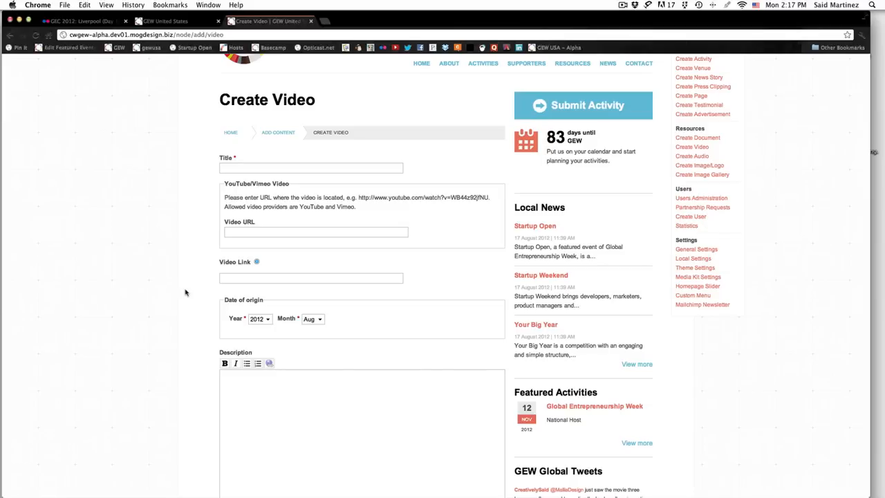
left_click(311, 277)
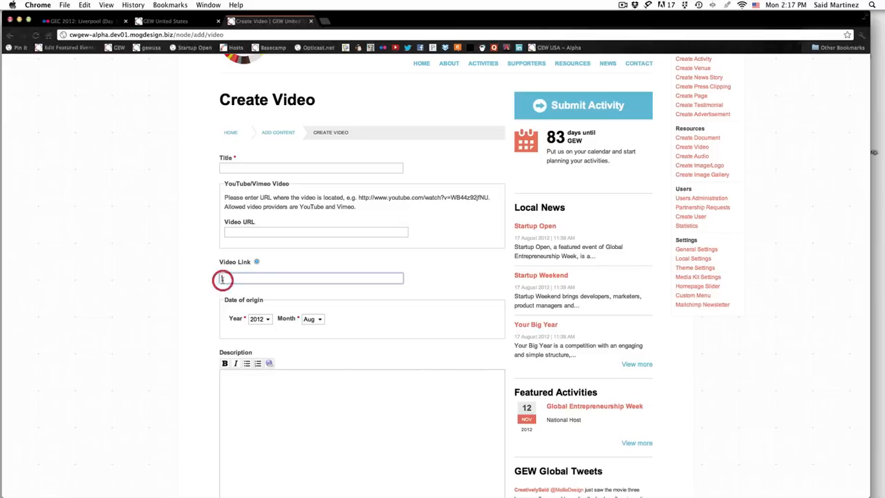
scroll("down", 3)
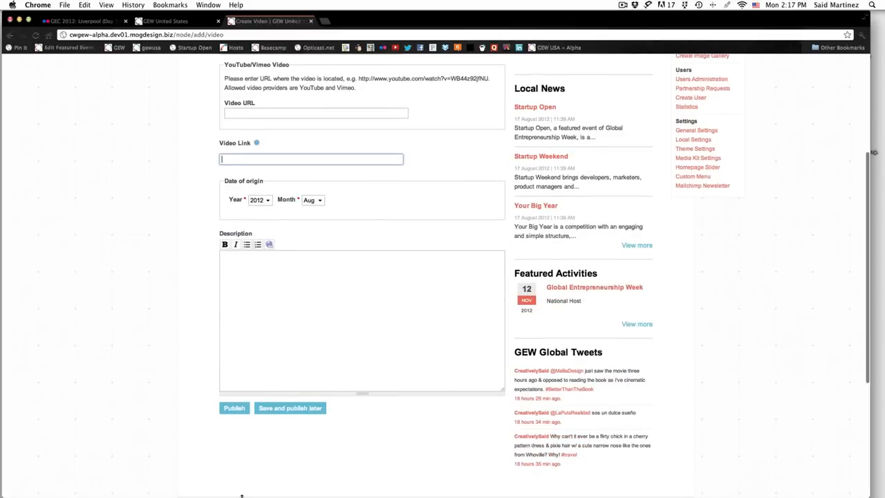
scroll("down", 3)
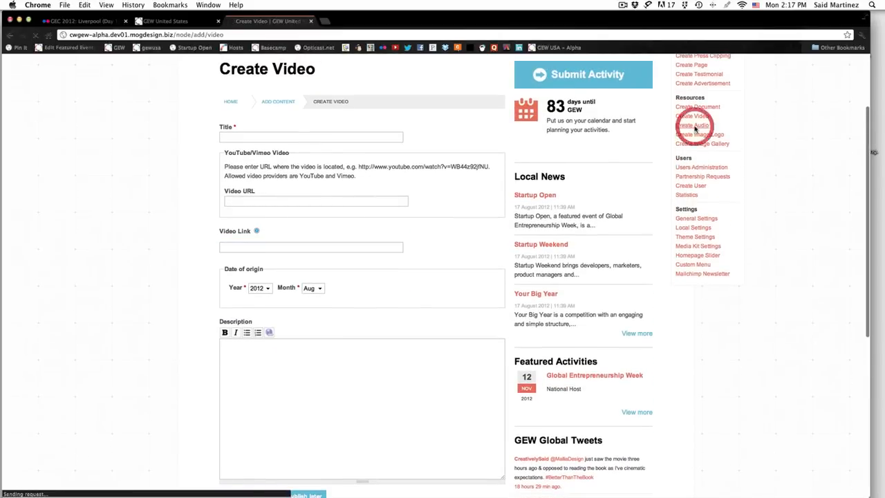
left_click(692, 125)
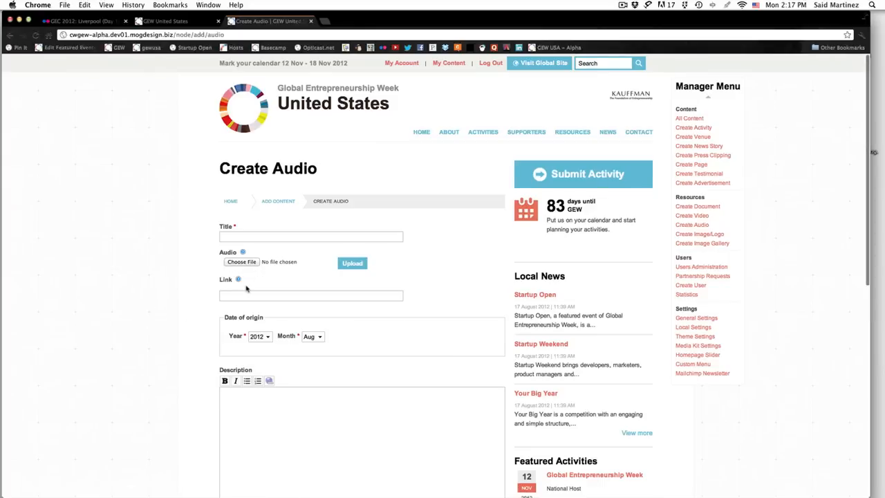
Scroll through the Create Image/Logo and Create Image Gallery resource forms
scroll("down", 3)
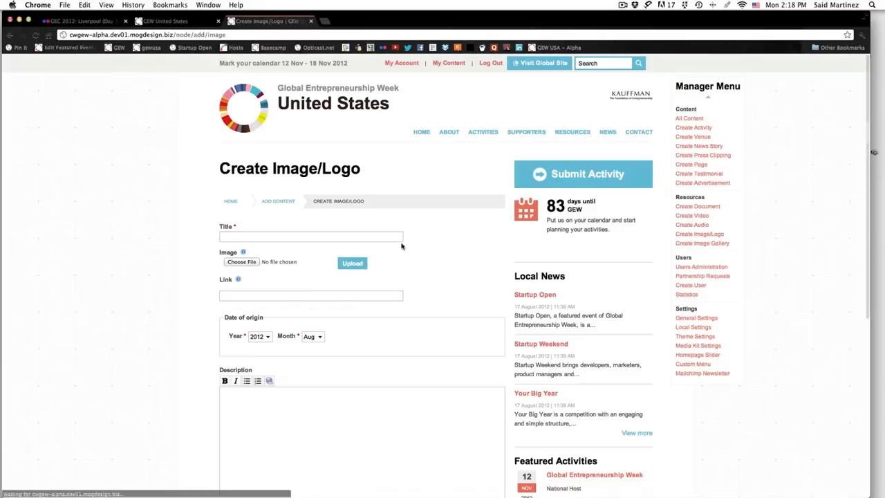
scroll("down", 3)
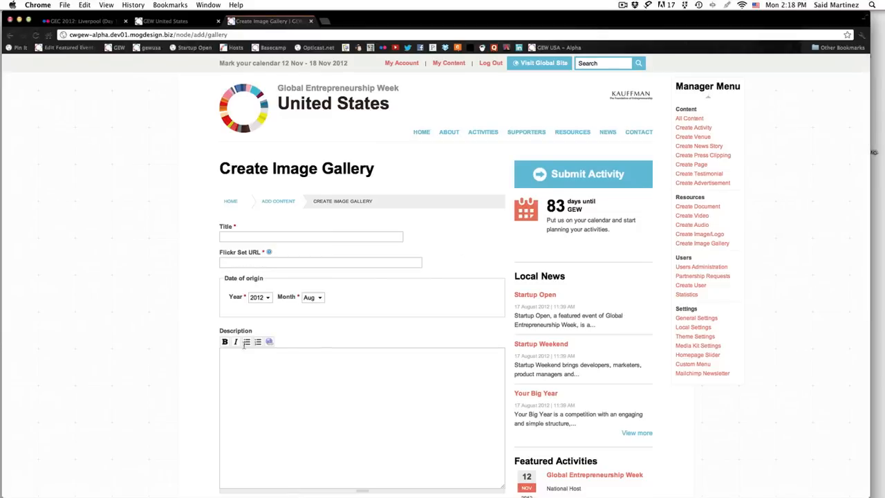
mouse_move(165, 318)
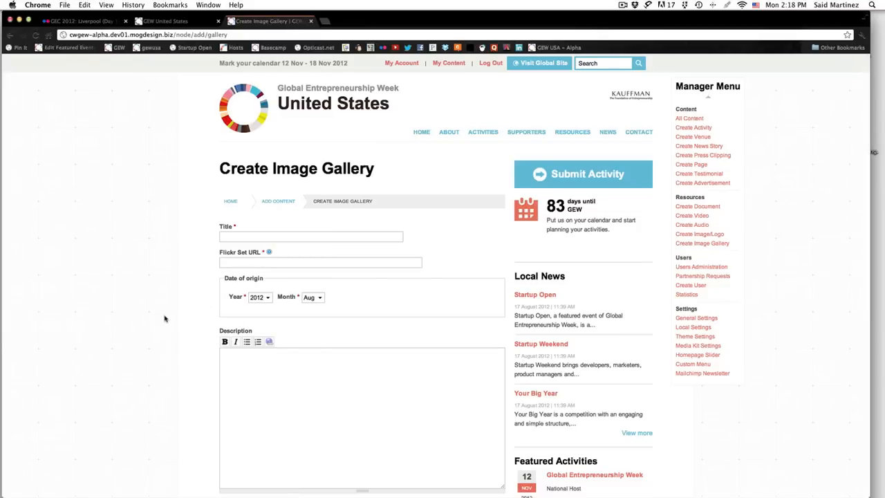
Browse the GEC 2012: Liverpool (Day 1) Flickr tab, then switch to the GEW United States tab
scroll("down", 3)
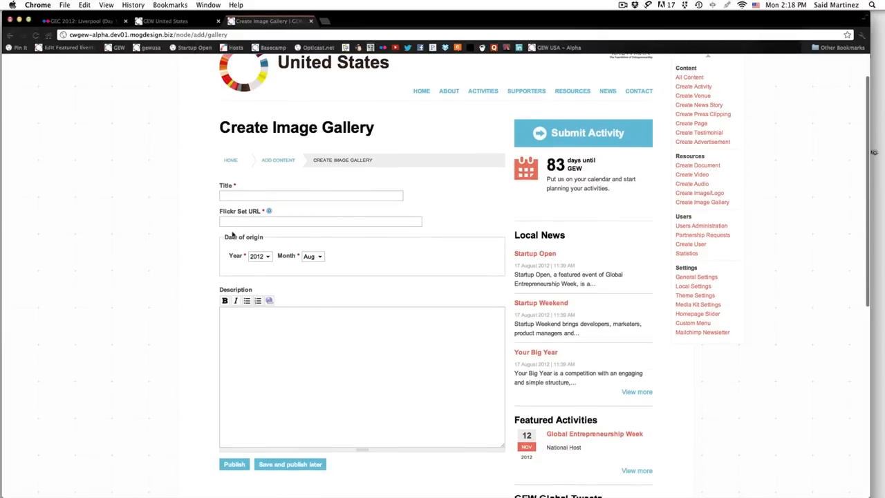
mouse_move(199, 265)
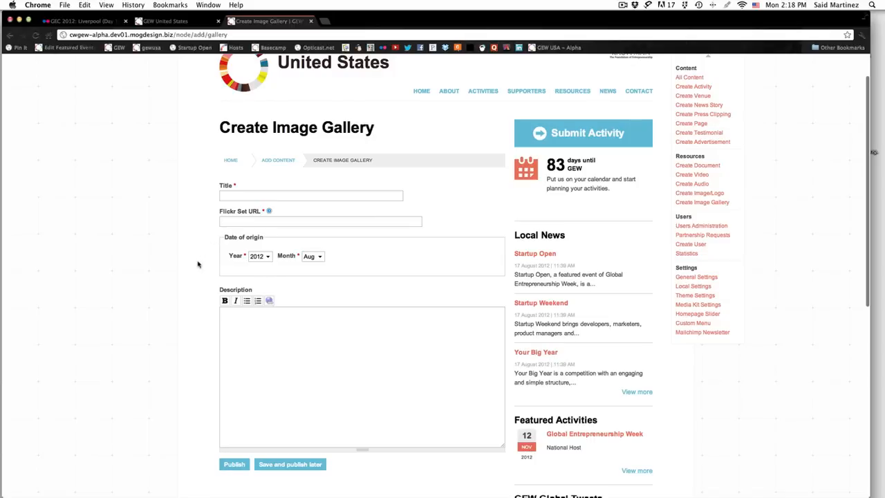
mouse_move(268, 178)
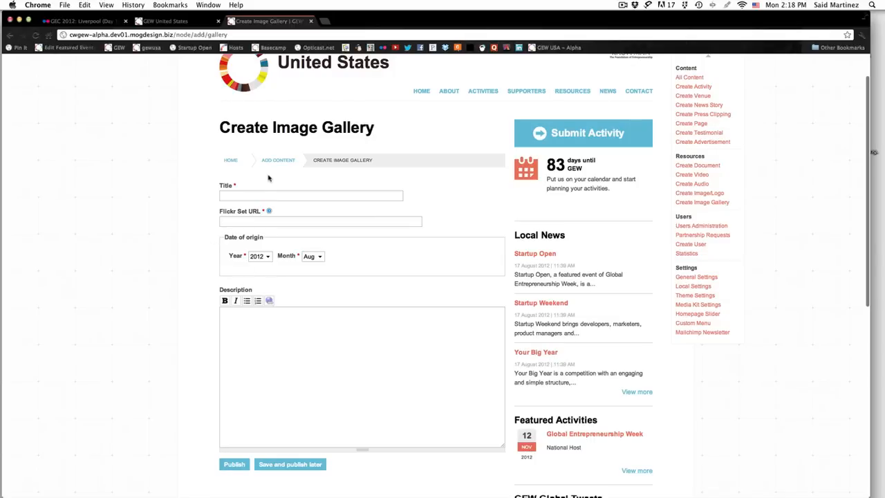
left_click(310, 195)
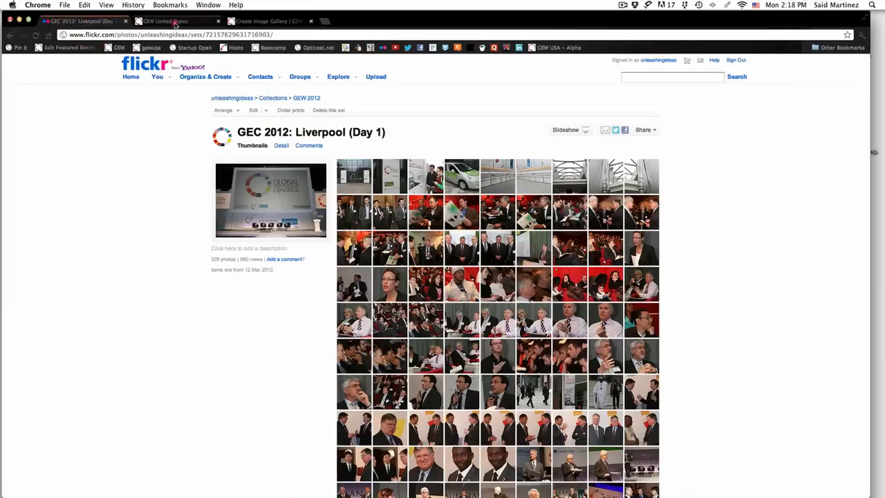
left_click(266, 21)
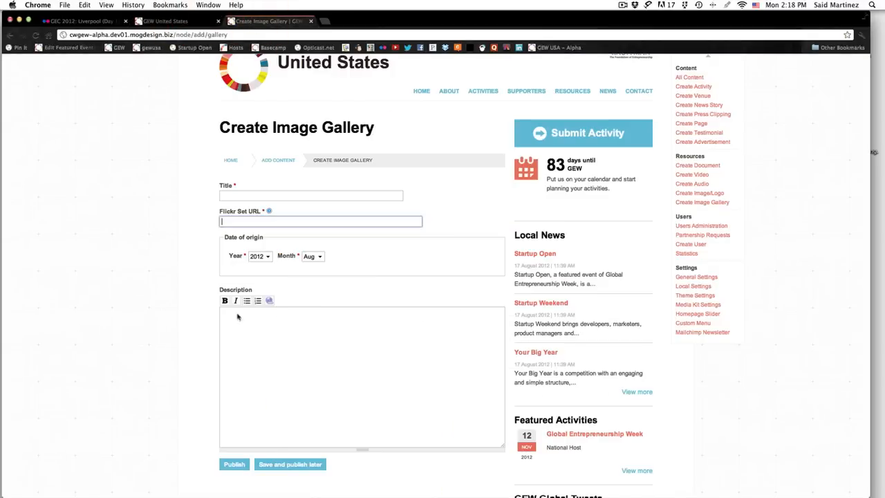
left_click(166, 21)
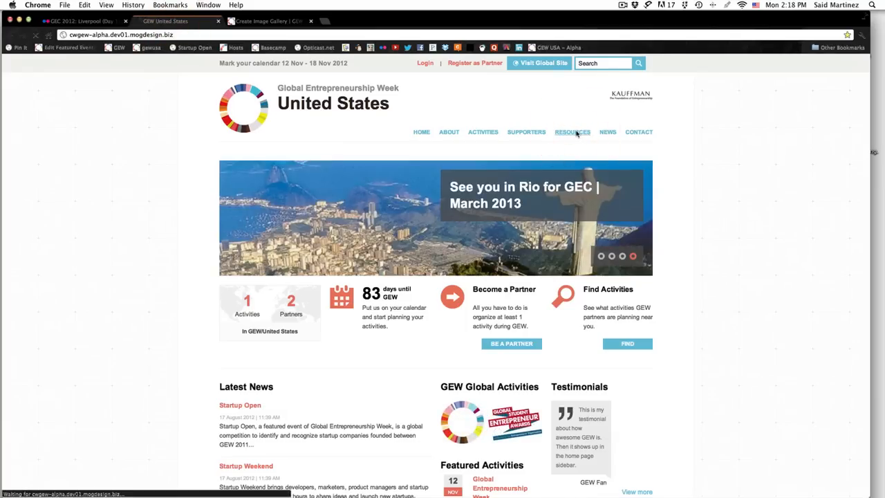
Open the GEC 2012 Day 01 gallery under Resources and play its Flickr slideshow
left_click(572, 132)
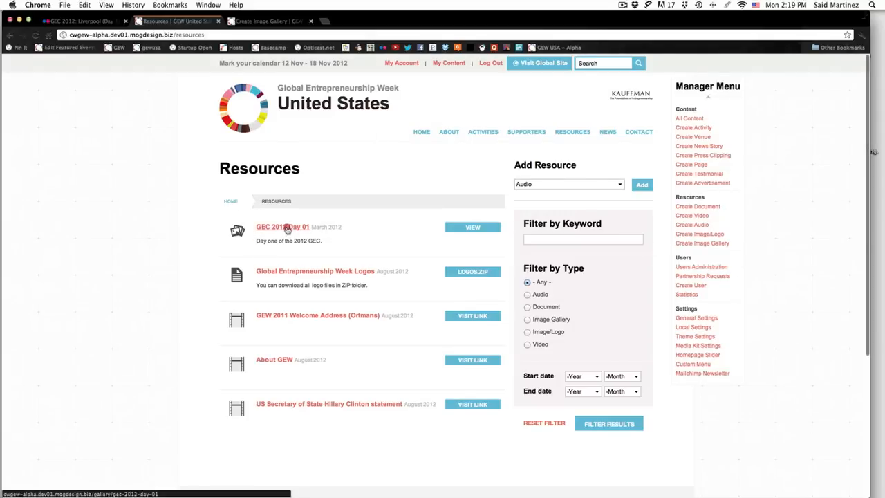
left_click(282, 227)
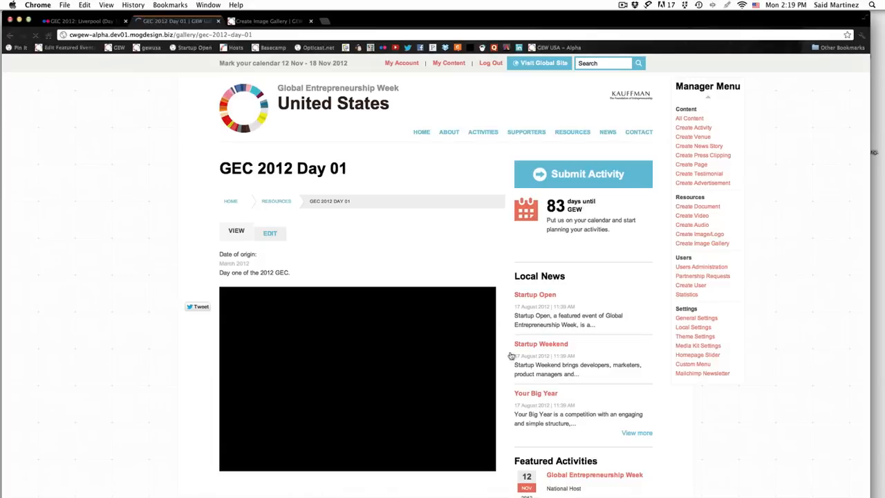
scroll("down", 3)
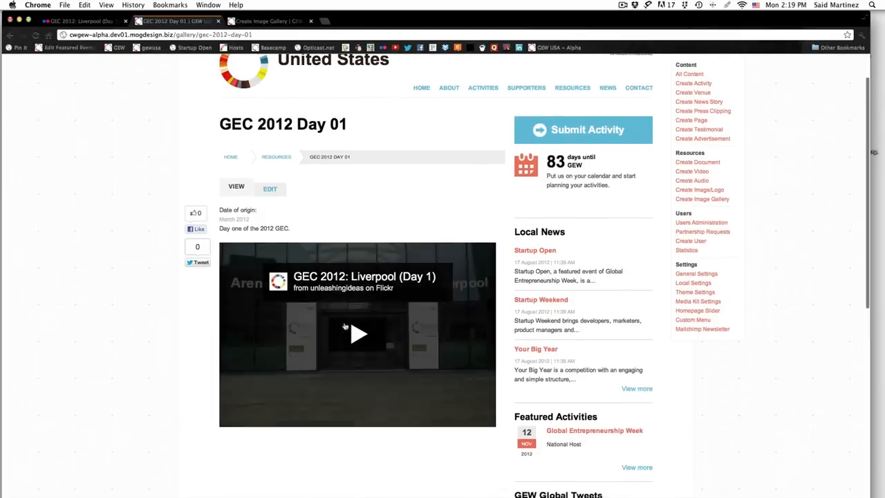
left_click(357, 334)
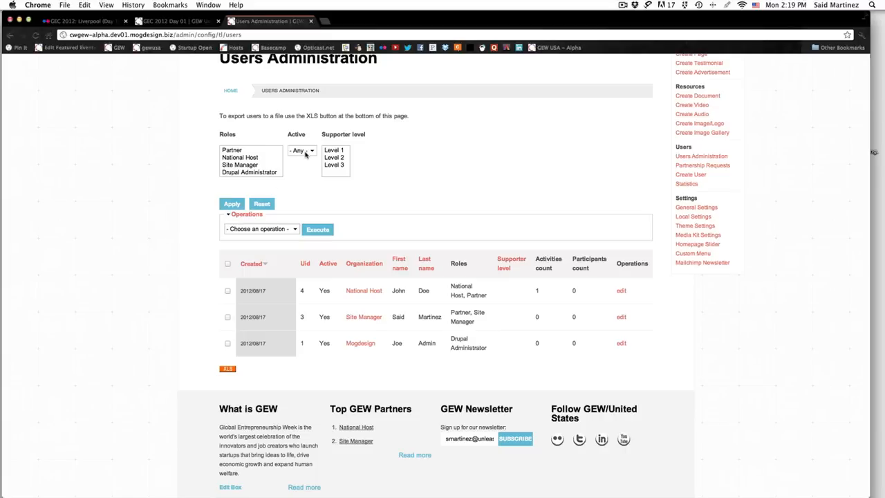
View the three accounts in Users Administration, then go to Partnership Requests
left_click(301, 150)
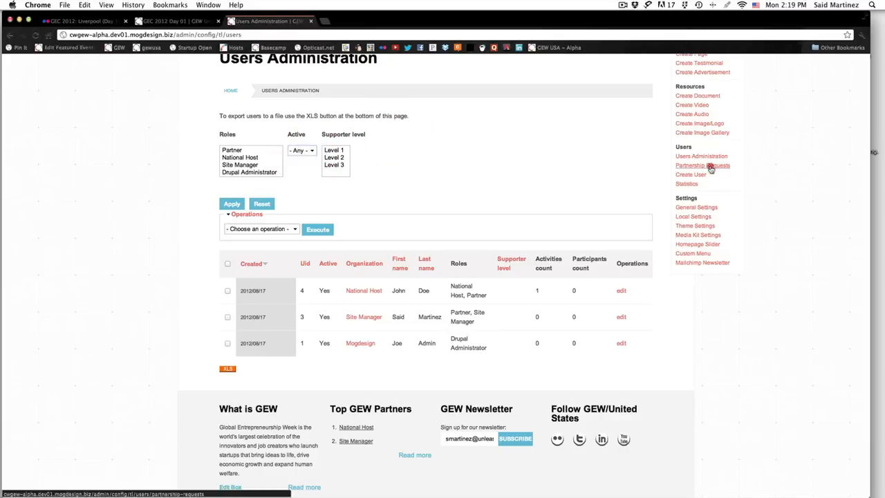
left_click(702, 165)
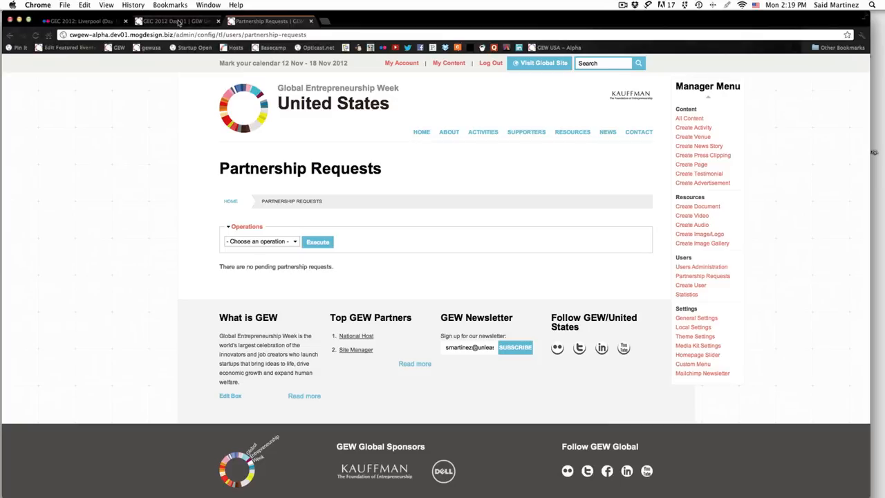
Return to Partnership Requests and show Block, Activate, Change Supporter Level and Change Roles operations
left_click(170, 20)
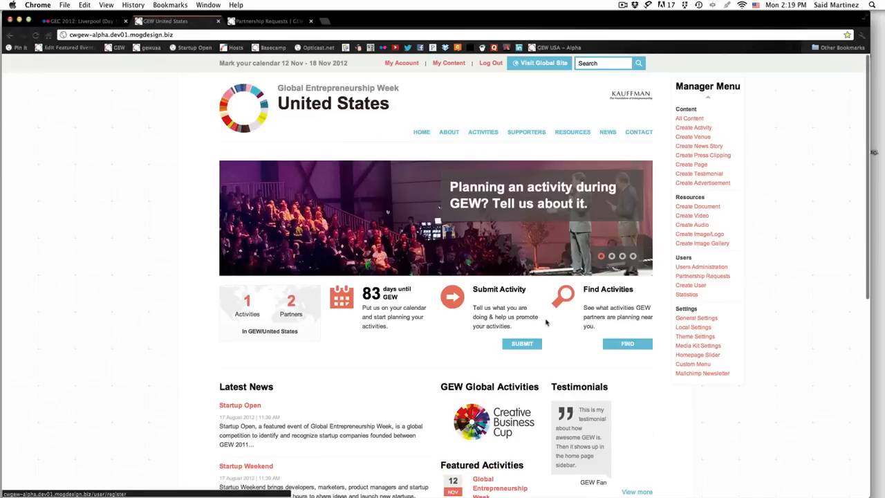
mouse_move(582, 351)
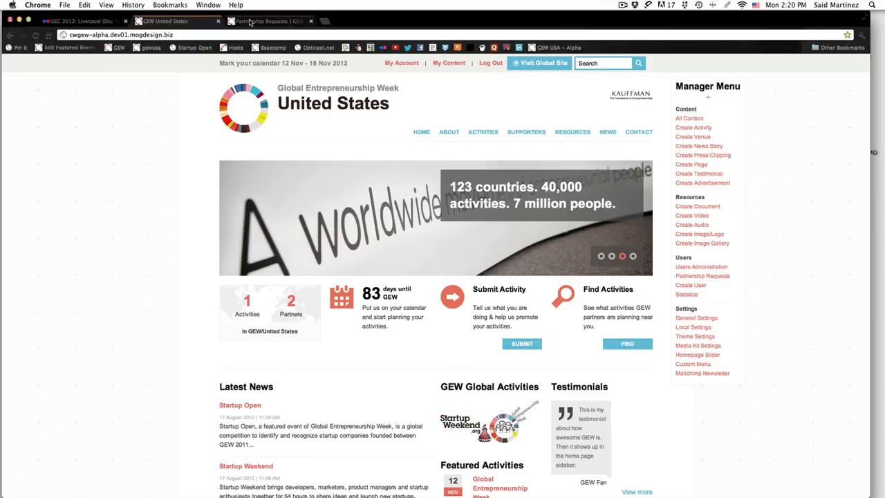
left_click(701, 276)
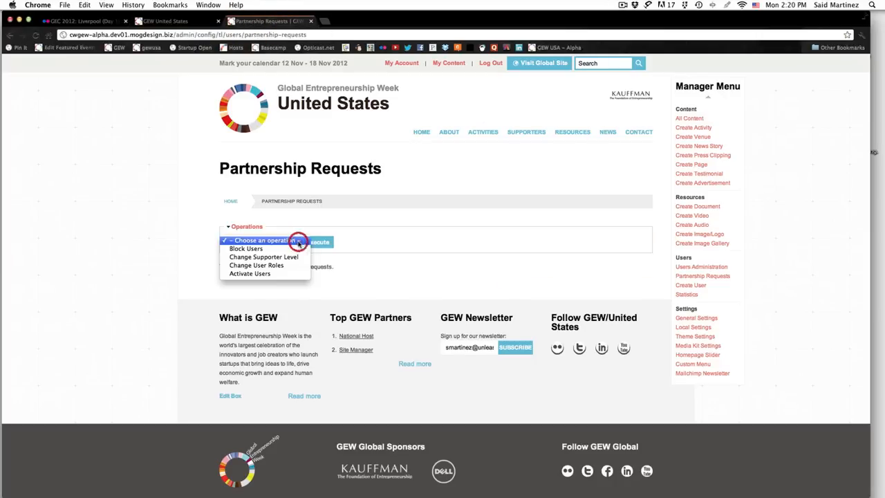
left_click(261, 241)
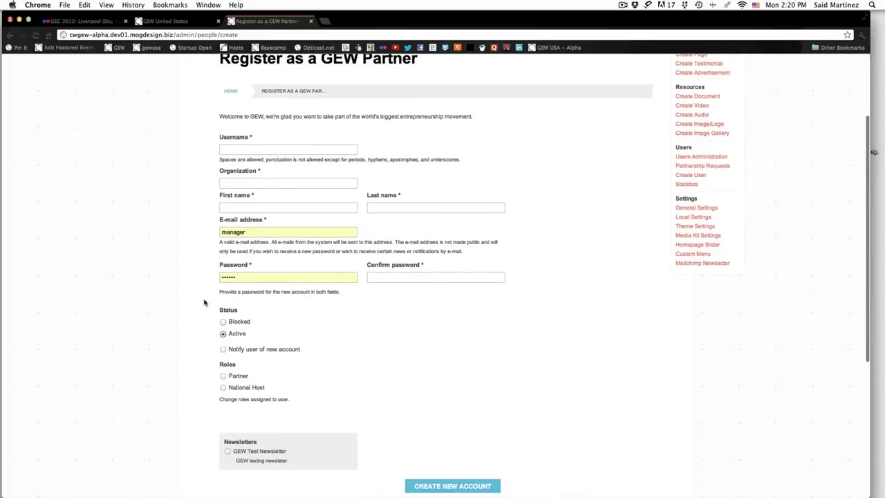
mouse_move(209, 295)
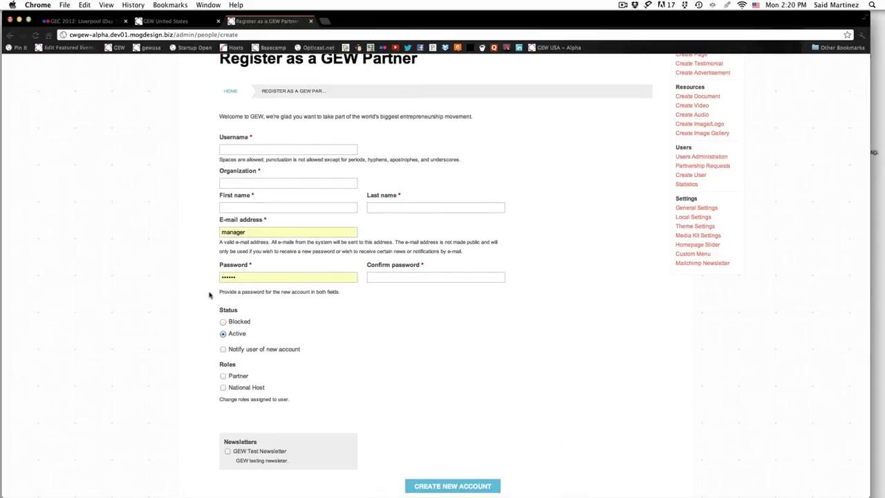
mouse_move(200, 309)
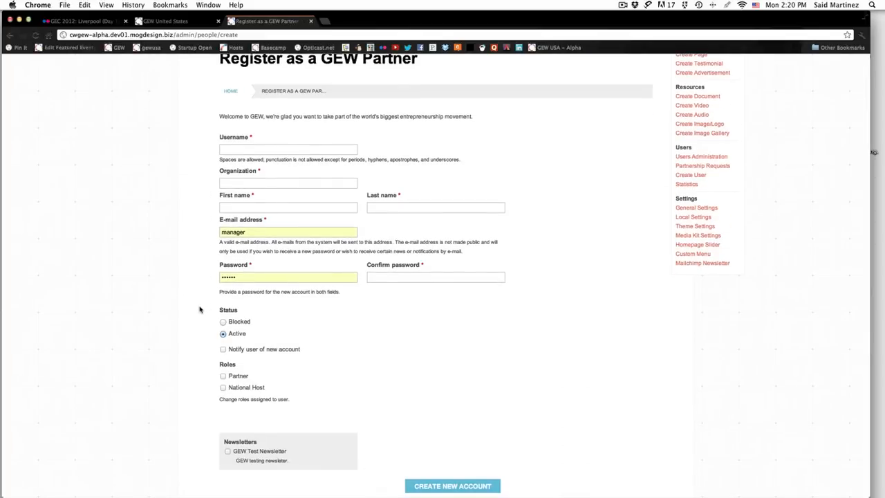
Scroll the blank Register as a GEW Partner form to its role and newsletter options
scroll("down", 3)
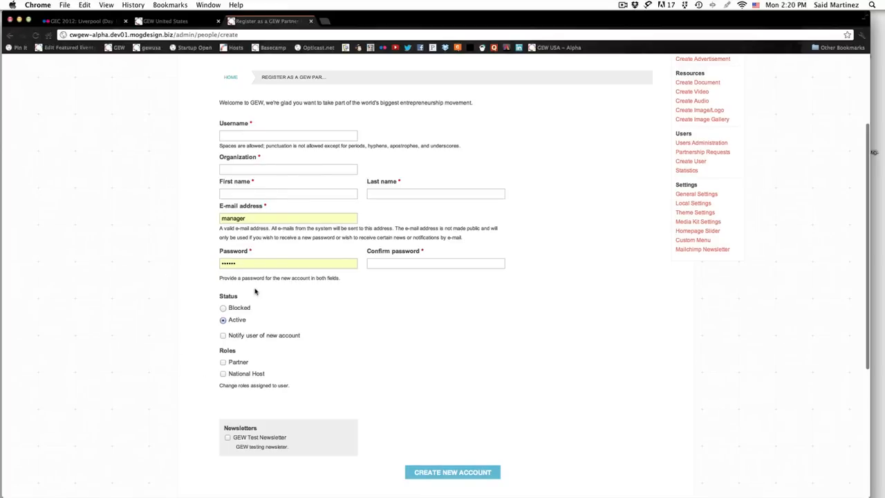
mouse_move(704, 170)
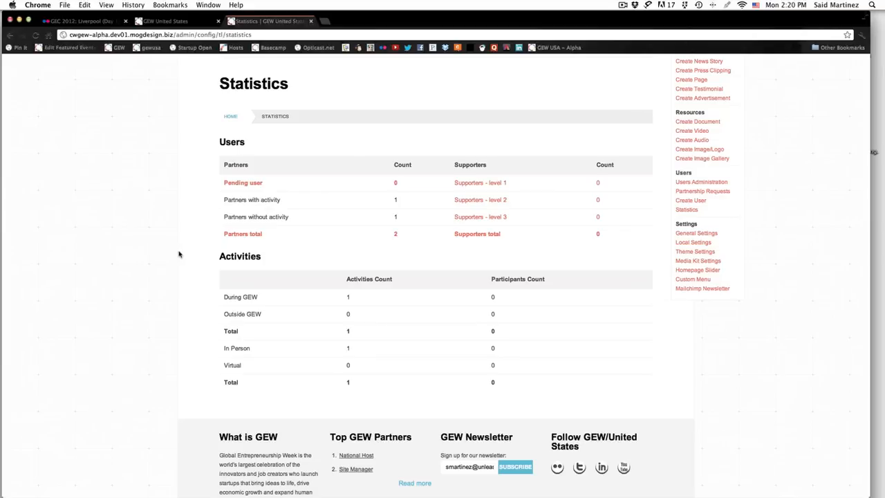
mouse_move(709, 221)
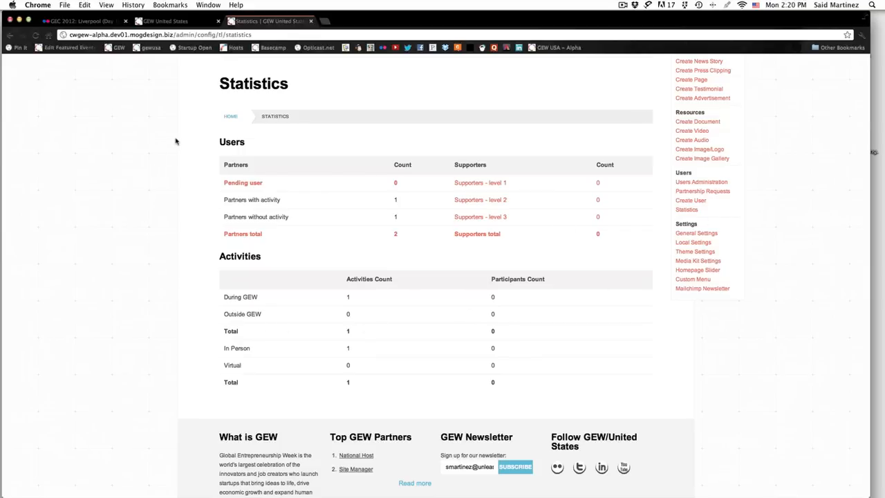
mouse_move(522, 180)
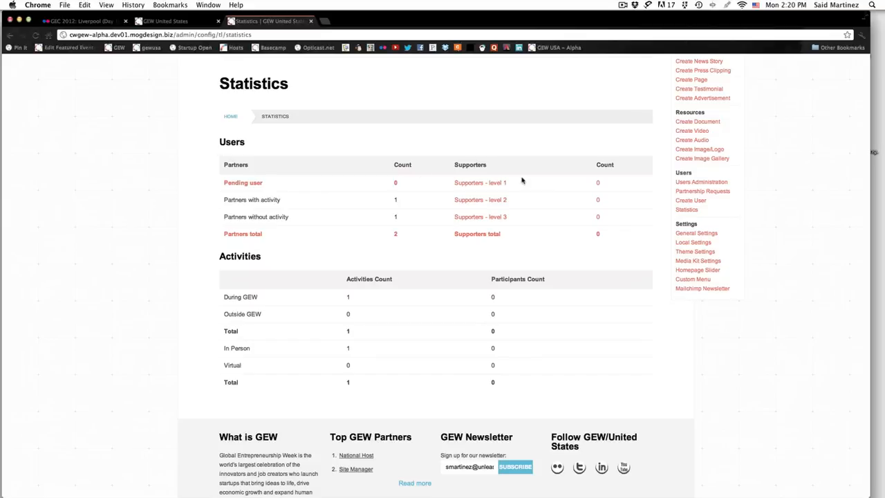
mouse_move(544, 188)
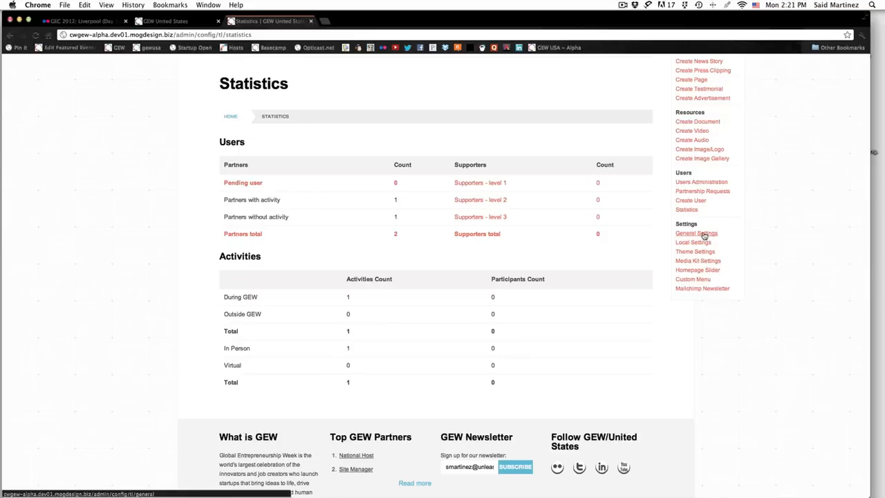
Move from the Statistics tables to the General Settings page
left_click(696, 233)
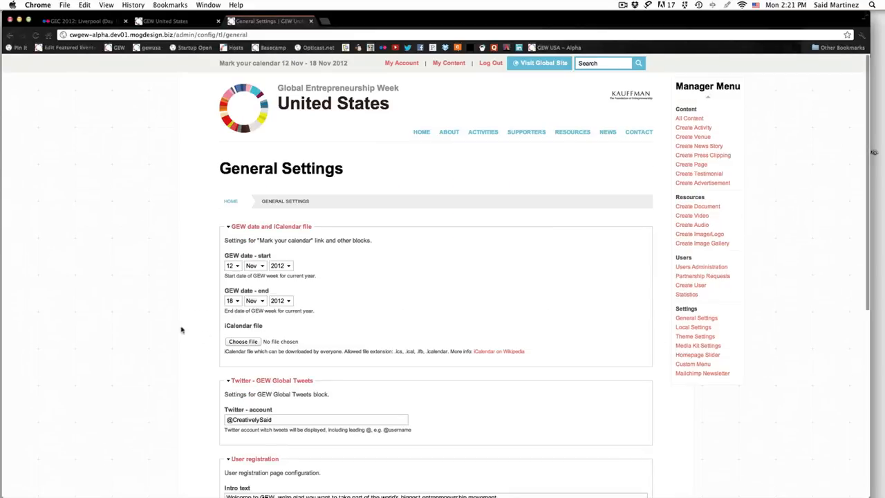
Inspect the GEW dates, Twitter account and registration intro text, then go to Local Settings
scroll("down", 3)
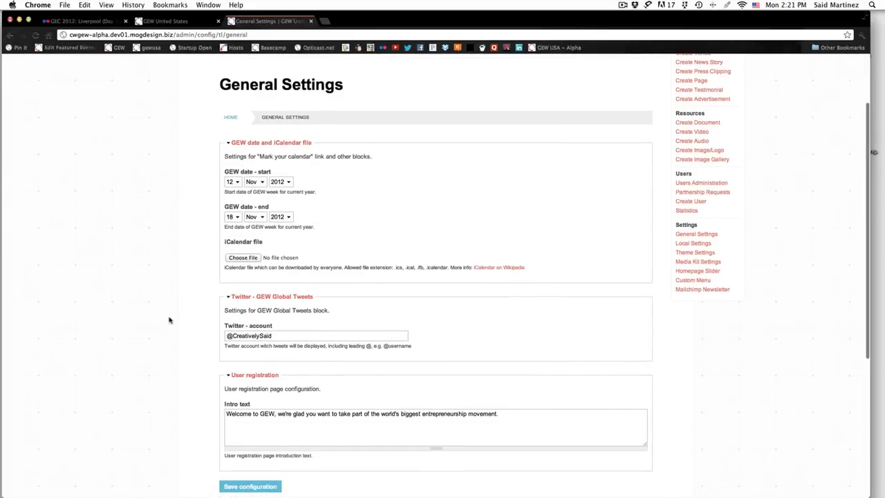
mouse_move(217, 352)
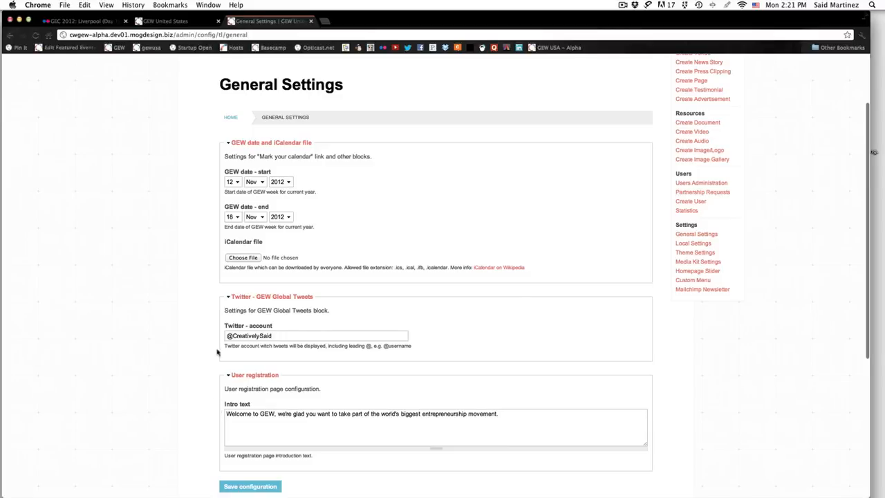
mouse_move(156, 282)
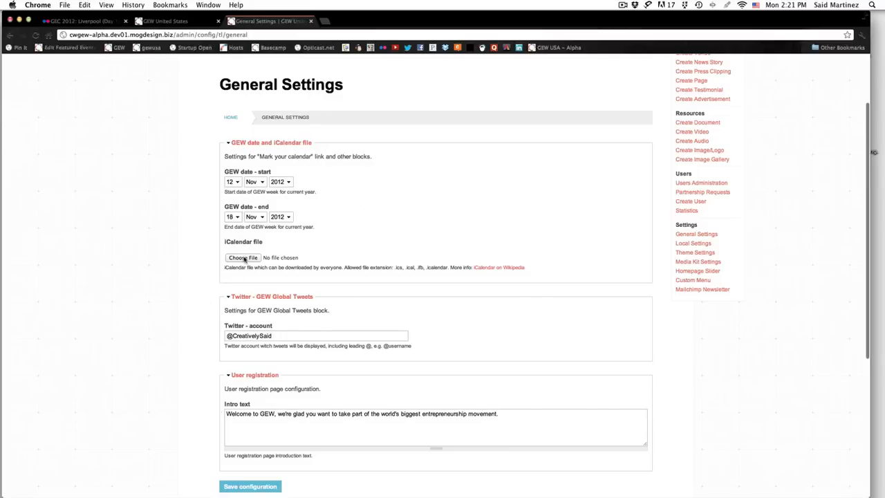
scroll("down", 3)
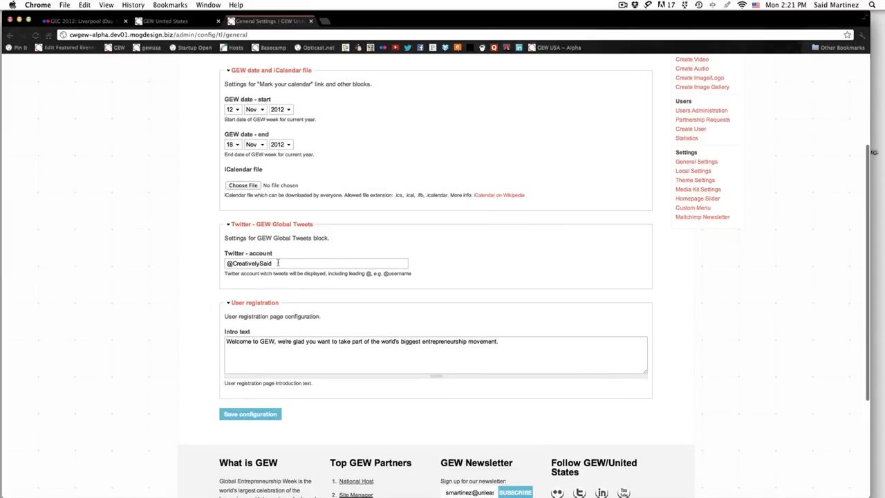
left_click(315, 262)
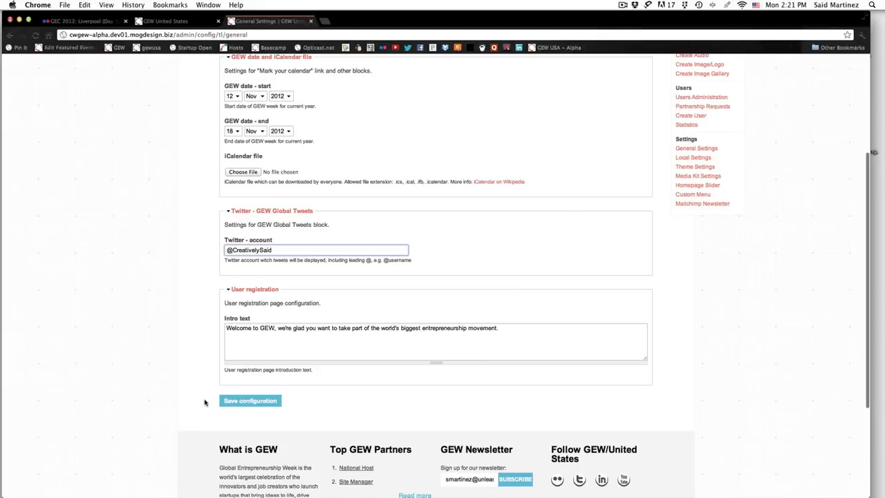
left_click(436, 339)
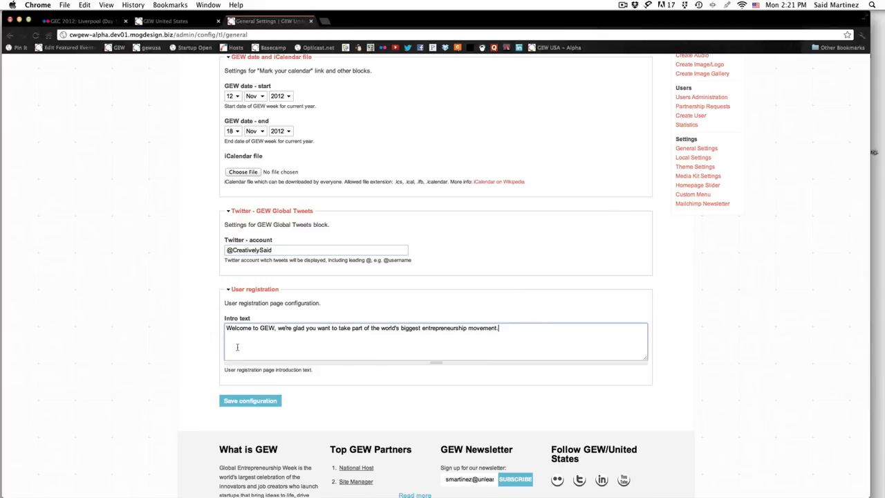
mouse_move(620, 326)
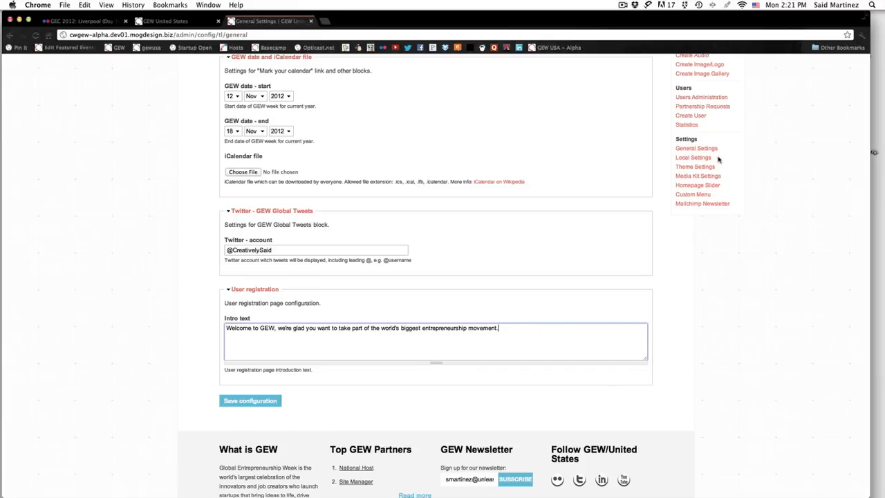
left_click(693, 157)
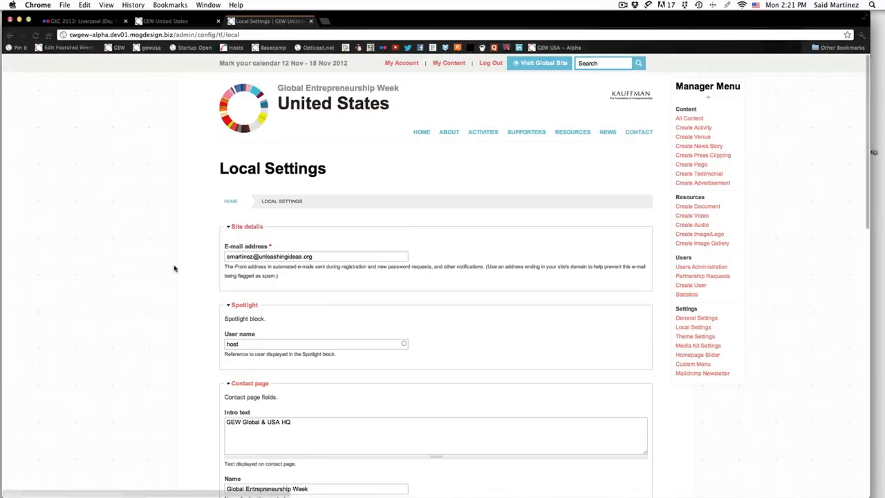
Review the Local Settings site details and view the public Contact page
scroll("down", 3)
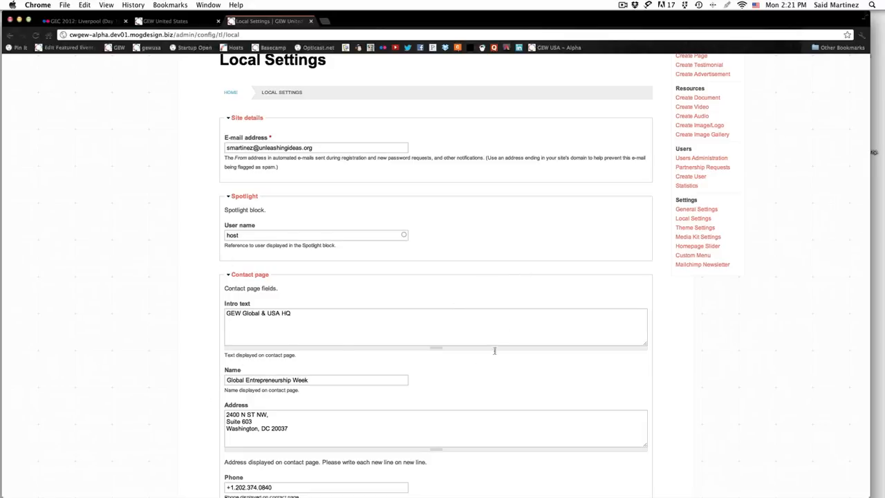
scroll("down", 3)
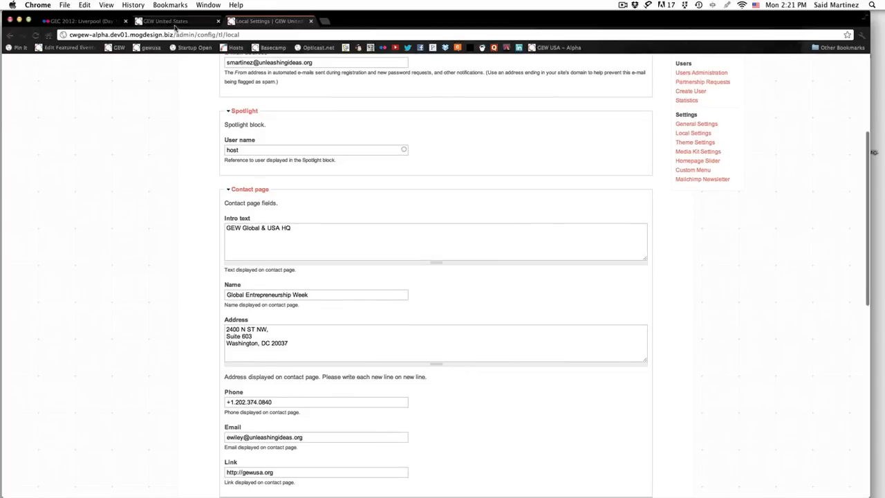
left_click(166, 21)
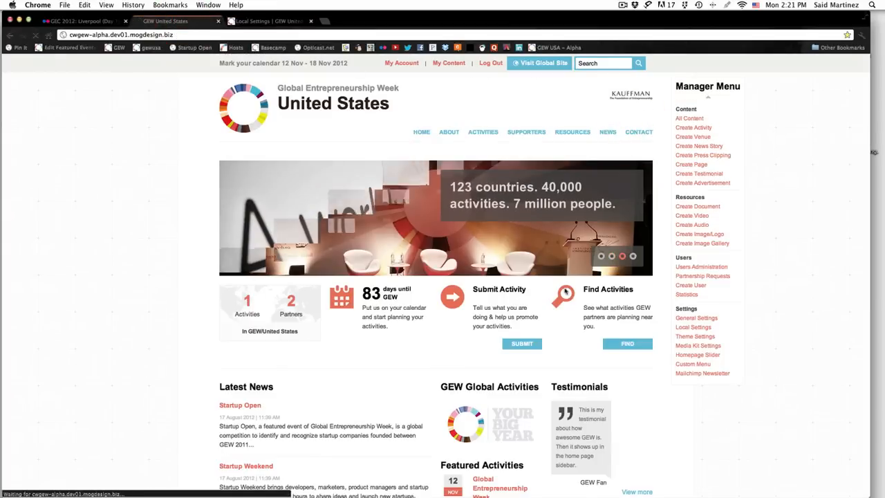
left_click(638, 132)
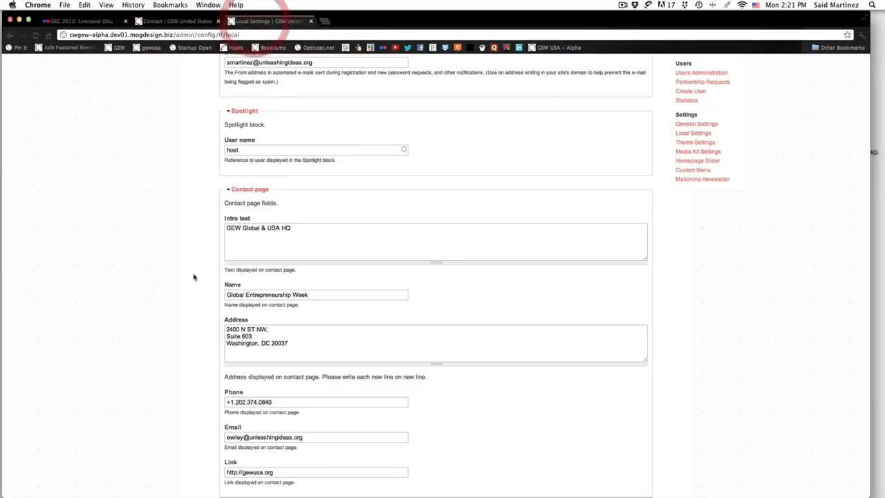
Review the contact page fields and social links, then go to Theme Settings
scroll("down", 3)
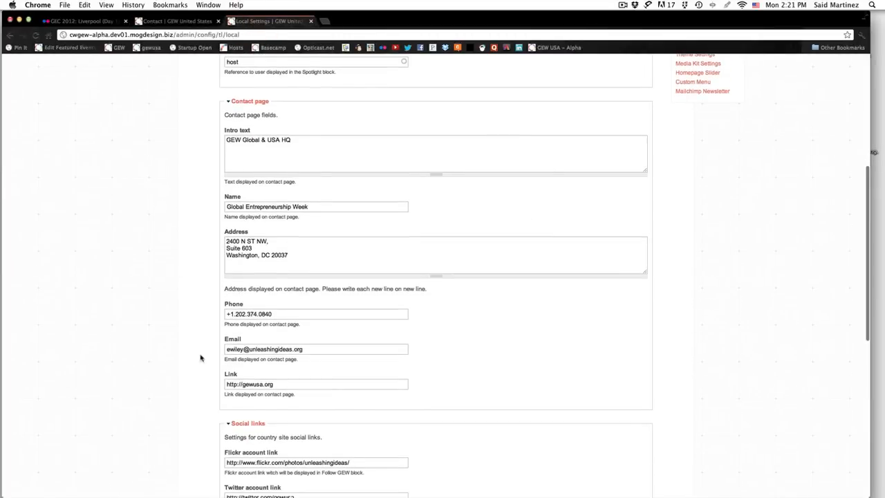
scroll("down", 3)
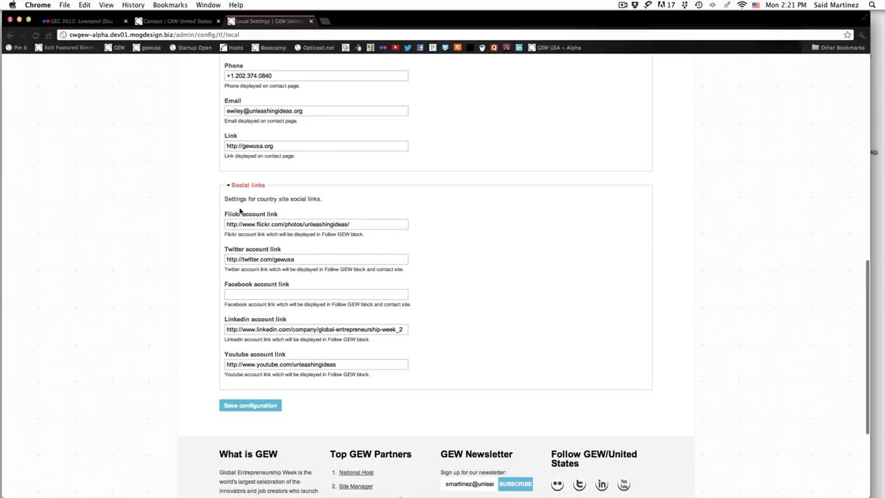
mouse_move(224, 353)
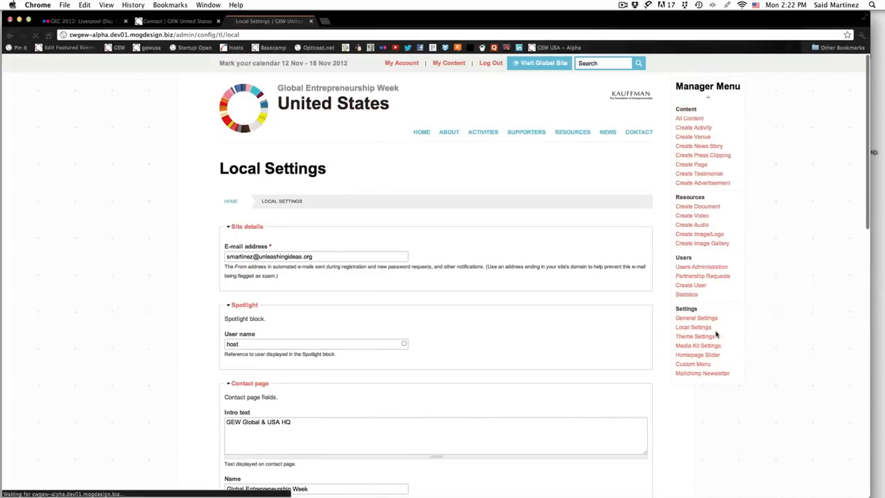
left_click(695, 336)
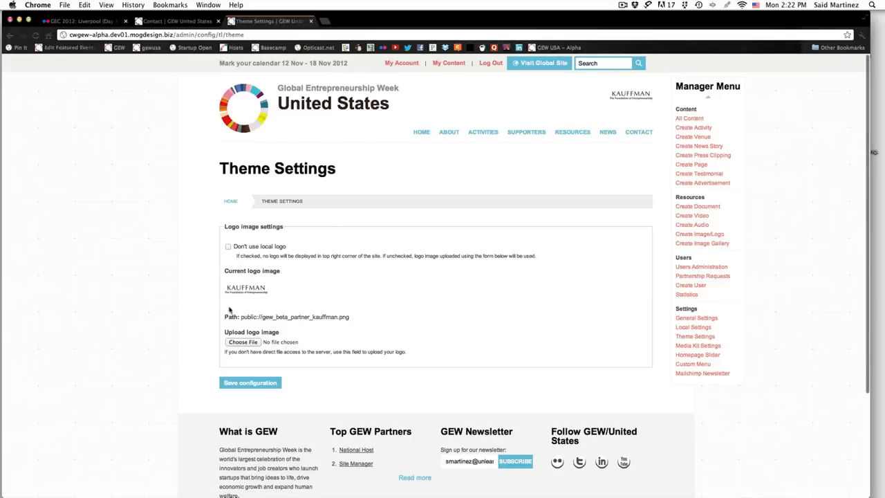
mouse_move(262, 298)
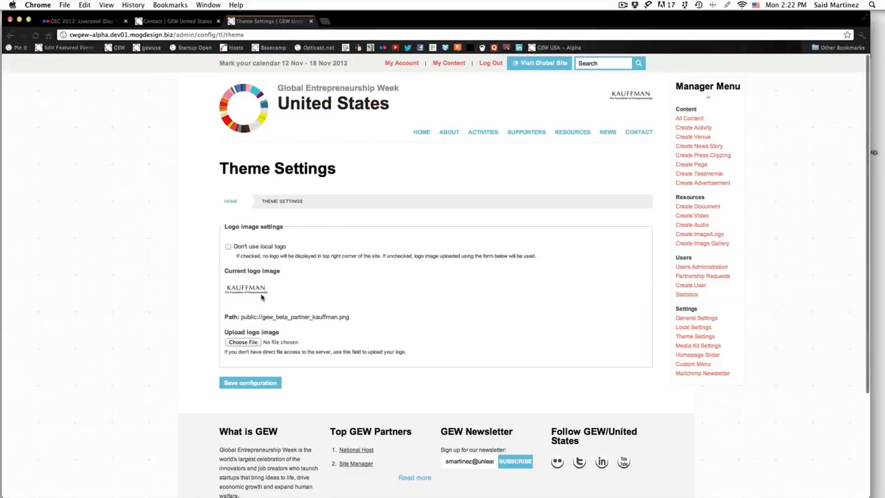
mouse_move(244, 295)
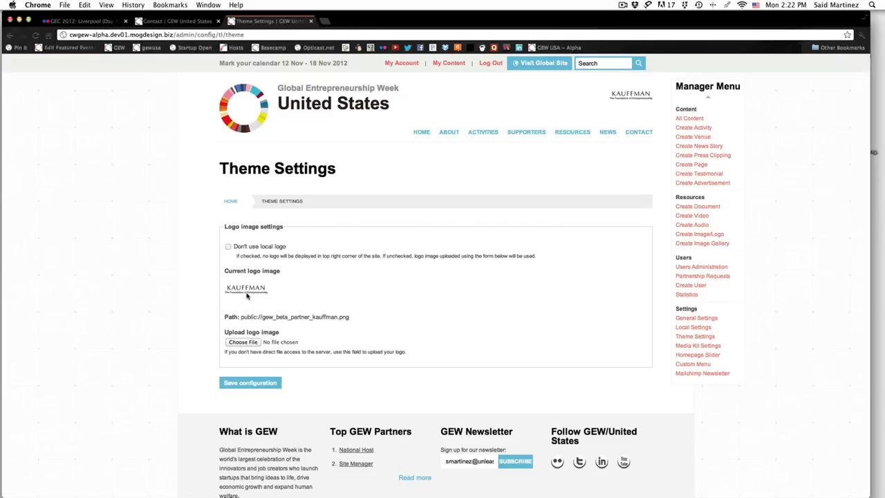
mouse_move(250, 302)
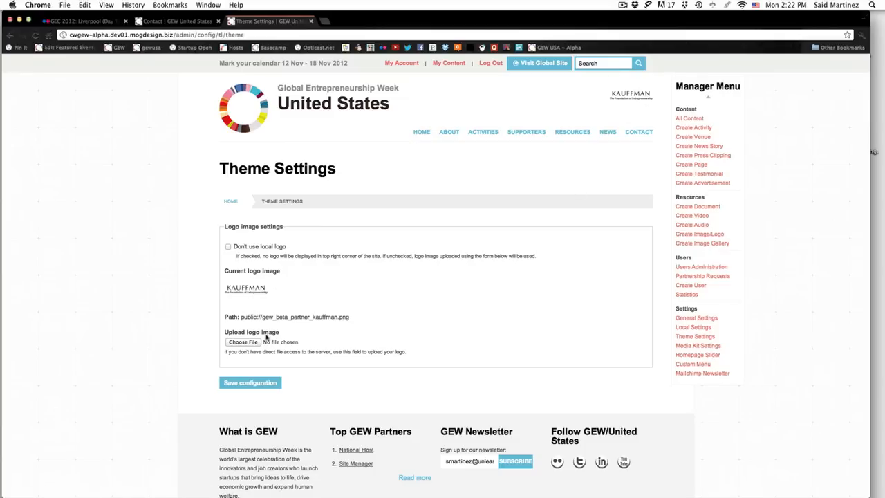
mouse_move(238, 360)
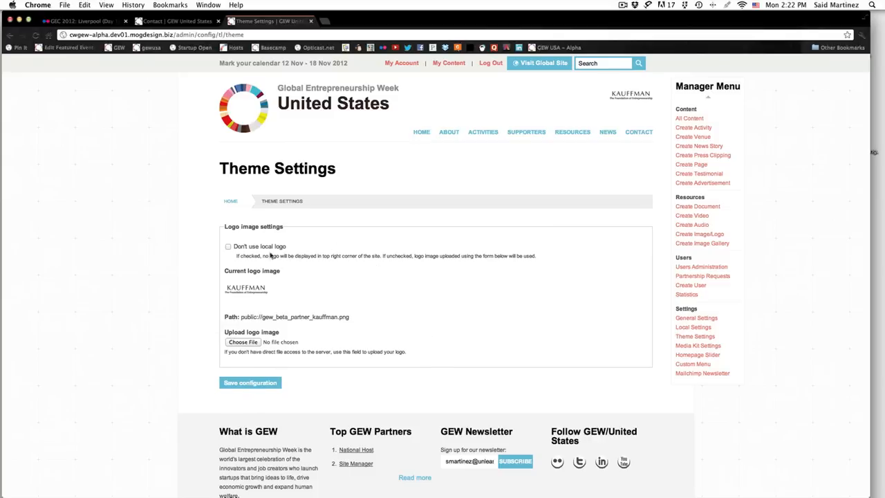
Disable the local logo and save, re-enable it, then go to Media Kit Settings
left_click(228, 246)
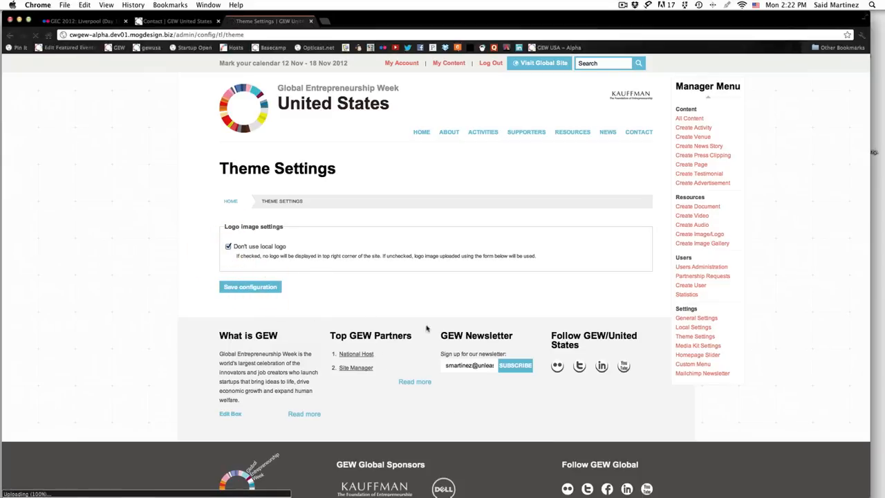
left_click(250, 286)
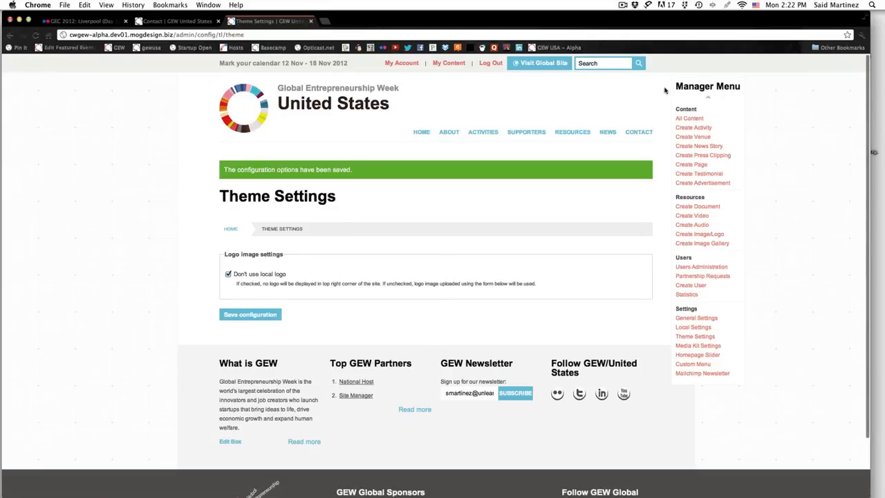
left_click(229, 274)
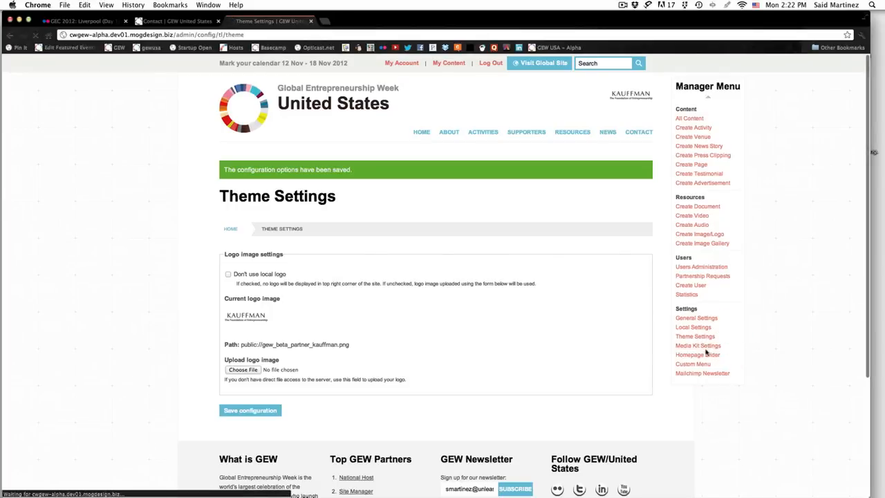
left_click(697, 345)
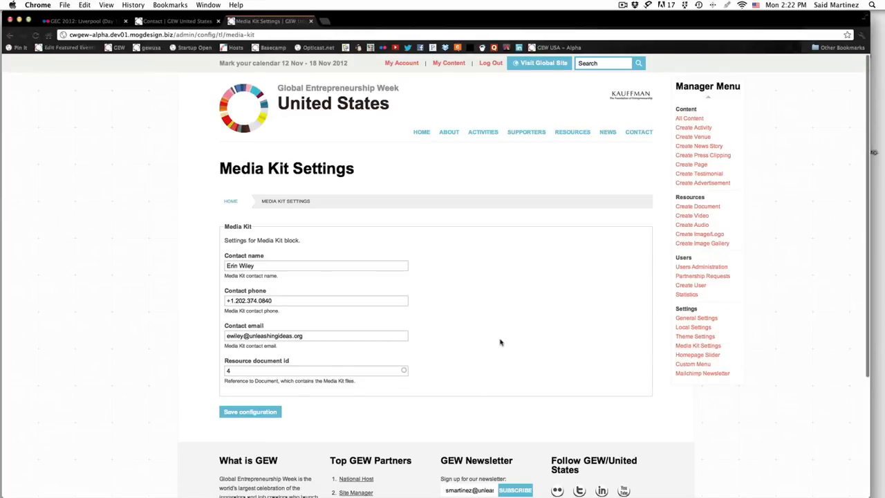
Review the media kit contact details, then go to the Homepage Slider's four slides
scroll("down", 3)
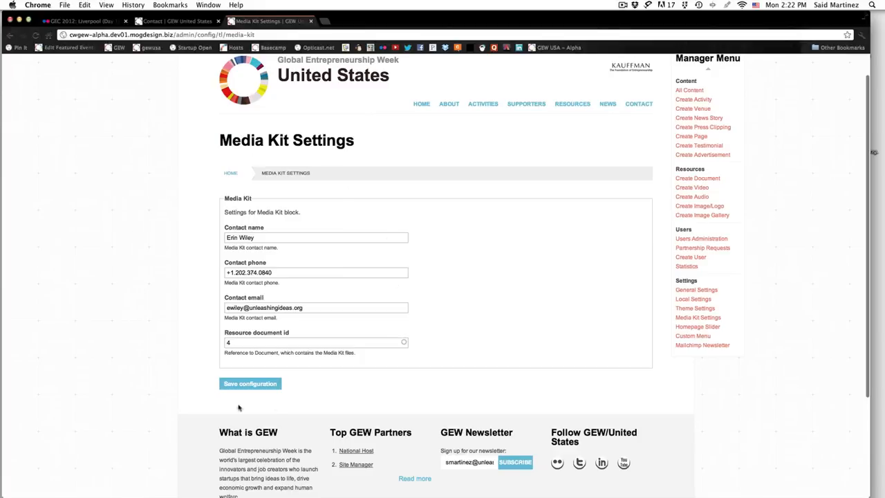
mouse_move(206, 204)
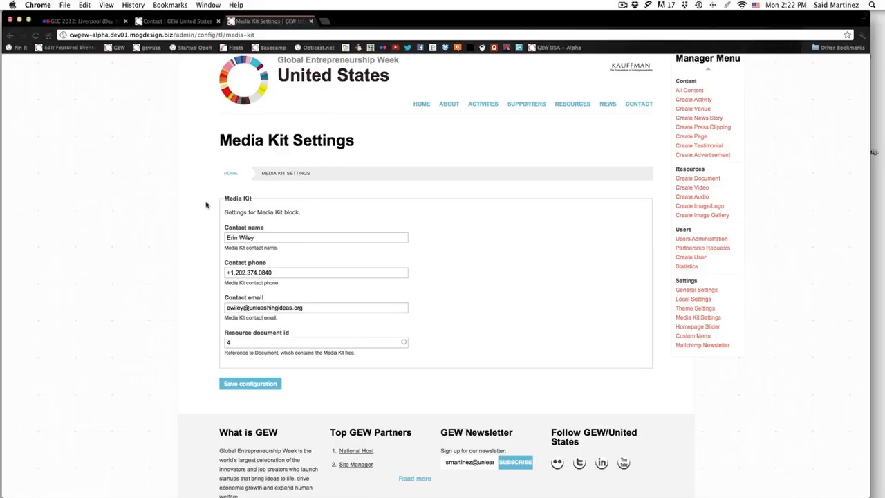
mouse_move(267, 406)
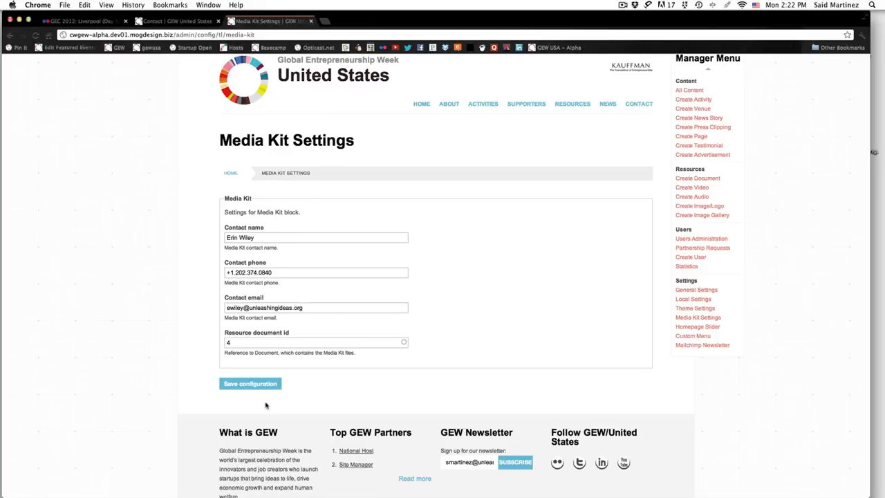
mouse_move(286, 354)
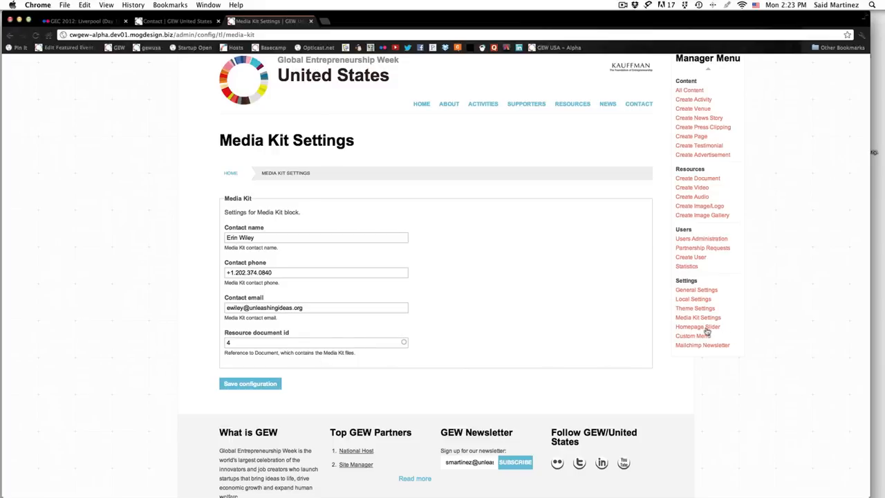
left_click(697, 326)
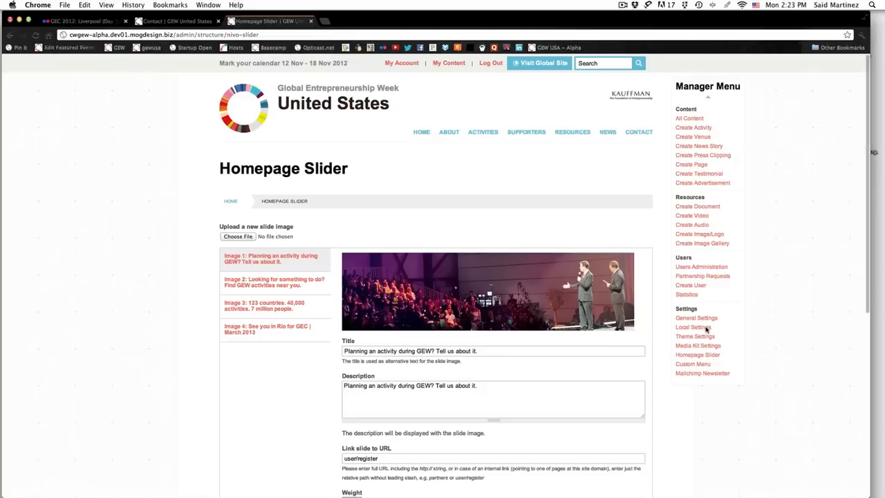
scroll("down", 3)
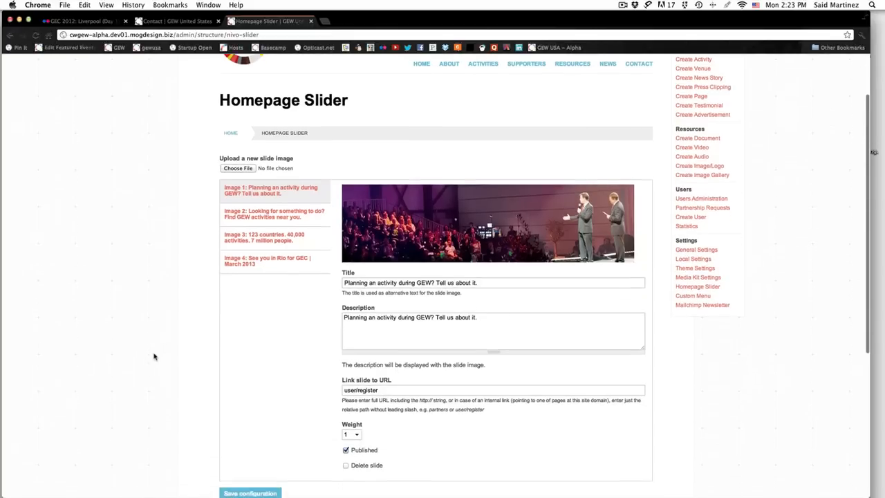
scroll("down", 3)
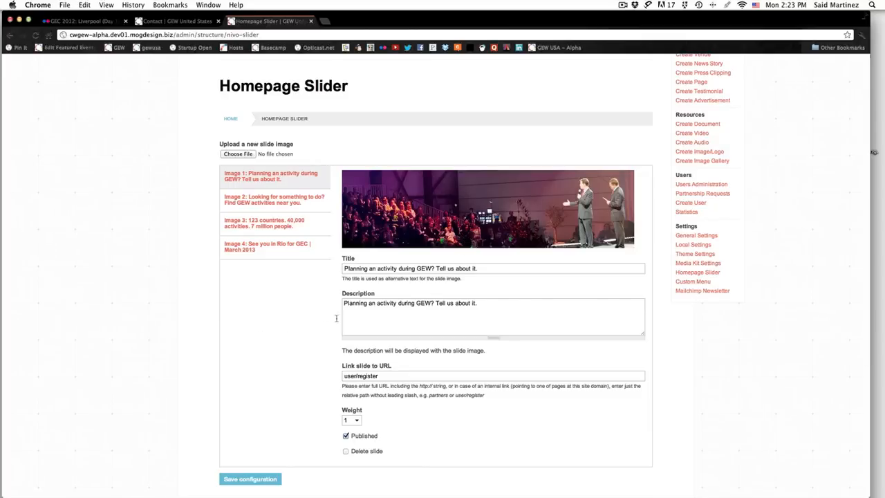
left_click(274, 199)
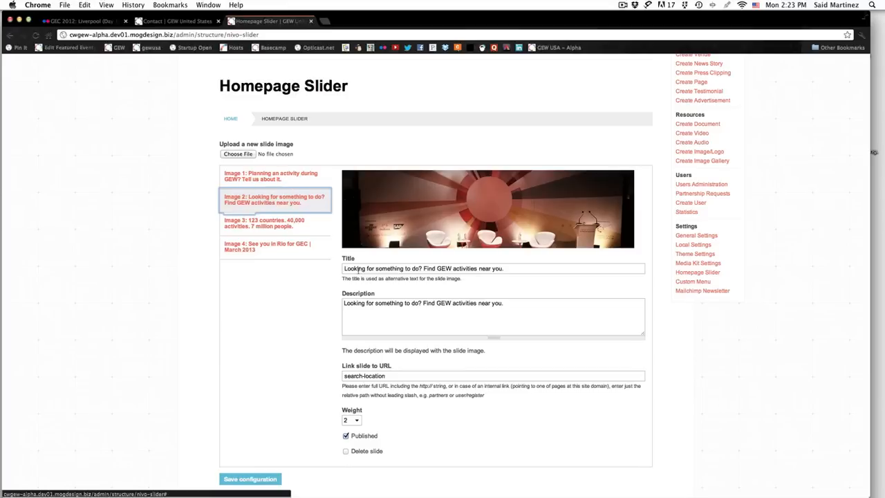
left_click(492, 268)
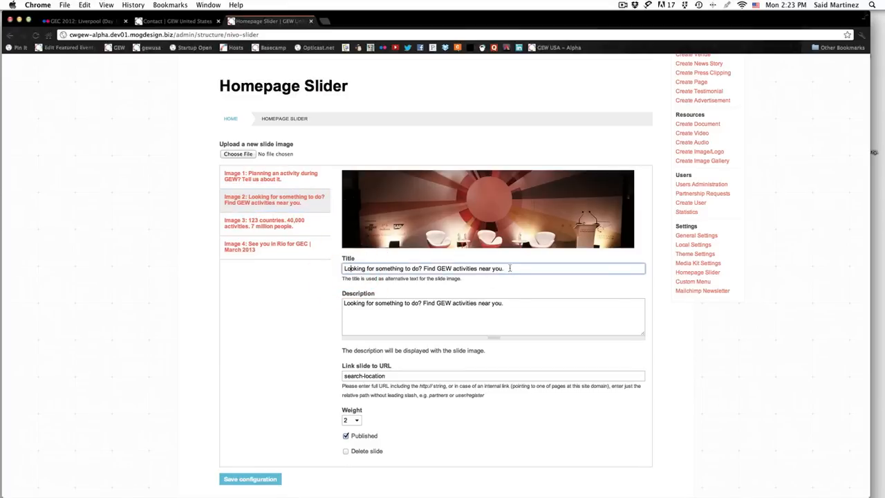
triple_click(421, 268)
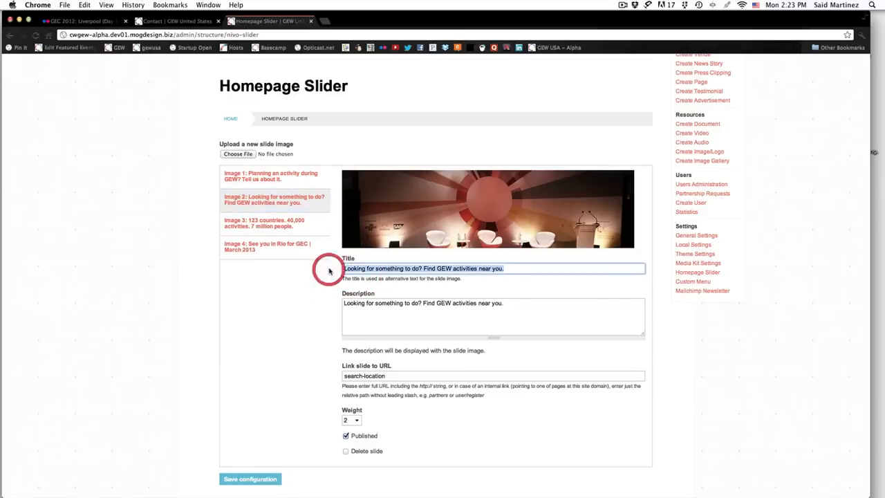
left_click(176, 21)
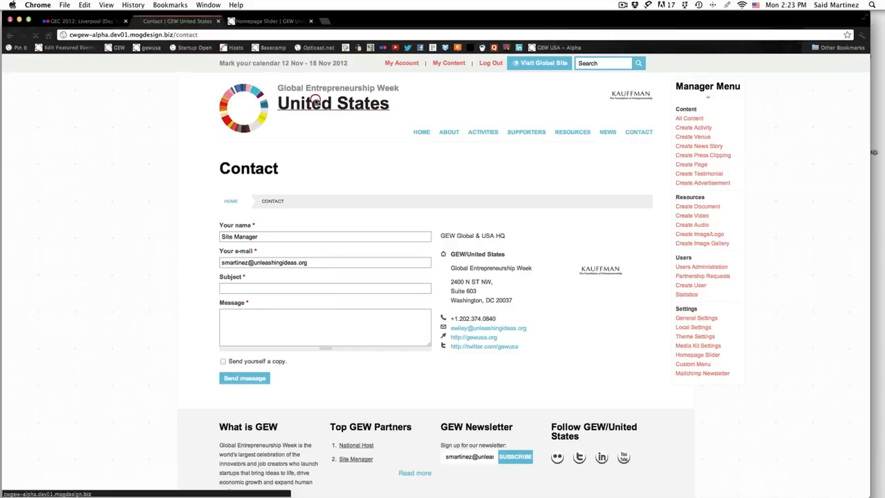
left_click(421, 132)
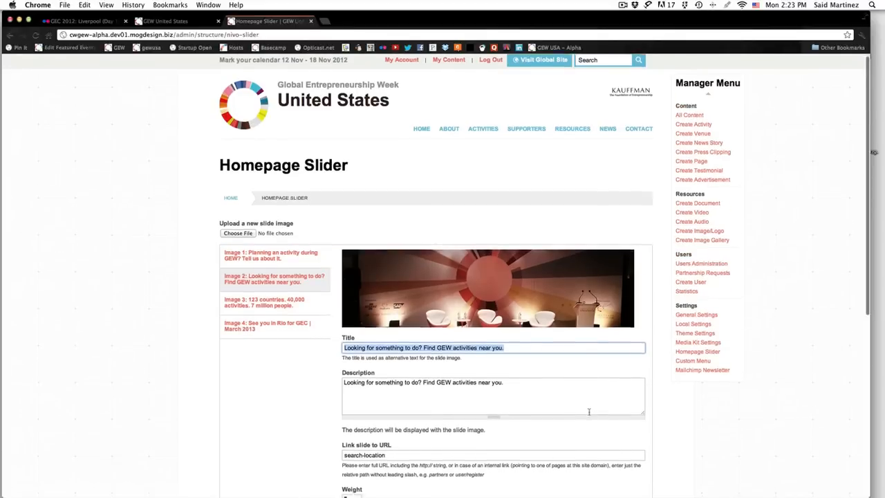
scroll("down", 3)
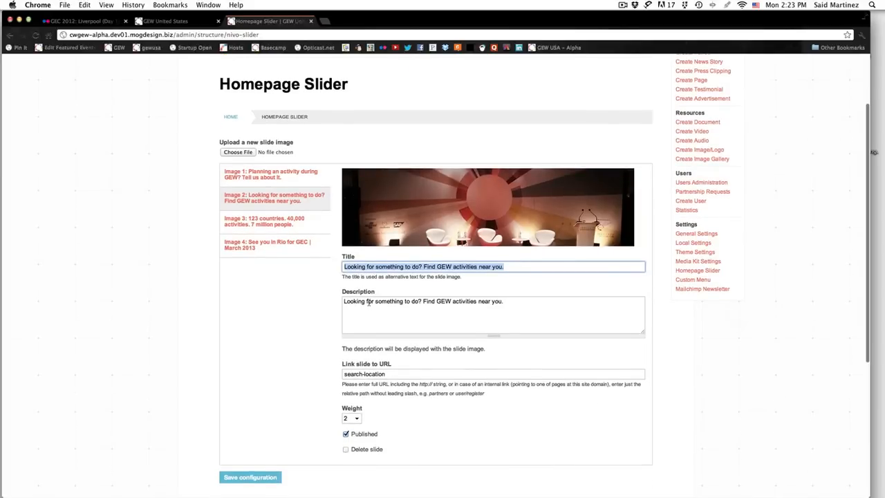
left_click(415, 301)
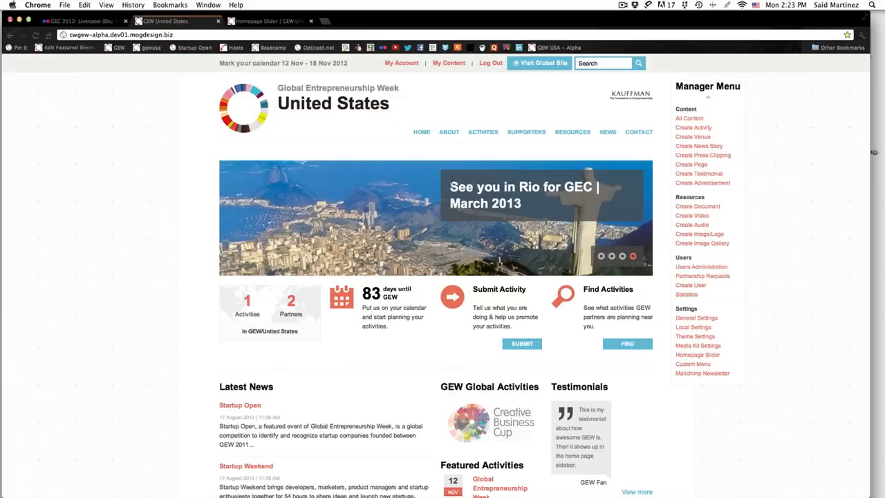
mouse_move(607, 321)
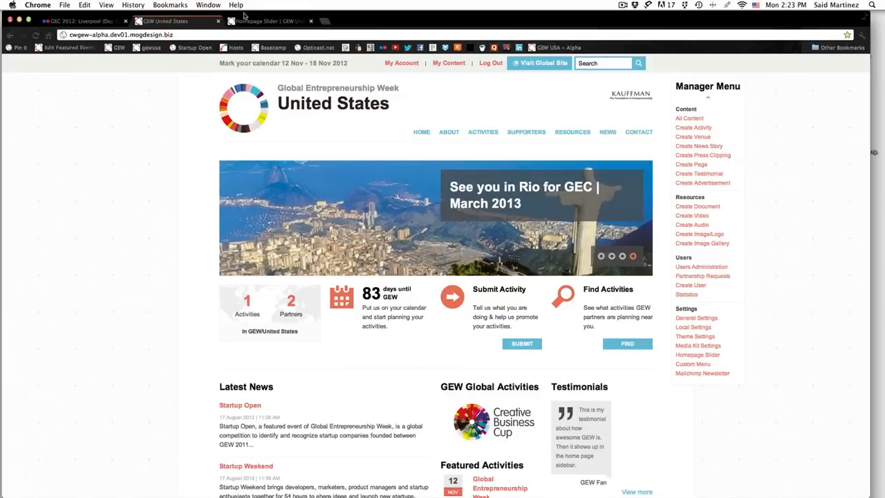
left_click(697, 354)
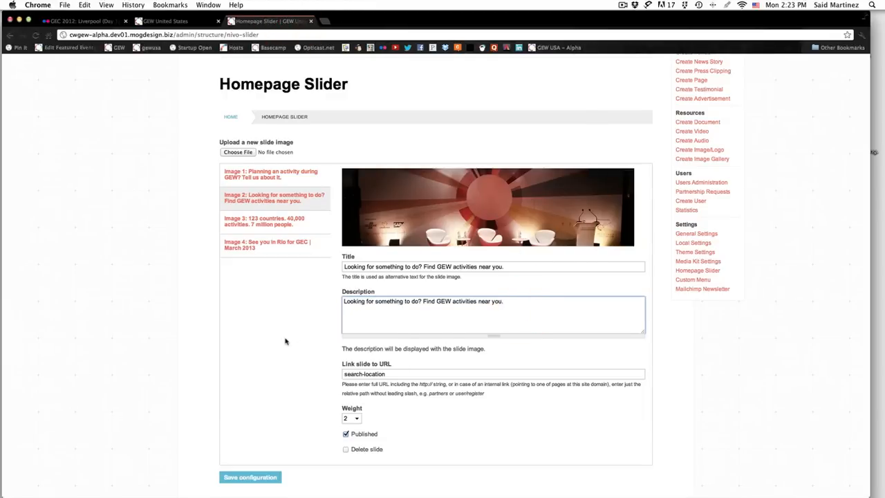
scroll("down", 3)
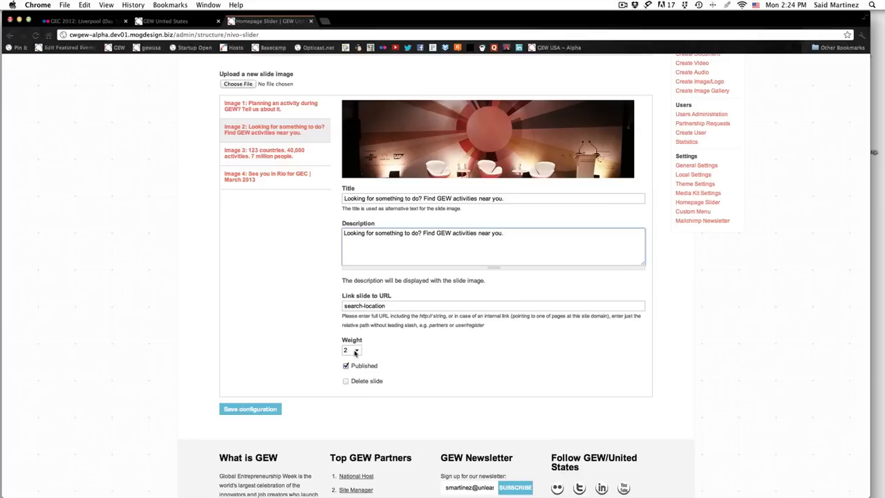
left_click(350, 350)
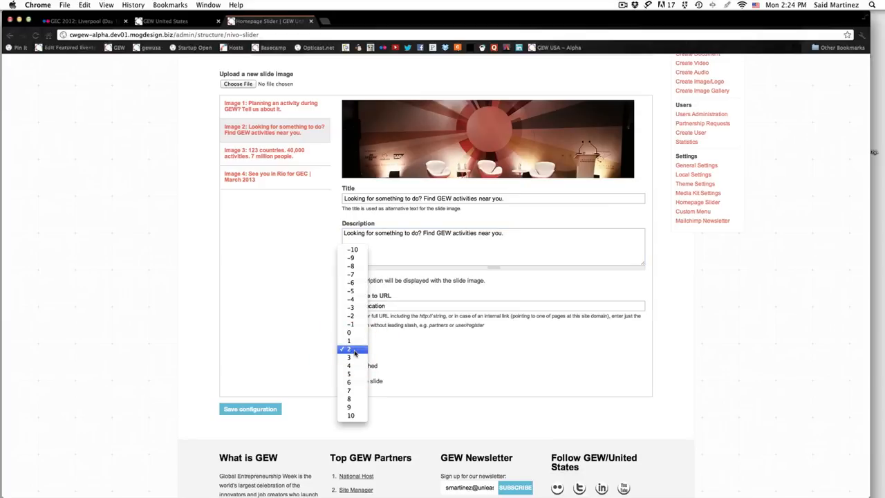
left_click(348, 349)
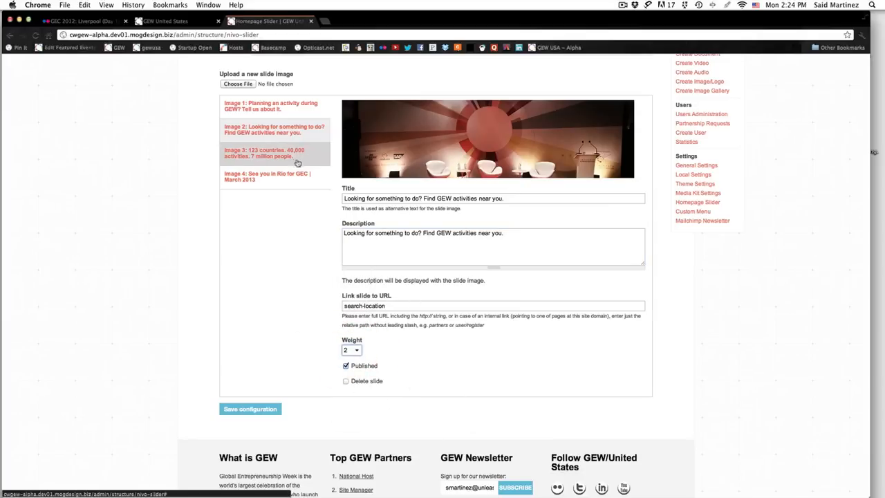
left_click(274, 220)
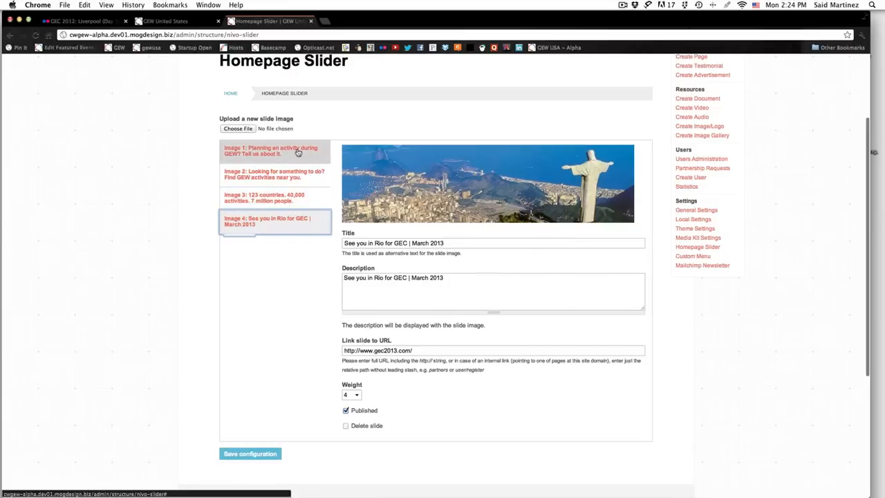
left_click(275, 150)
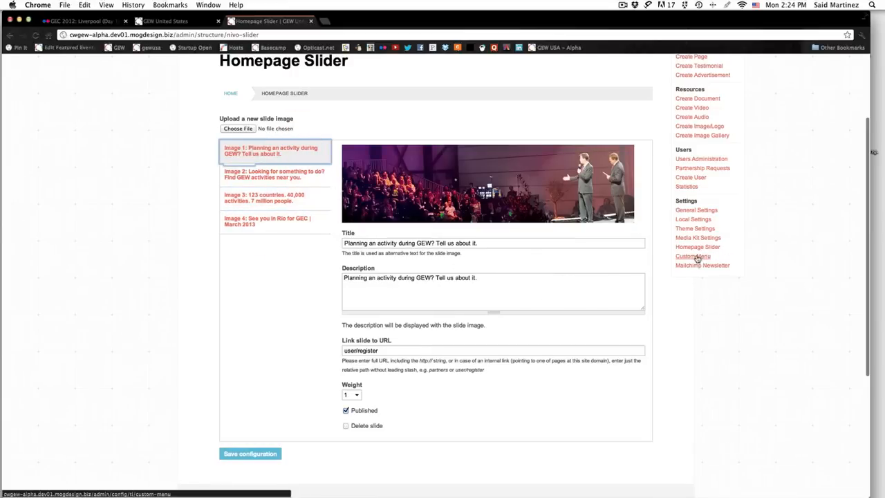
left_click(692, 255)
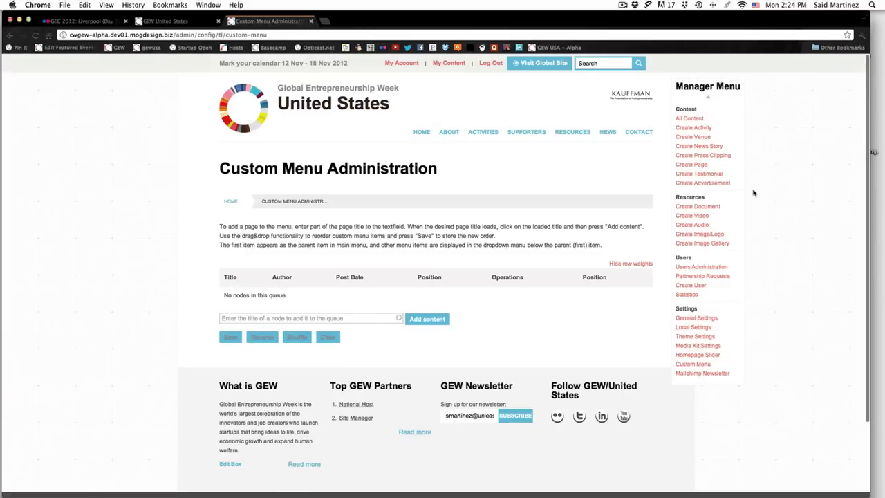
mouse_move(817, 348)
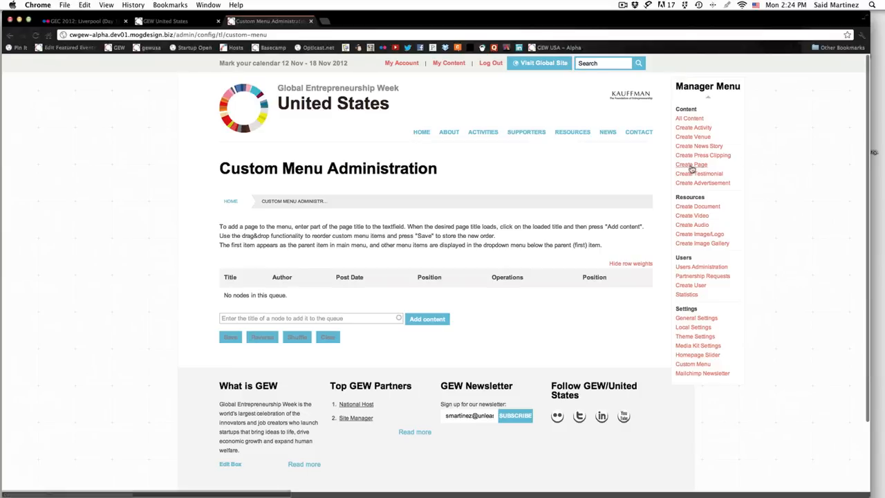
Leave Custom Menu administration for a blank Create Page form
left_click(691, 165)
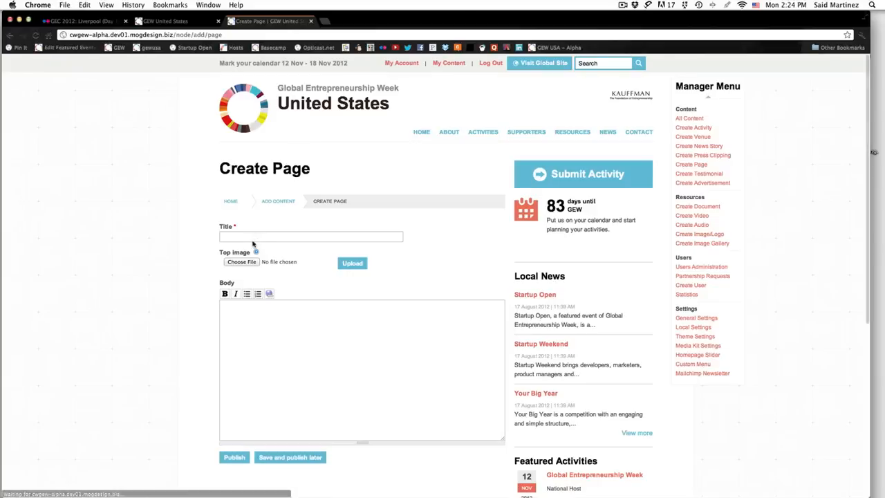
Finish the Dummy page body text about dummies being none of us, and publish it
type("Dummy")
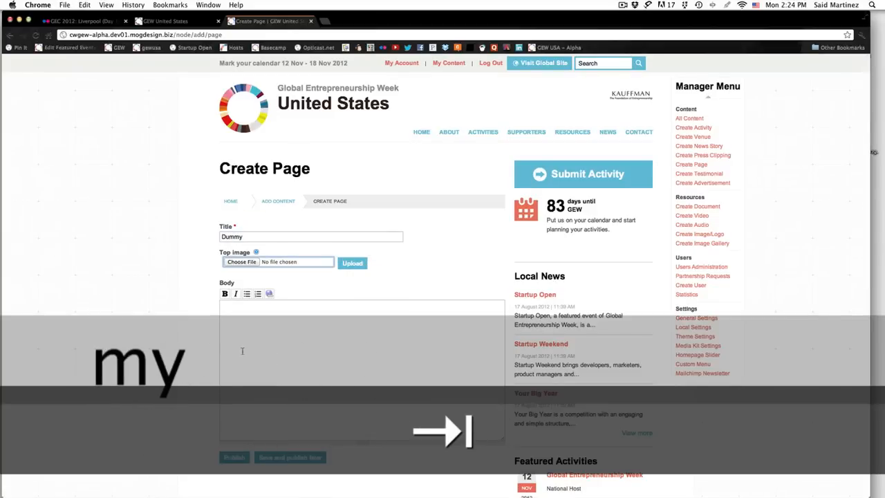
type("Something about dummies, which is")
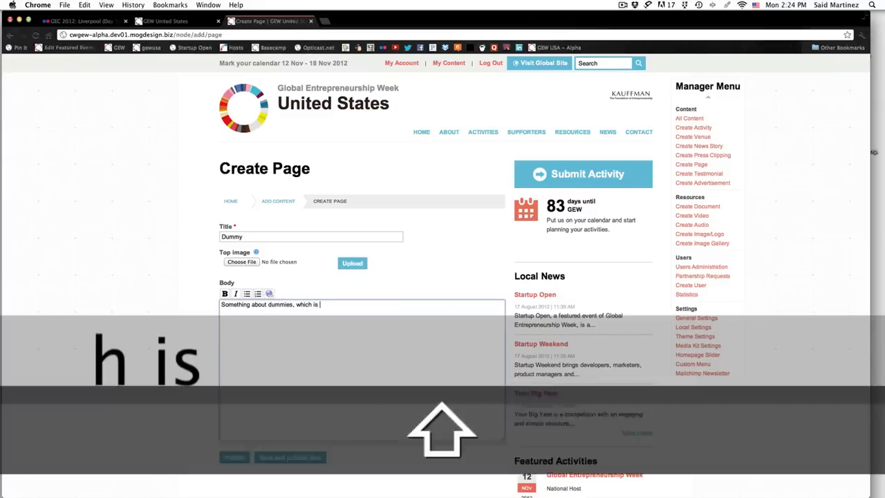
type("(of course) none of us.")
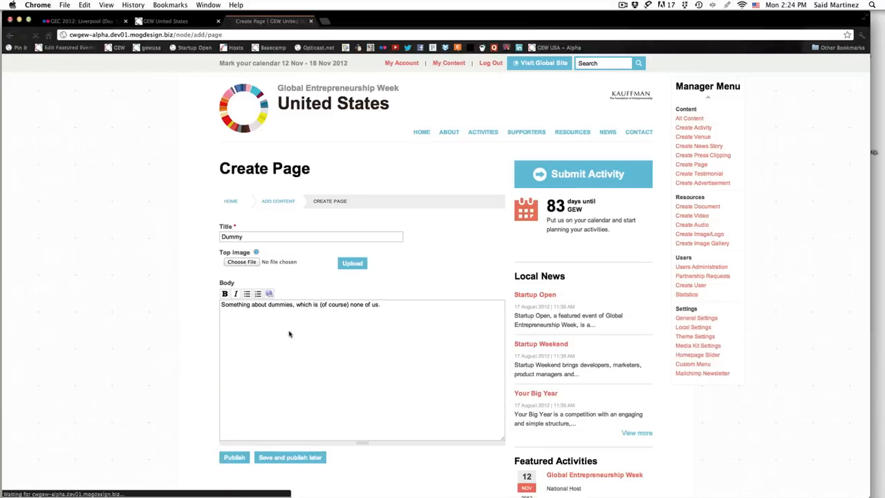
left_click(234, 457)
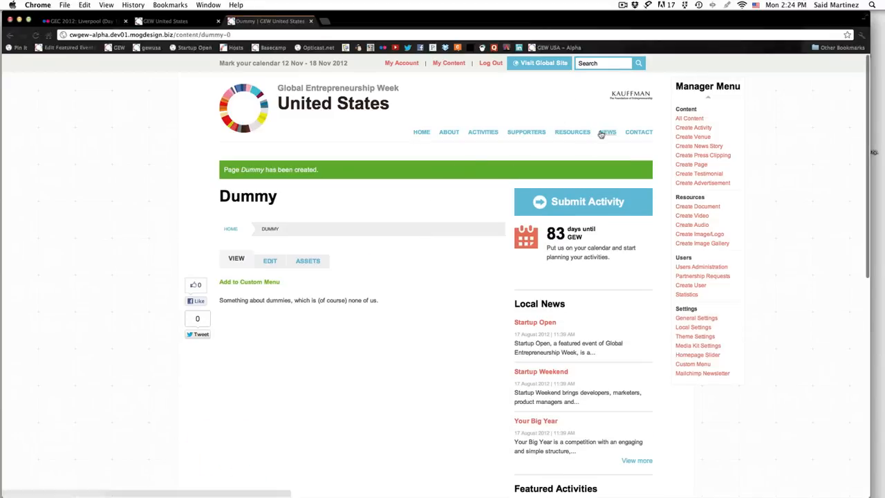
mouse_move(393, 304)
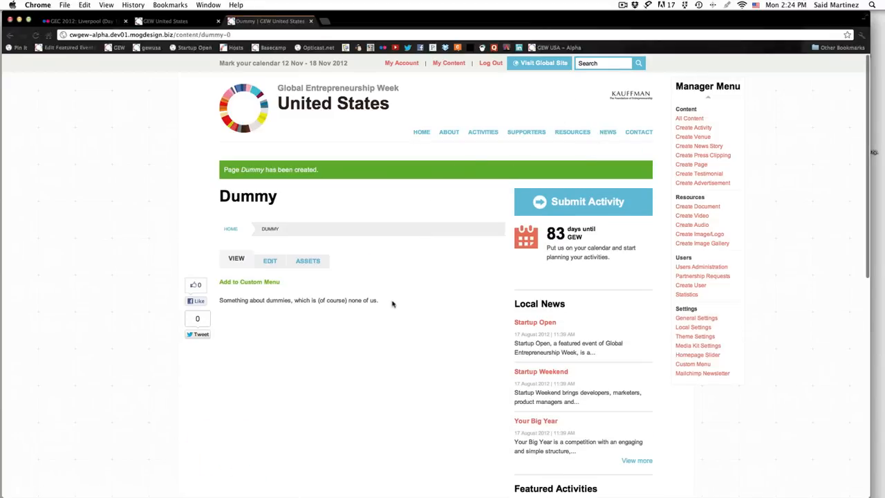
mouse_move(465, 100)
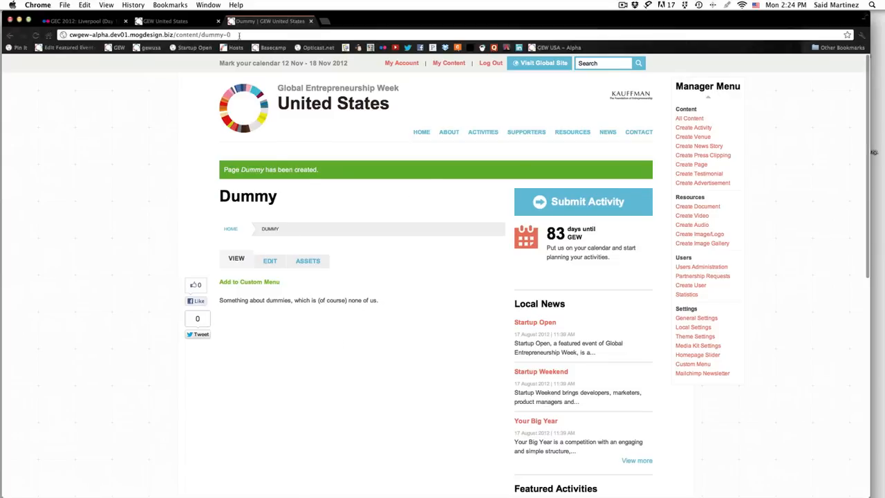
mouse_move(372, 253)
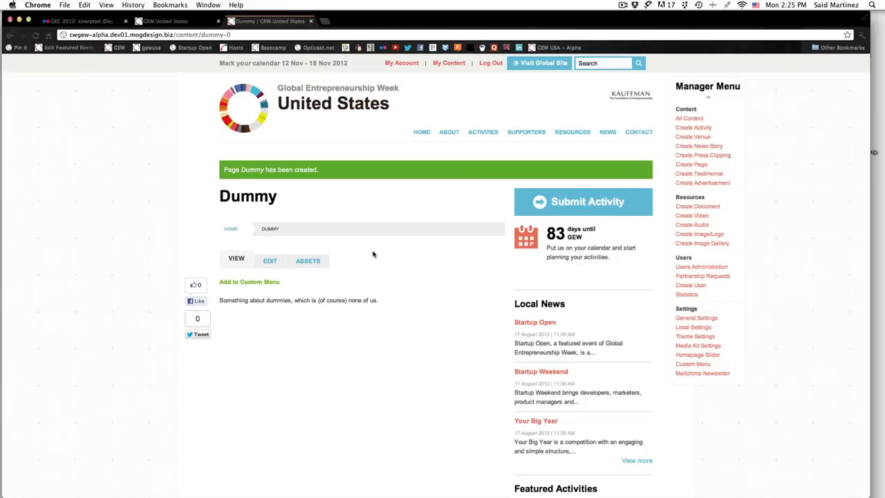
mouse_move(397, 259)
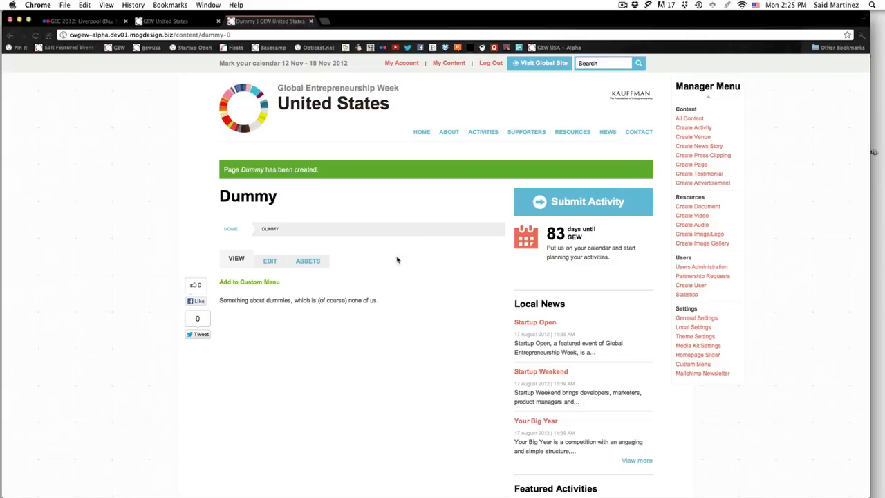
mouse_move(512, 421)
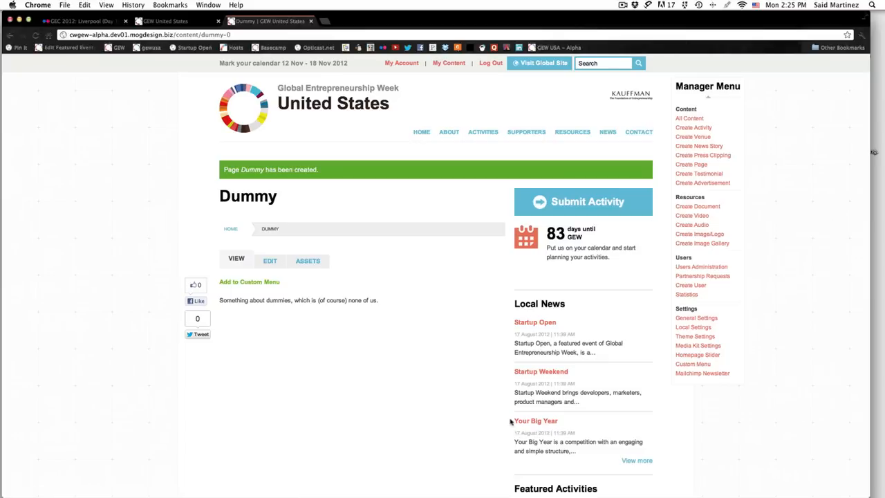
mouse_move(715, 372)
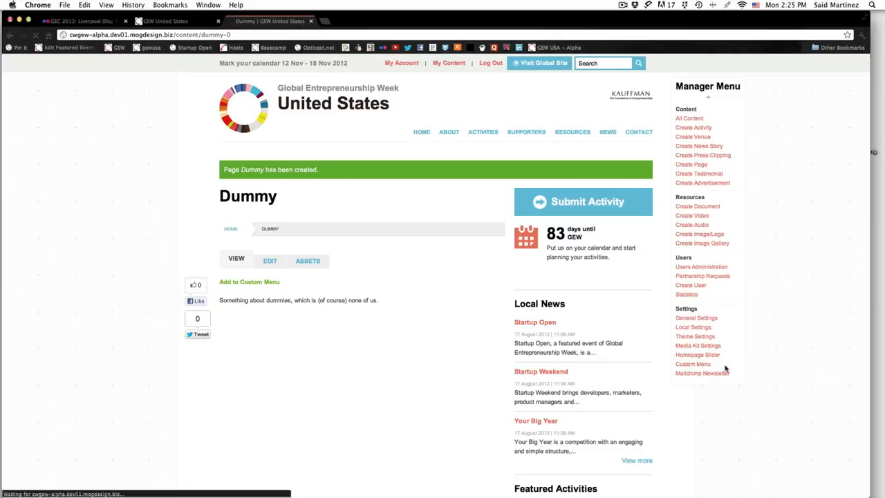
Confirm the Custom Menu Administration queue is empty, then start a blank new page
left_click(693, 364)
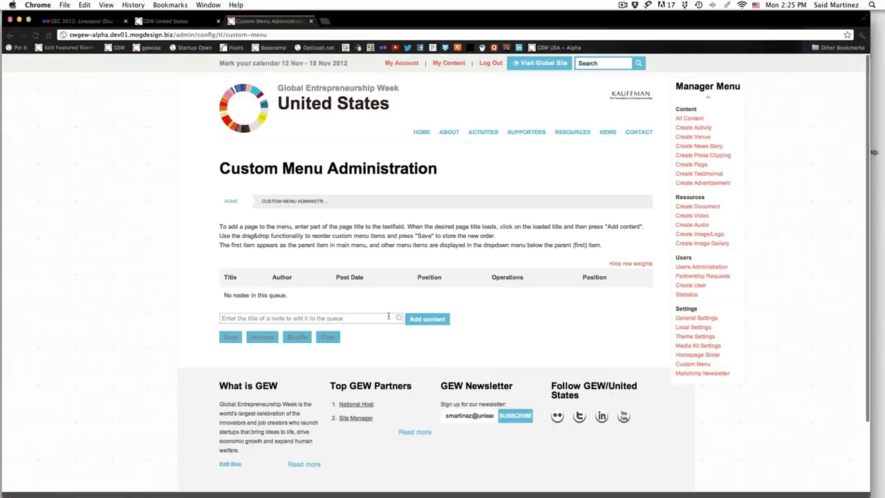
mouse_move(734, 170)
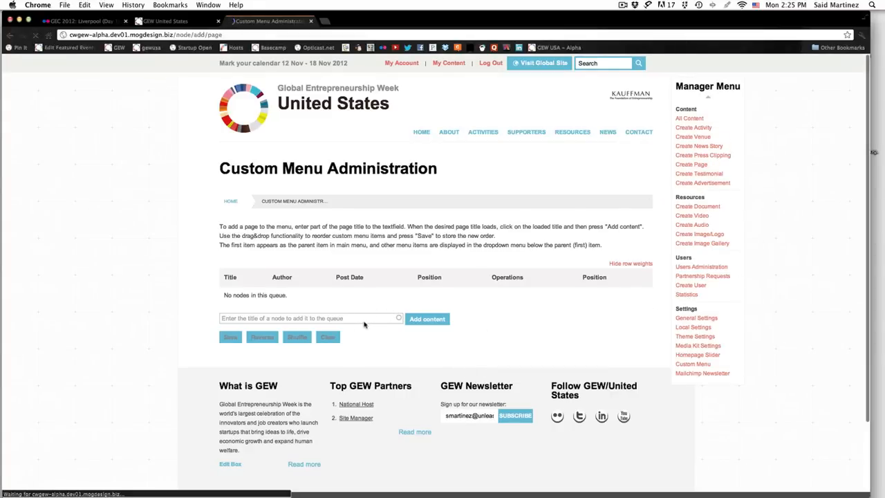
left_click(690, 165)
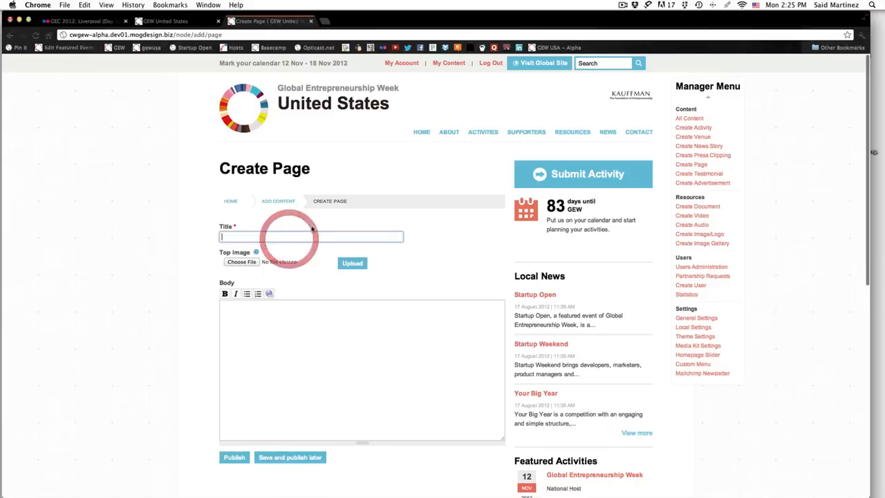
Publish a page titled 'Dummy' with body text 'Who are you calling dummy.'
type("Du")
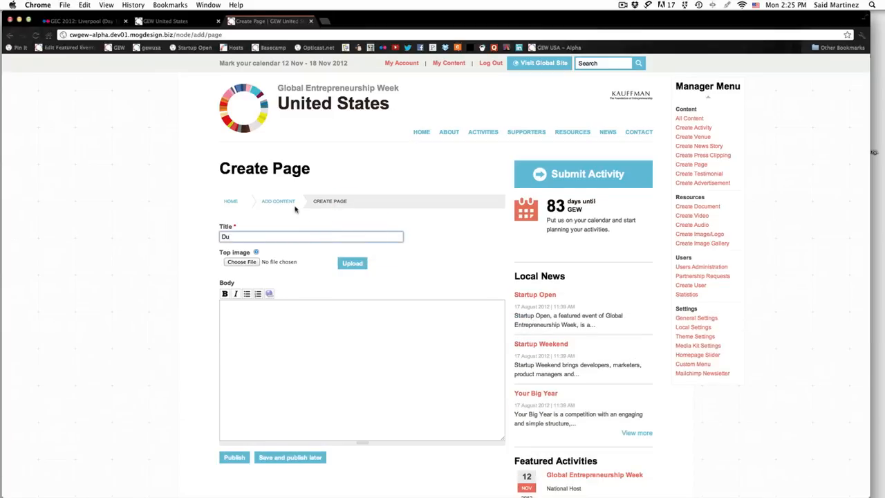
scroll("down", 3)
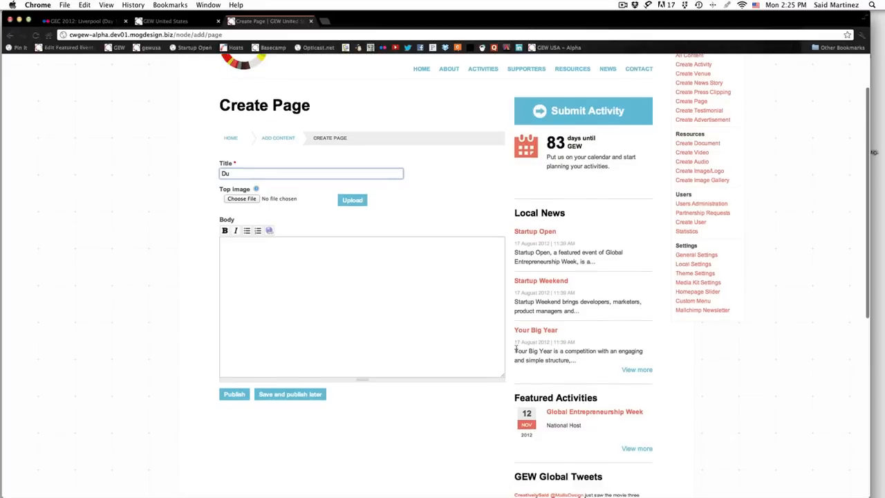
mouse_move(412, 216)
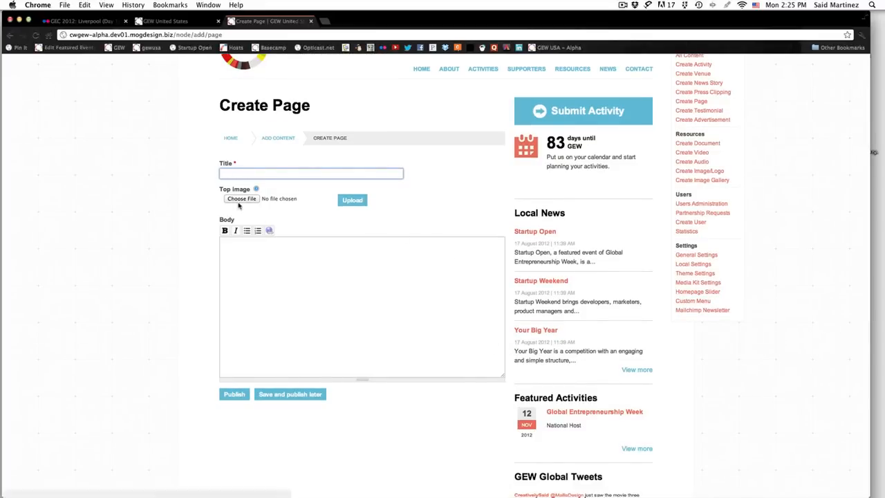
type("Dummy")
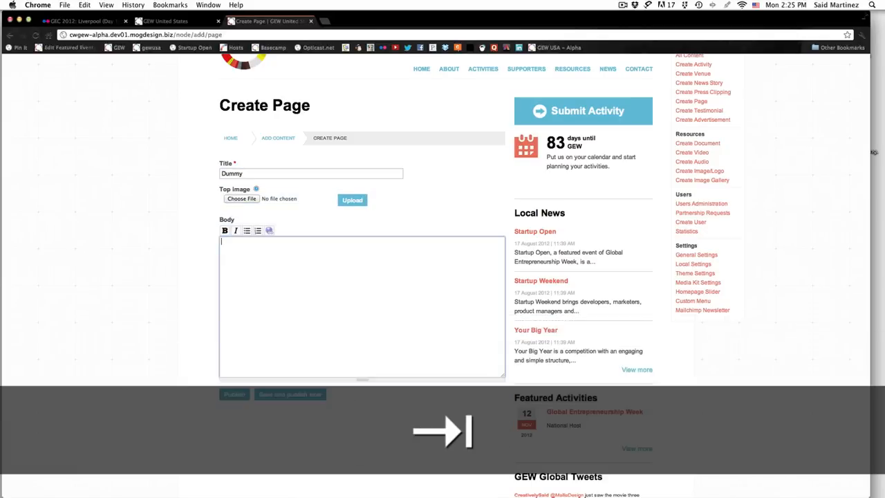
type("Who are you call")
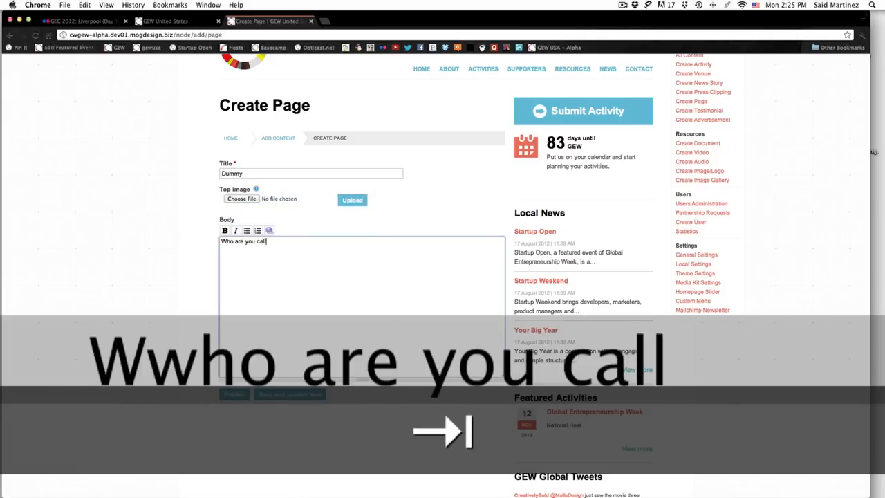
type("ing dummy.")
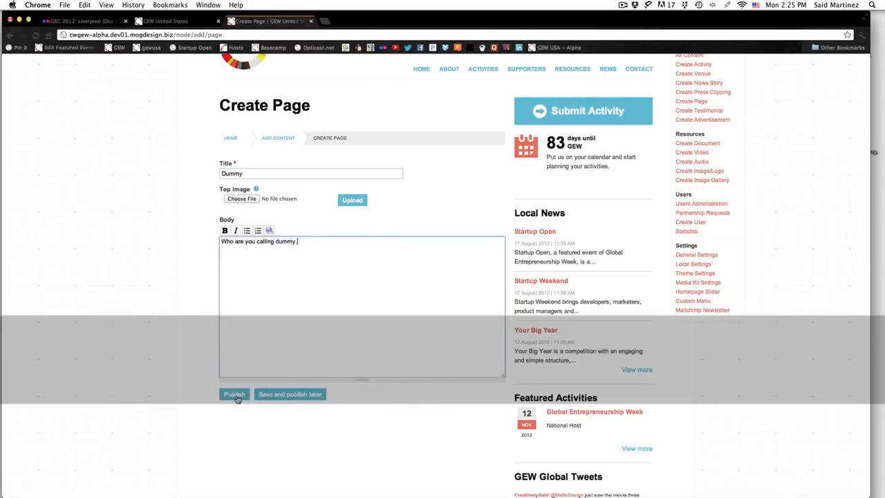
left_click(234, 394)
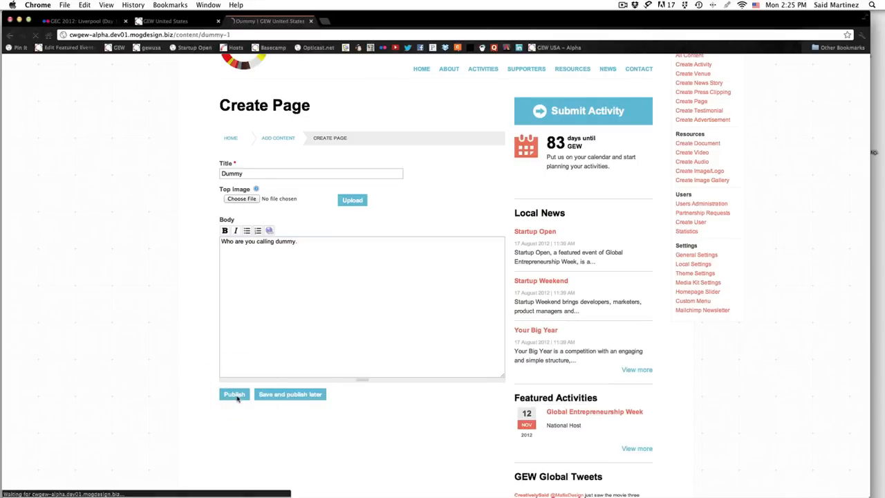
left_click(234, 394)
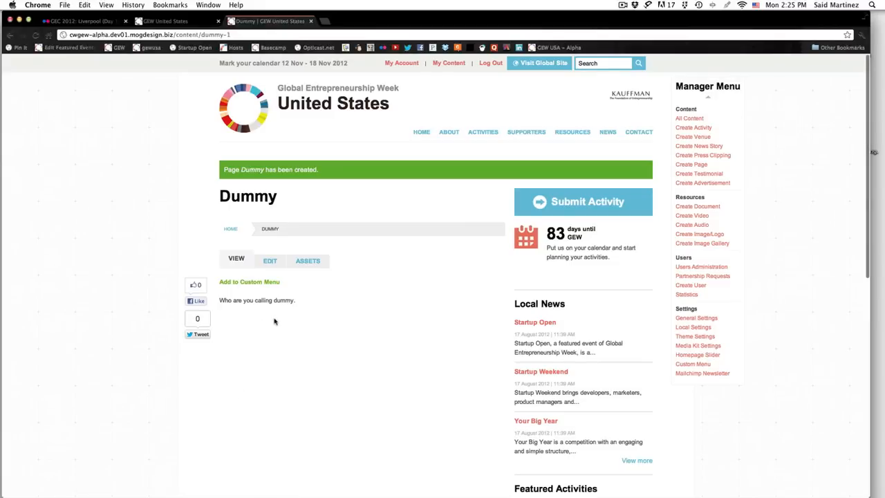
mouse_move(318, 314)
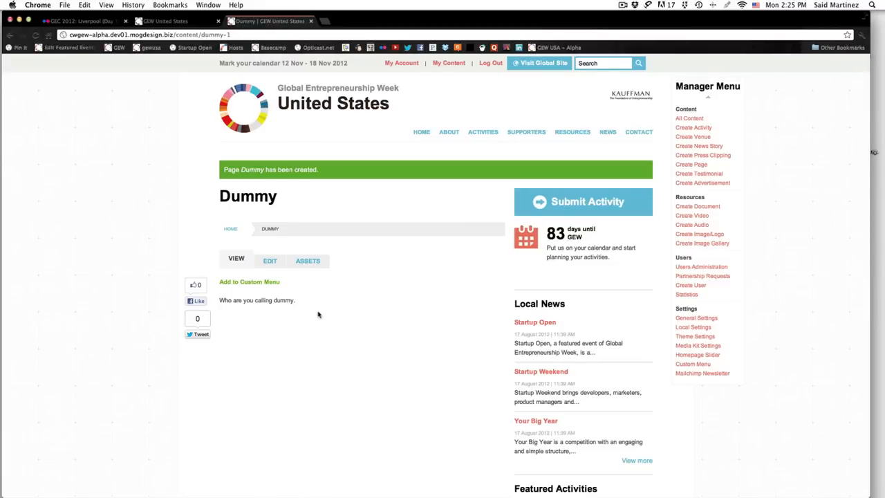
mouse_move(178, 261)
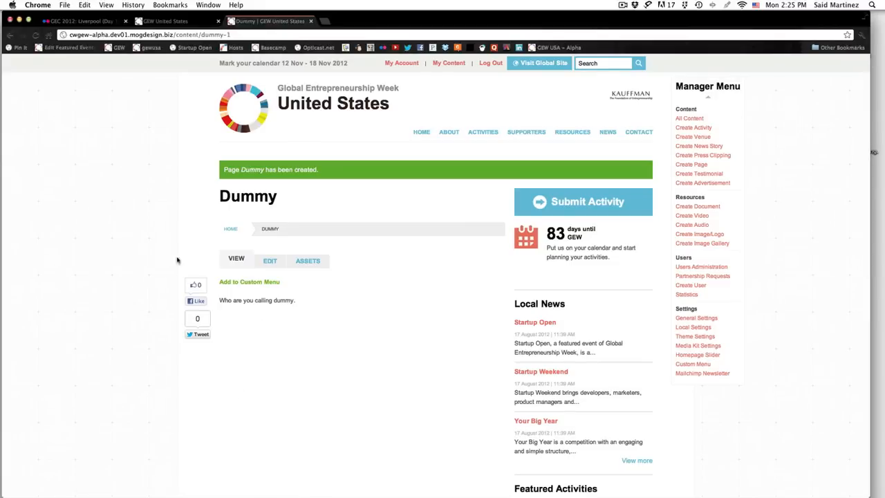
mouse_move(384, 307)
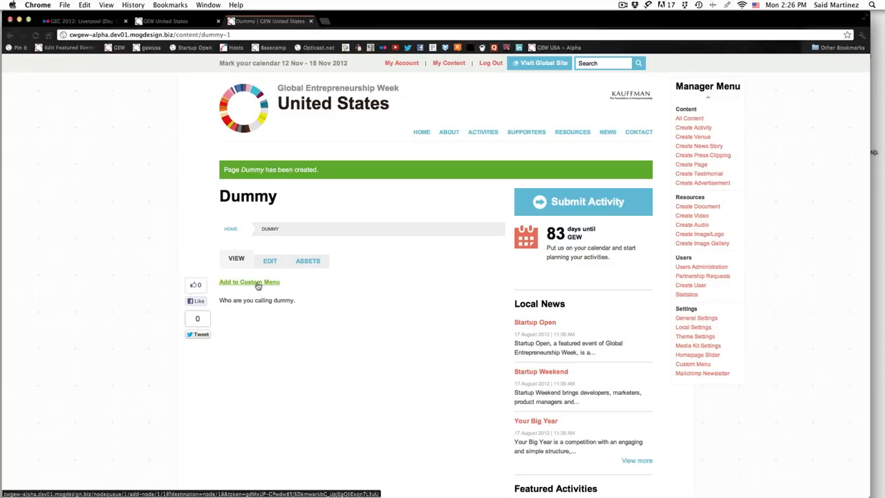
Add the second Dummy page to the custom menu and view it in Custom Menu Administration
left_click(249, 281)
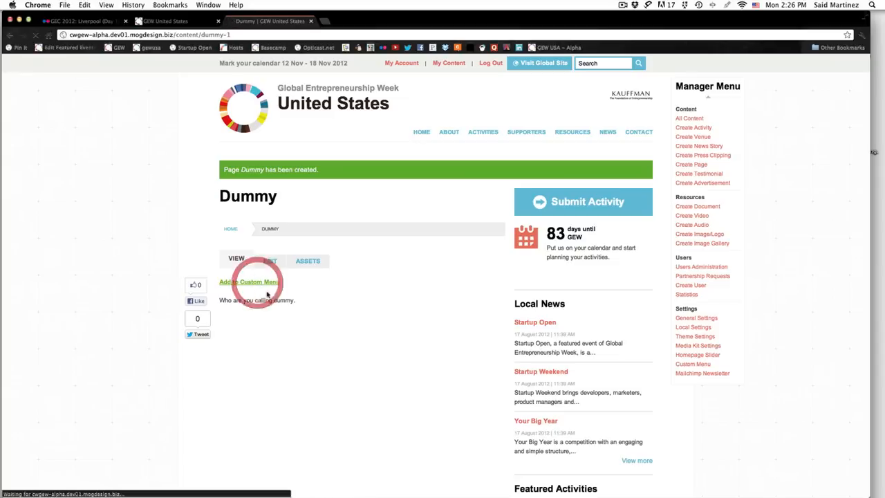
left_click(249, 281)
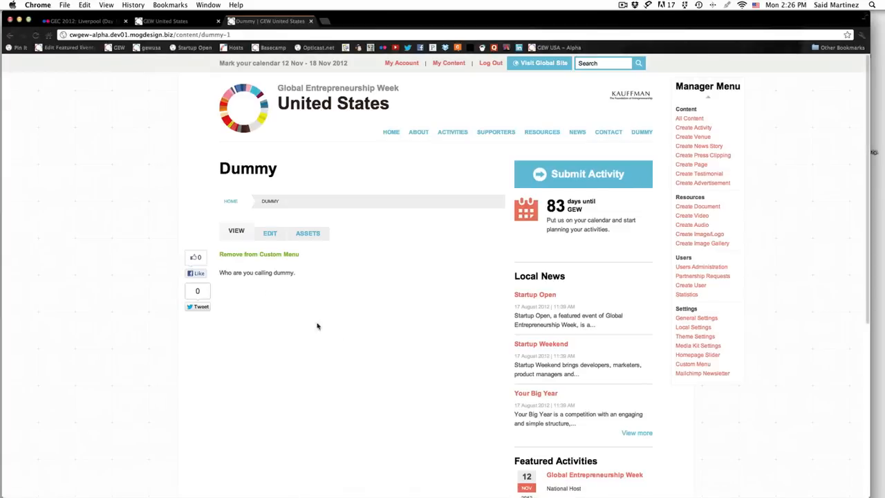
mouse_move(498, 250)
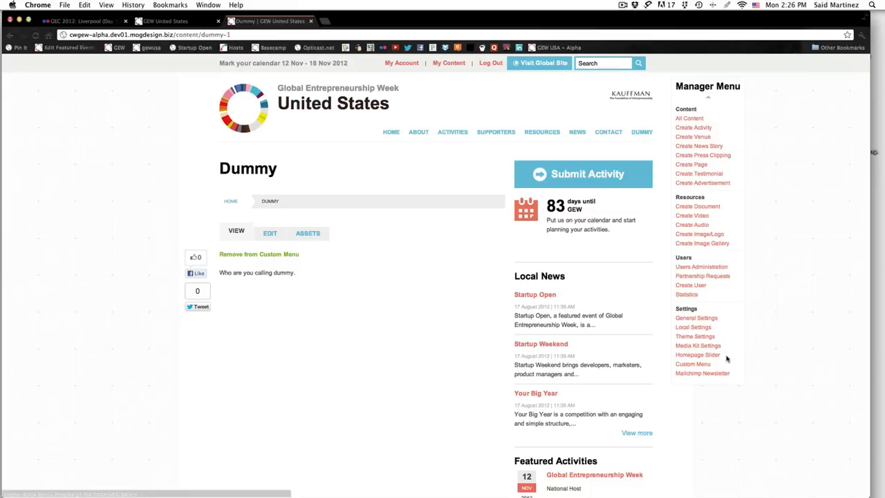
left_click(692, 364)
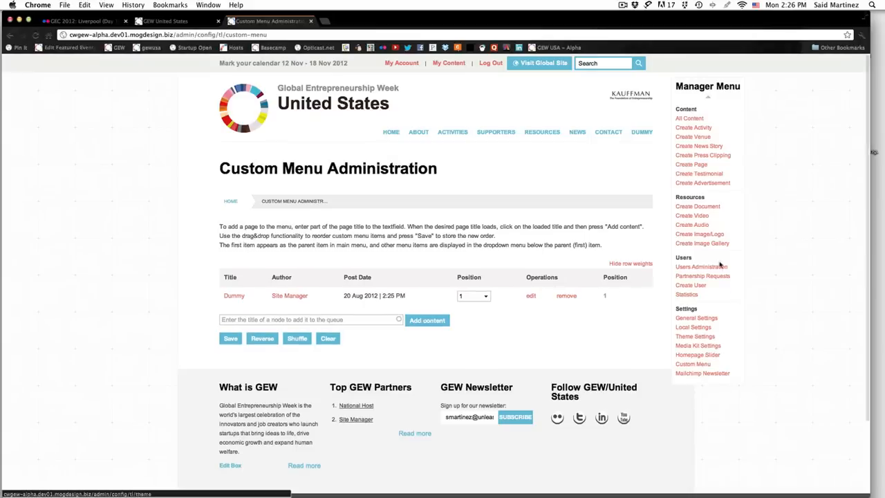
mouse_move(276, 306)
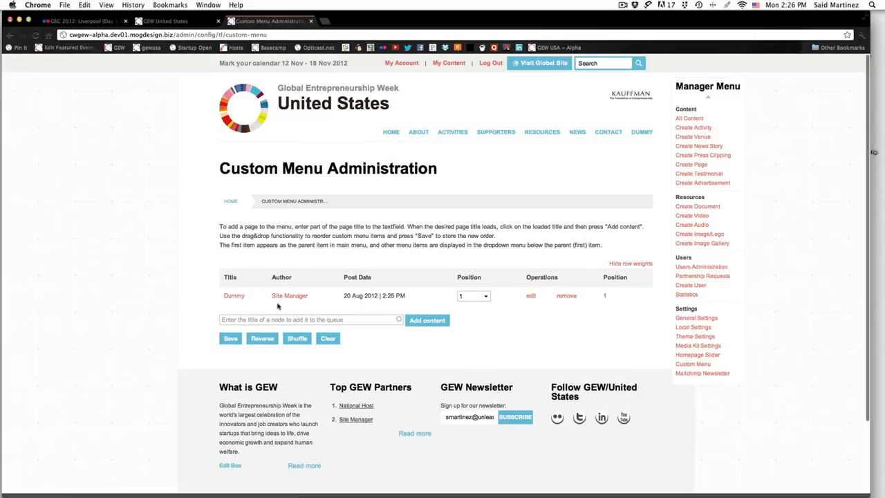
left_click(485, 295)
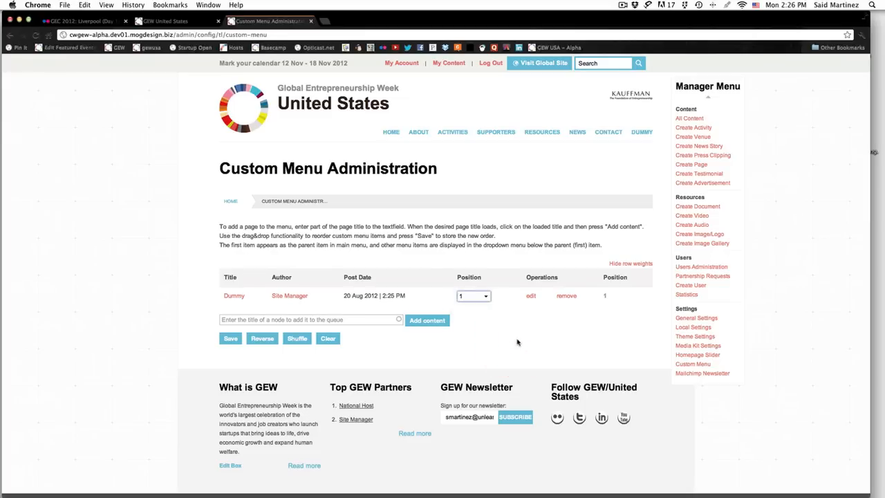
mouse_move(541, 341)
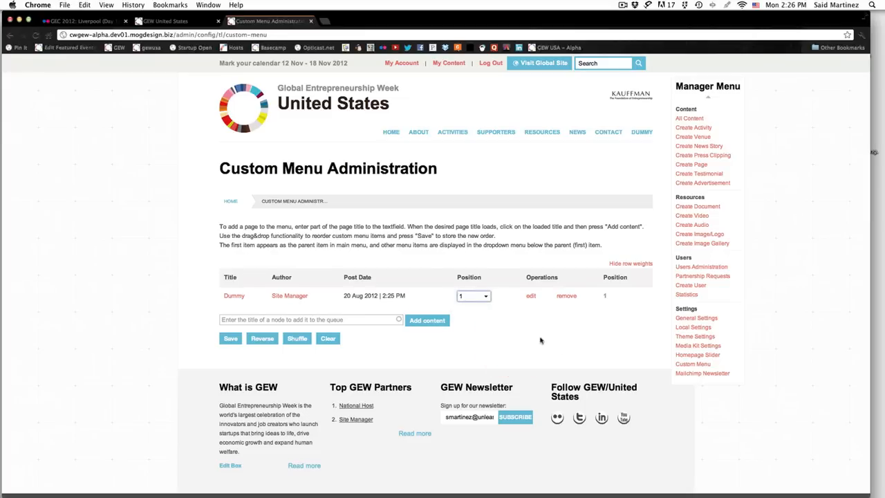
mouse_move(705, 396)
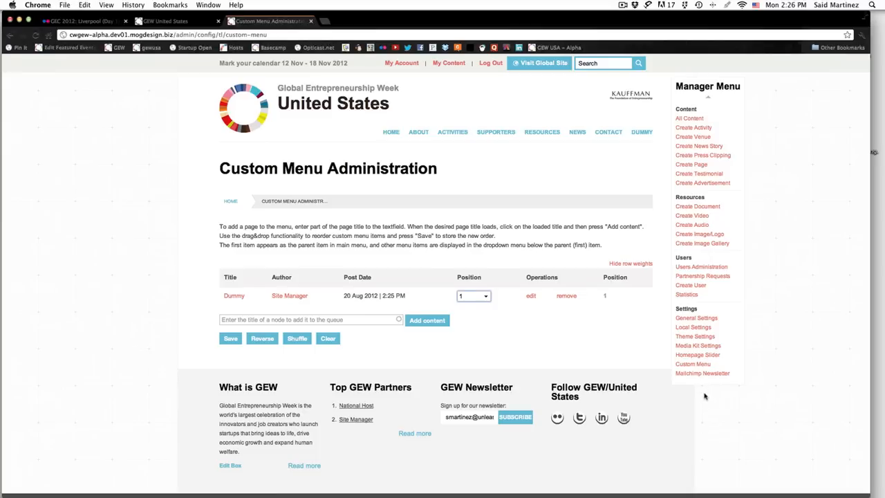
mouse_move(582, 352)
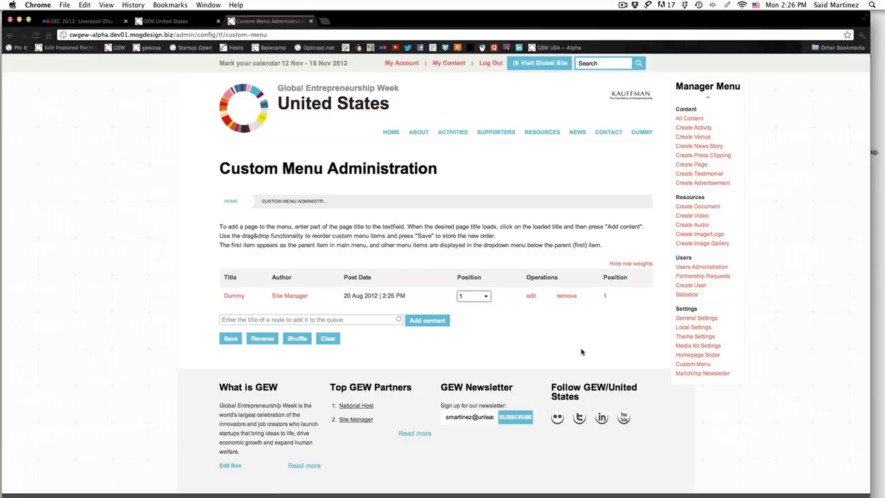
mouse_move(687, 409)
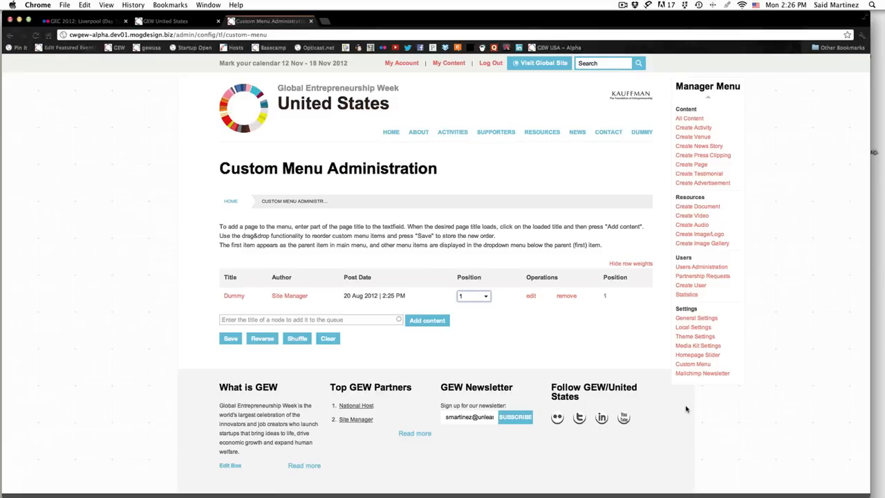
scroll("down", 3)
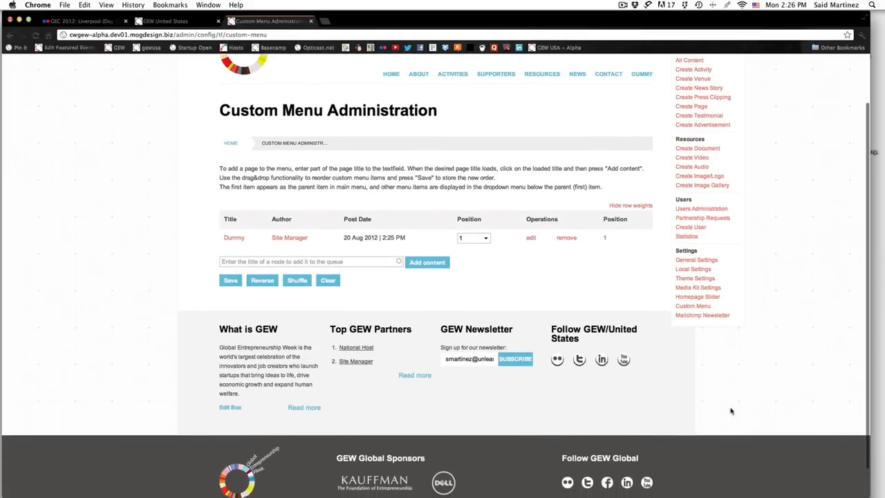
mouse_move(525, 398)
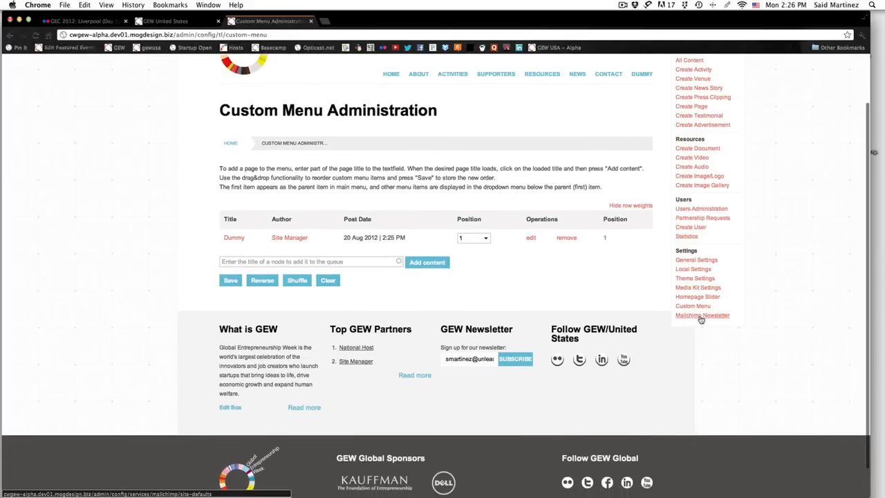
Open Mailchimp Newsletter settings with GEW Test Newsletter as the general site newsletter
left_click(702, 315)
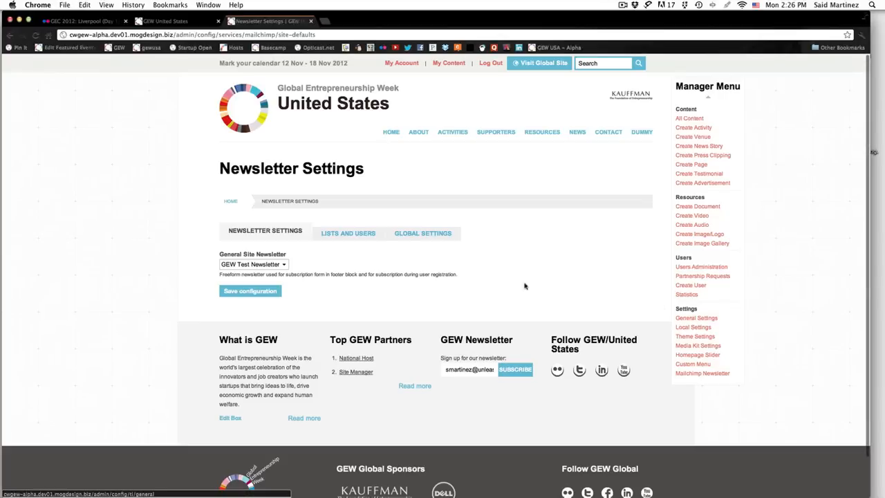
mouse_move(131, 309)
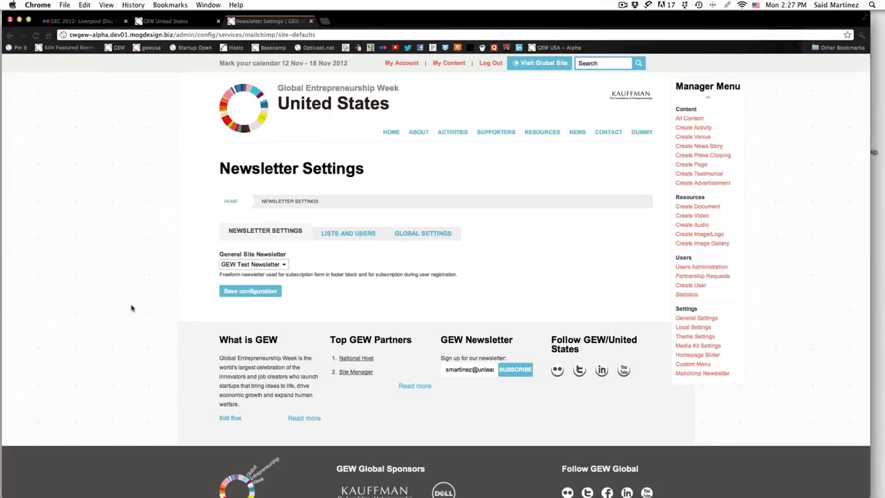
mouse_move(146, 329)
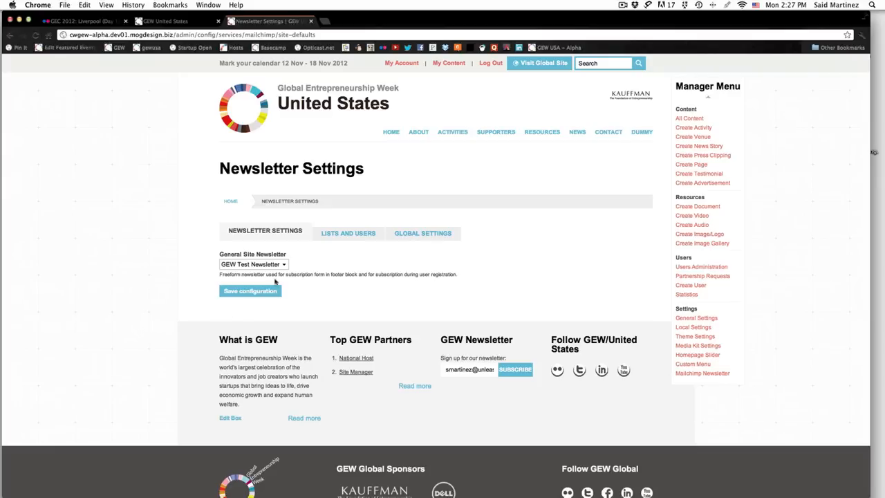
left_click(252, 264)
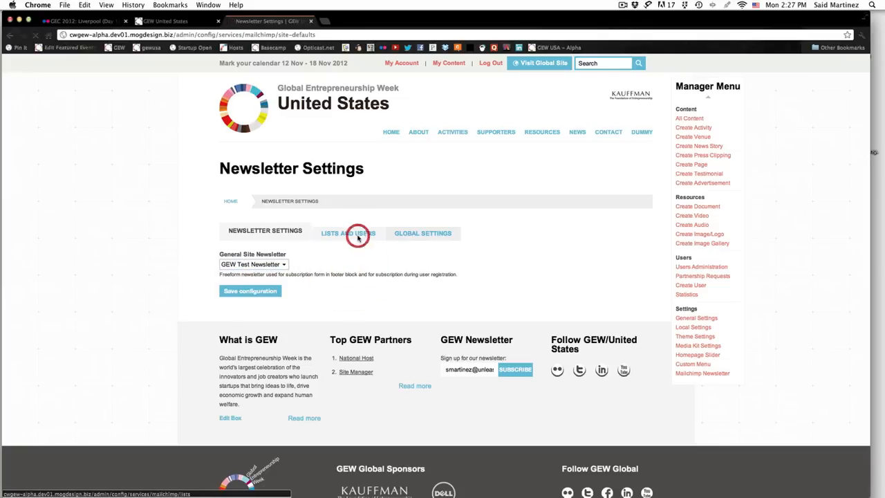
Open MailChimp Global Settings, select the API Key field, and start a new browser tab
left_click(348, 232)
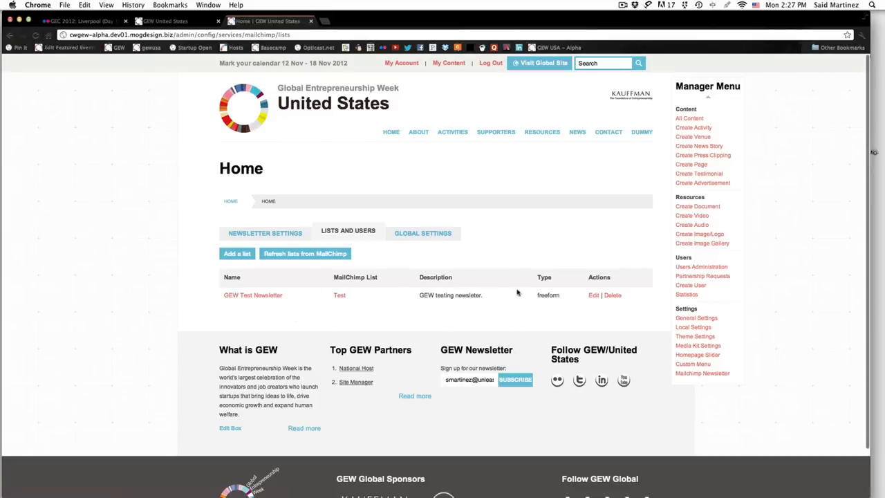
mouse_move(431, 271)
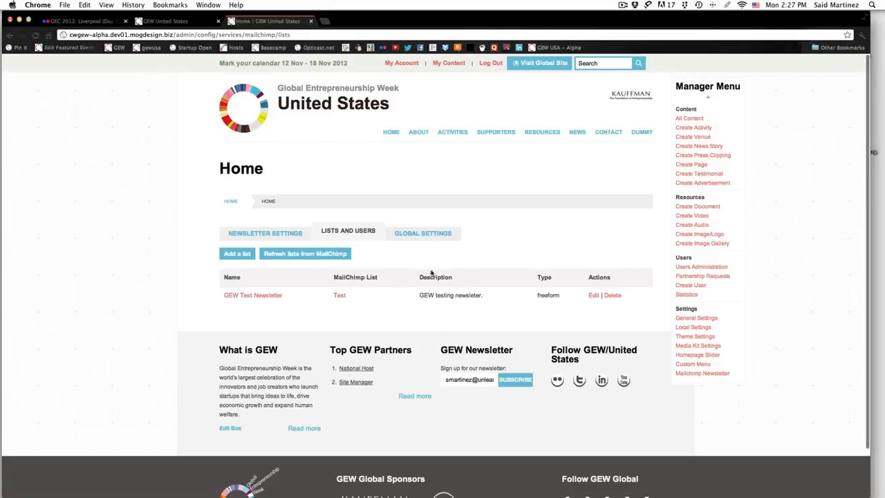
left_click(422, 233)
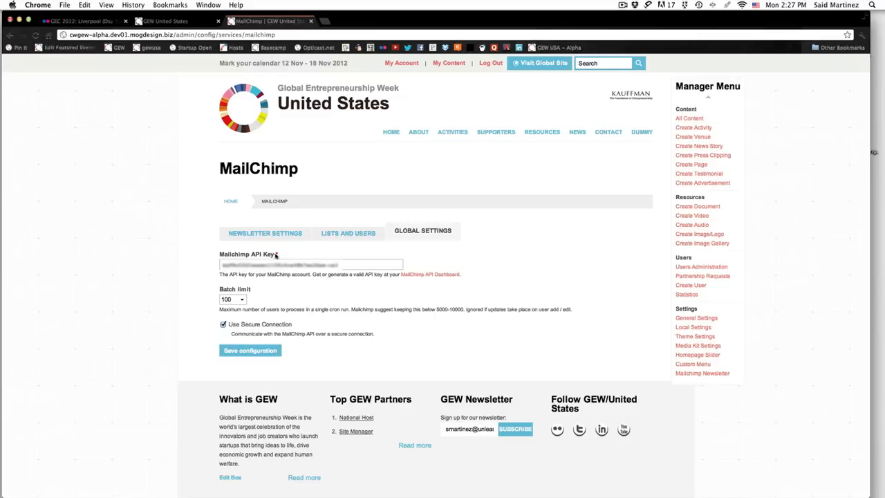
mouse_move(277, 256)
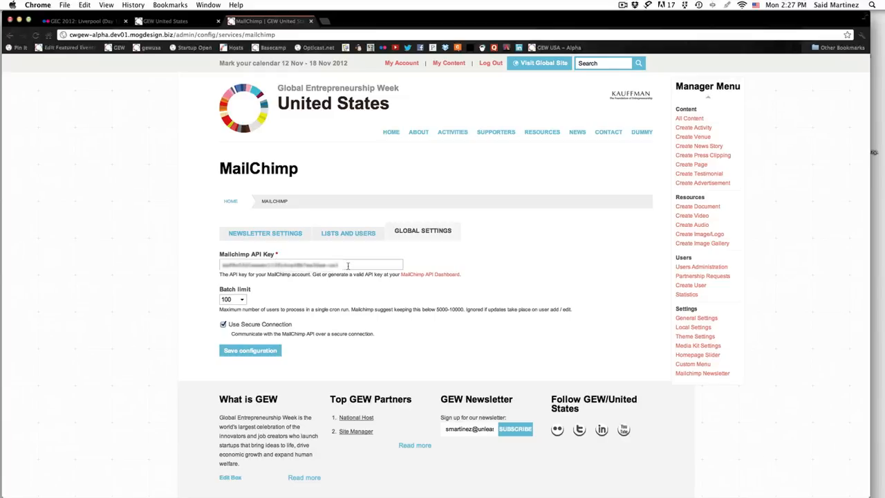
left_click(311, 264)
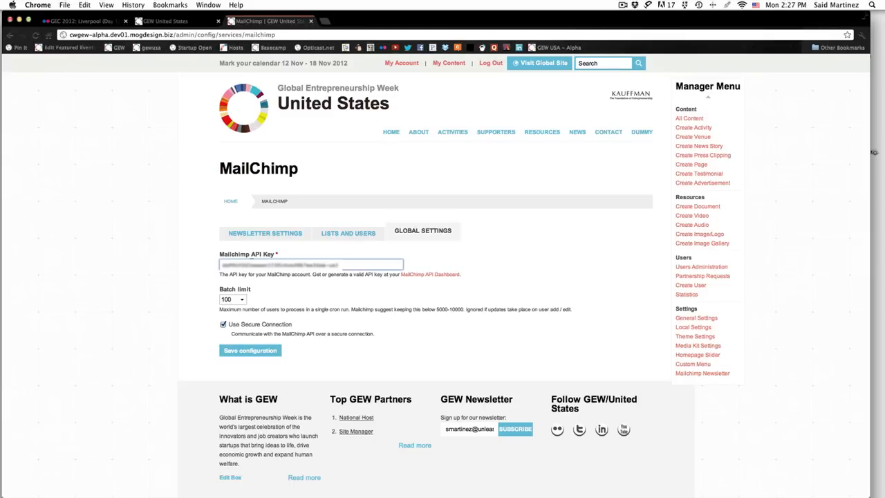
key("cmd+t")
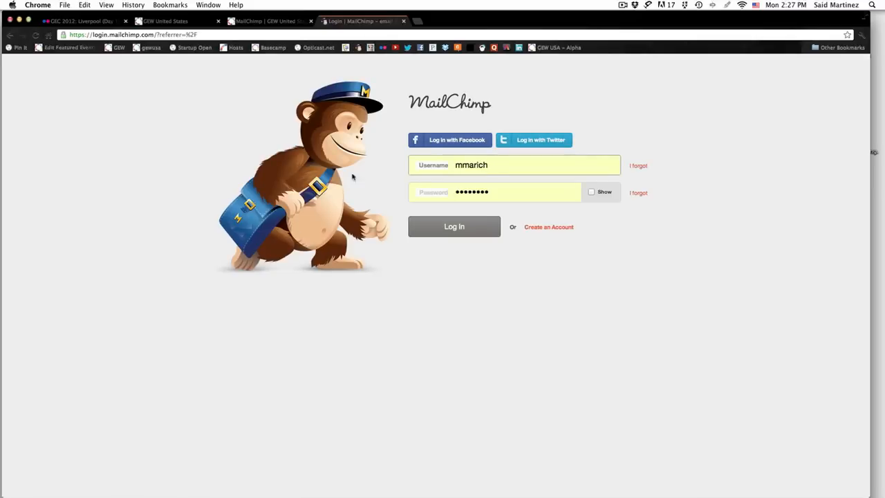
mouse_move(366, 258)
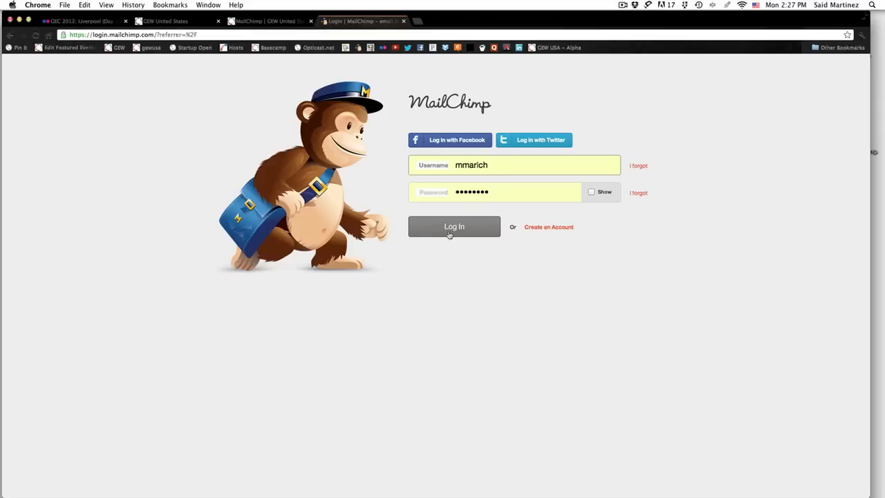
Log in to MailChimp, reach API Keys & Authorized Apps, and return to the GEW tab
left_click(454, 227)
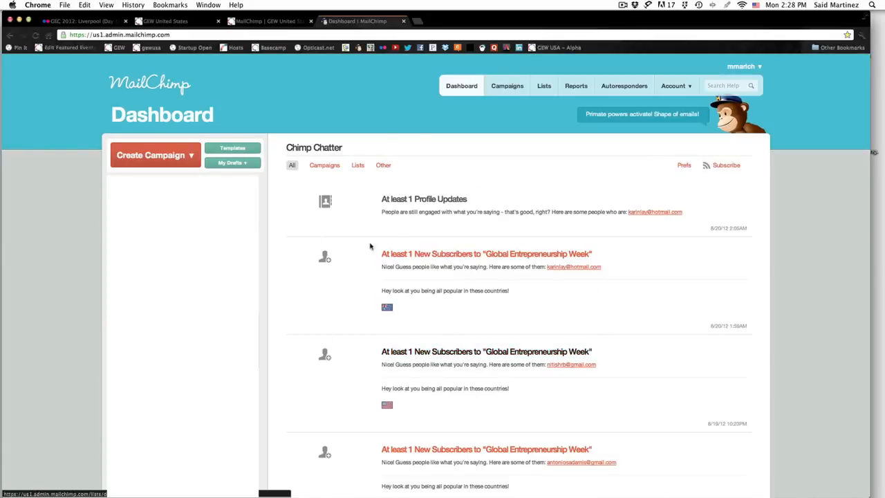
mouse_move(682, 236)
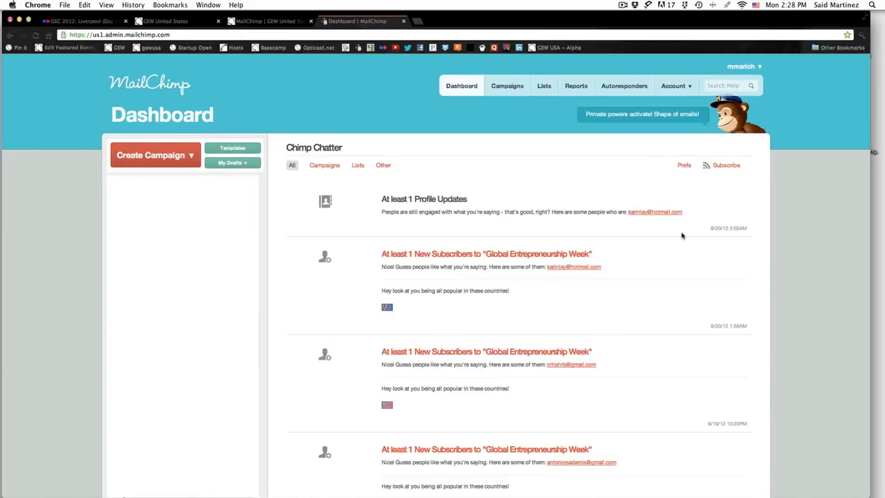
mouse_move(665, 181)
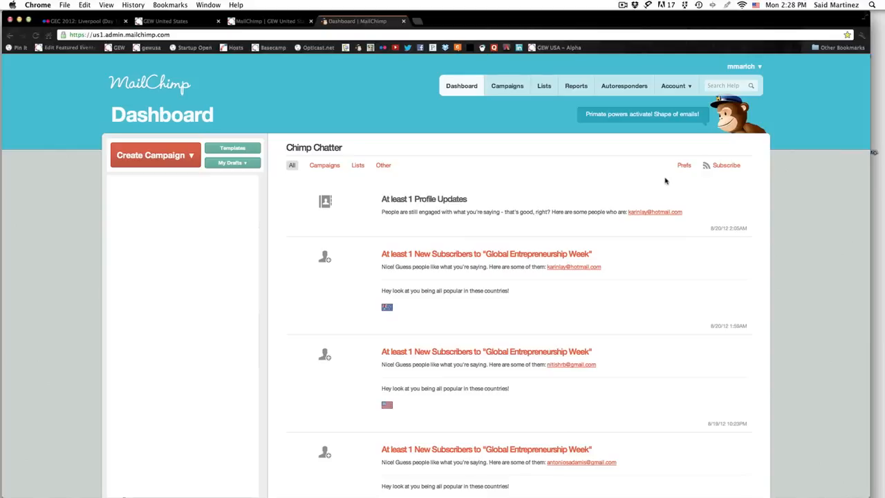
left_click(674, 85)
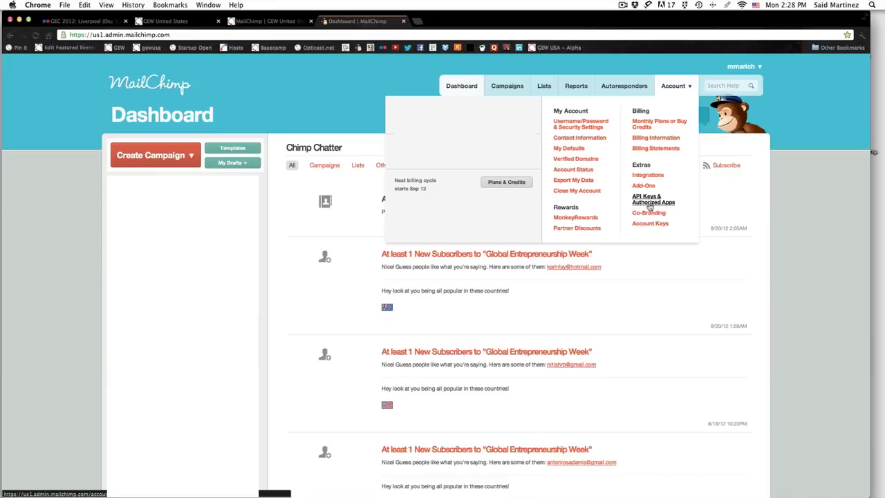
mouse_move(649, 205)
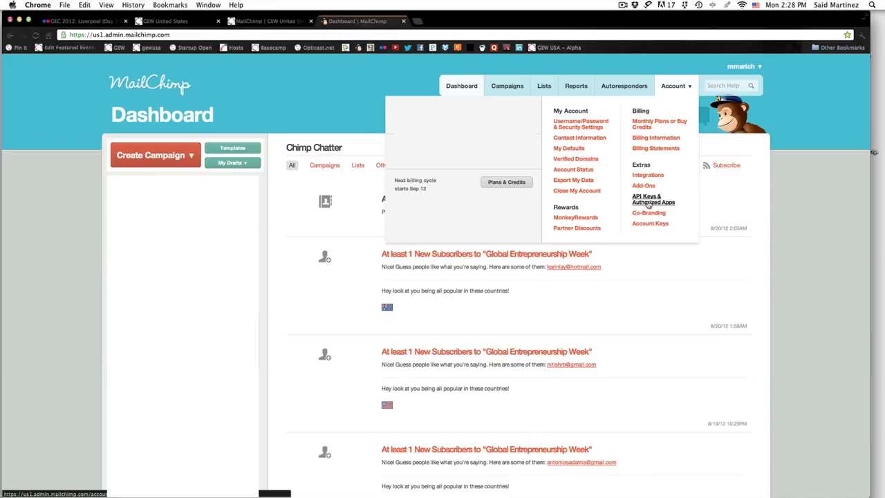
left_click(653, 199)
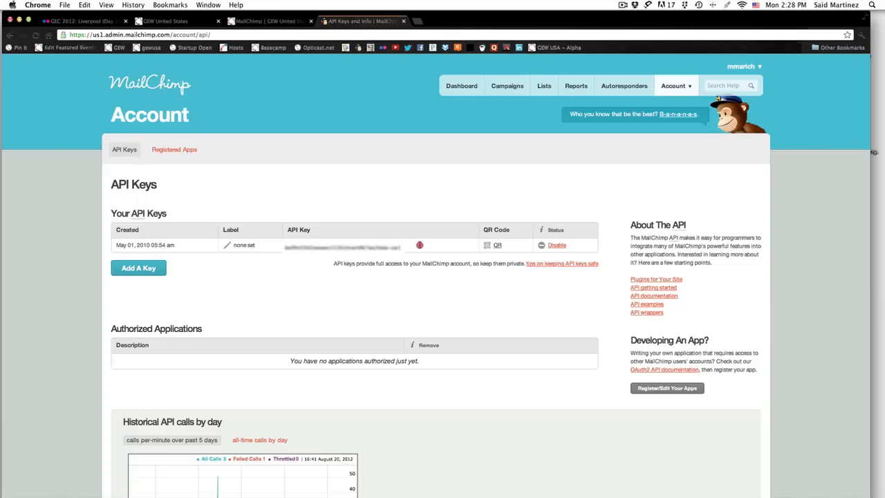
left_click(266, 21)
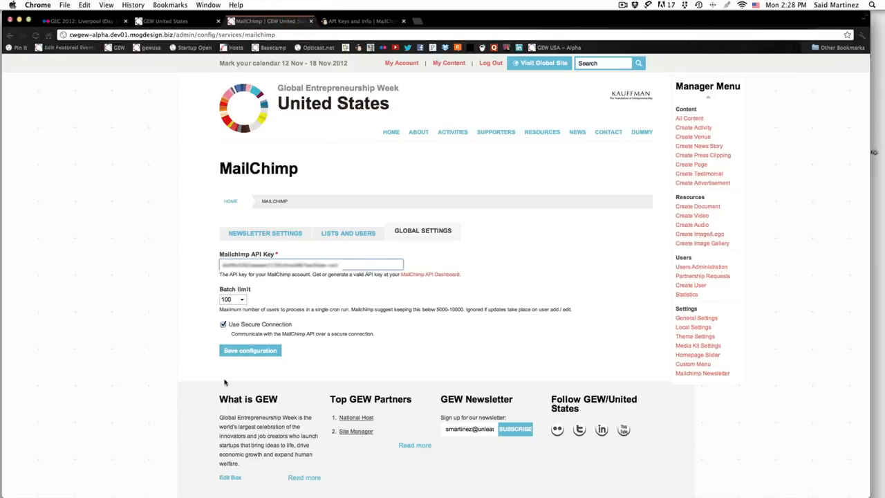
mouse_move(472, 347)
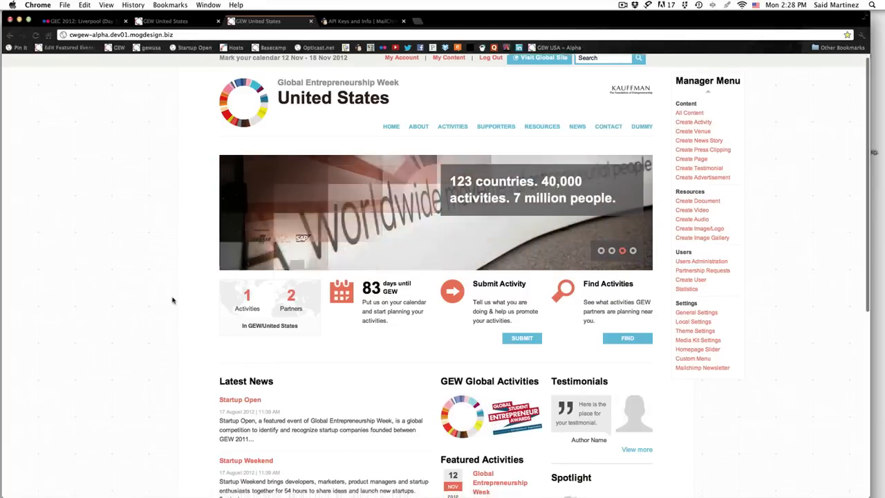
Scroll through the GEW United States home page's latest news and activities
scroll("down", 3)
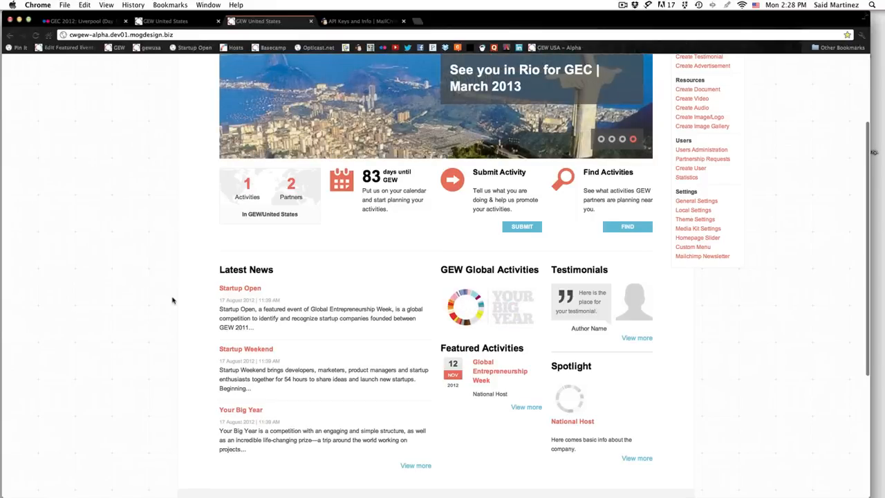
scroll("up", 3)
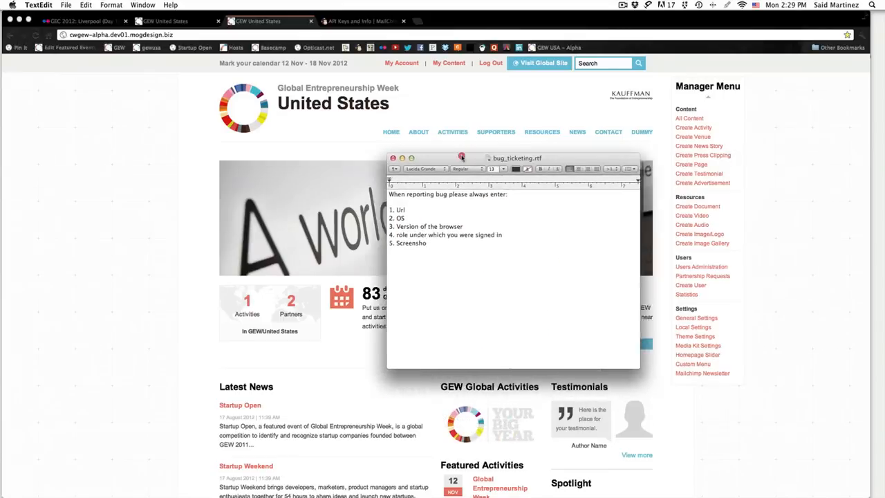
Move the bug_ticketing checklist note left and mark its Url item before hiding TextEdit
left_click_drag(517, 157, 439, 135)
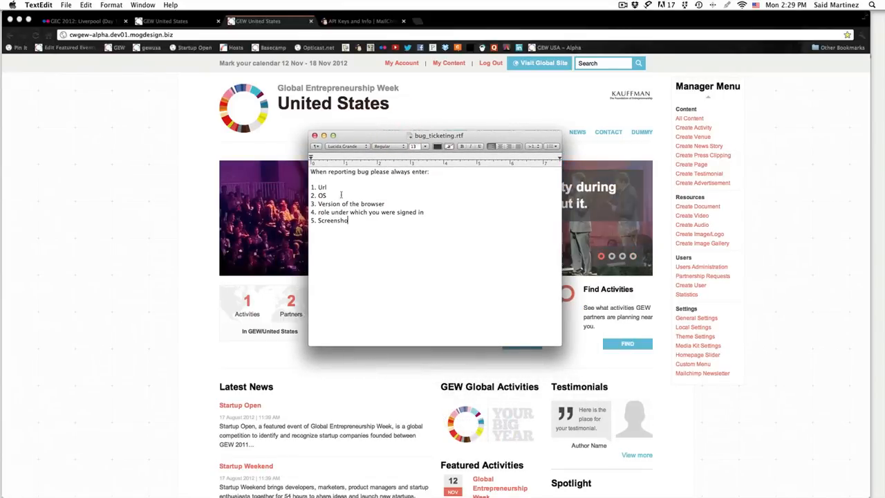
left_click(330, 187)
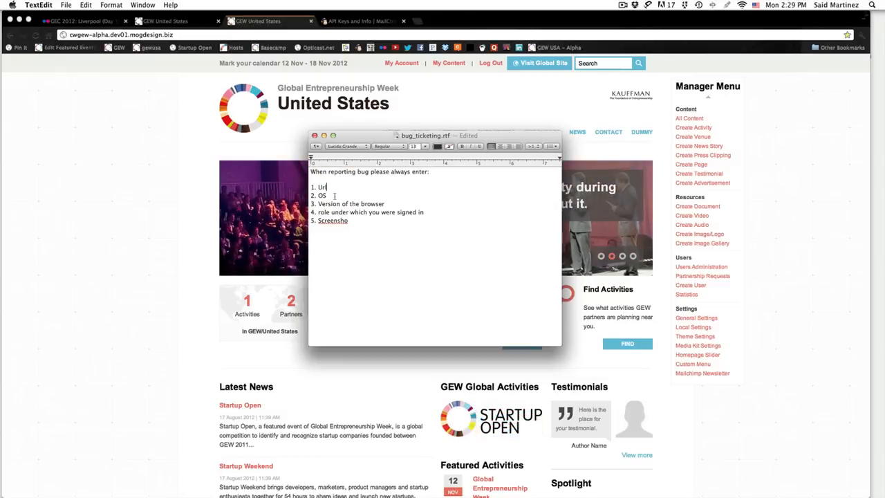
type("l")
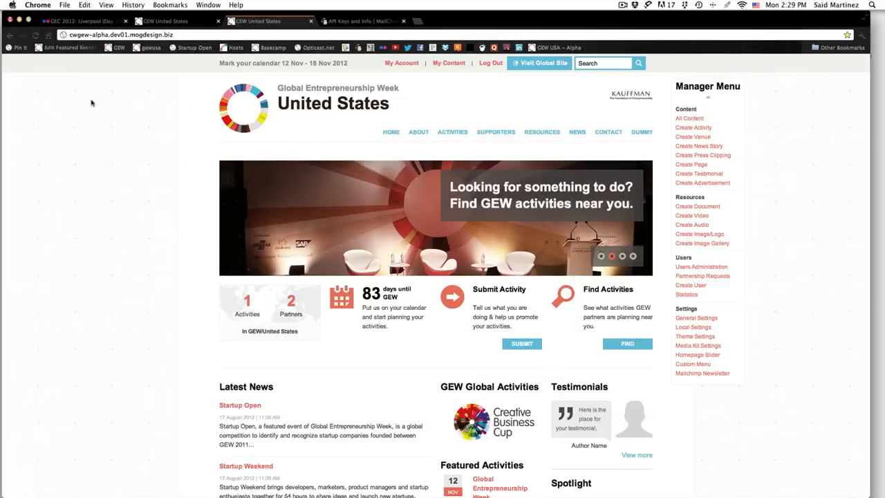
Open About Google Chrome and select the version number 19.0.1084.52
left_click(38, 5)
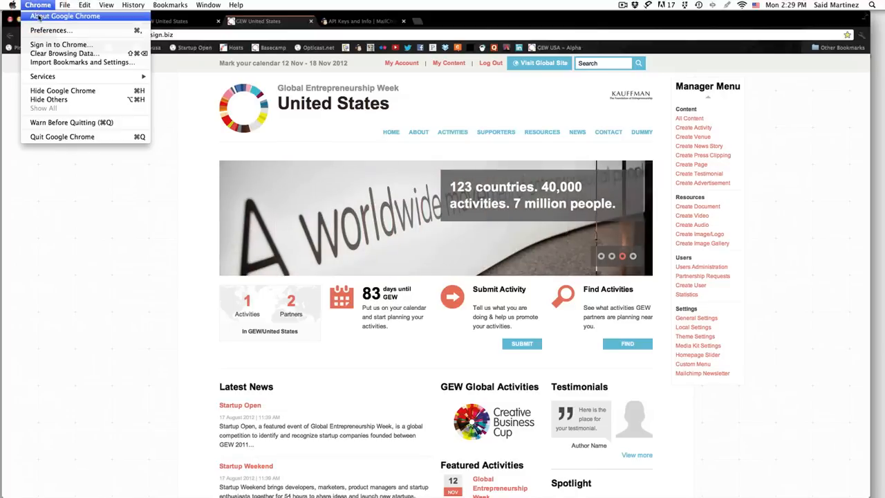
left_click(65, 15)
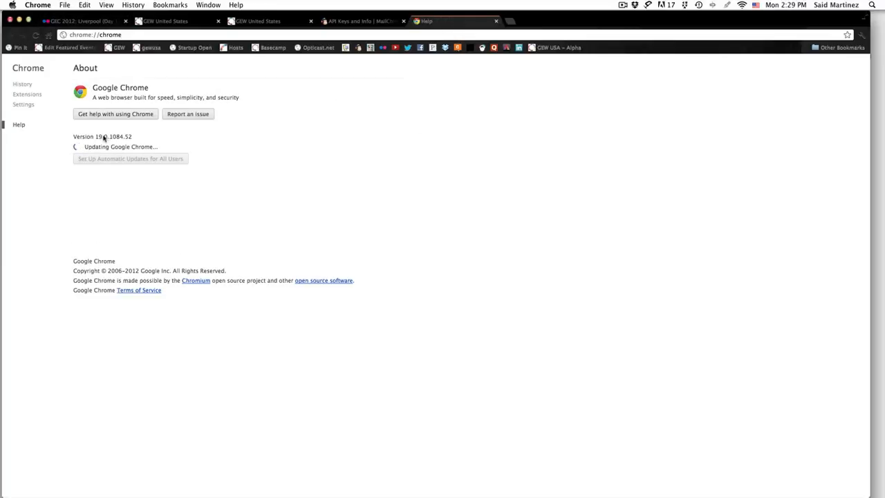
double_click(111, 137)
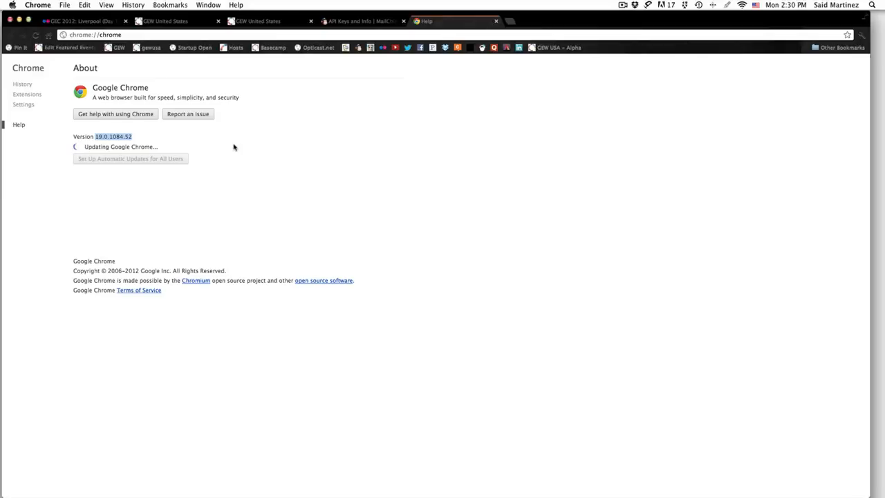
mouse_move(259, 144)
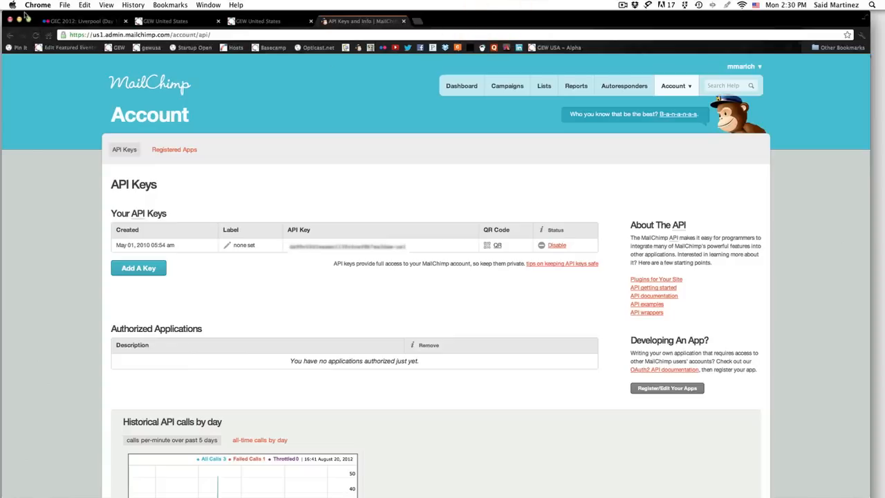
Check About This Mac to confirm Mac OS X 10.7.3, then dismiss it
left_click(12, 4)
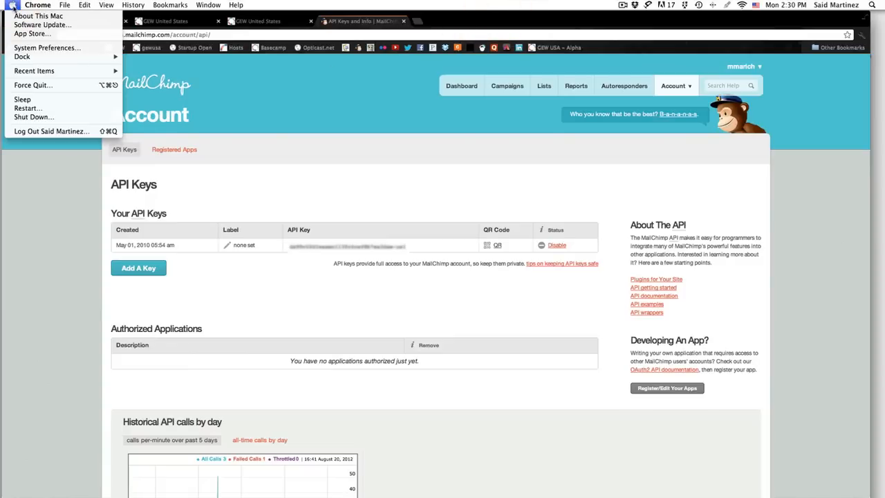
left_click(38, 16)
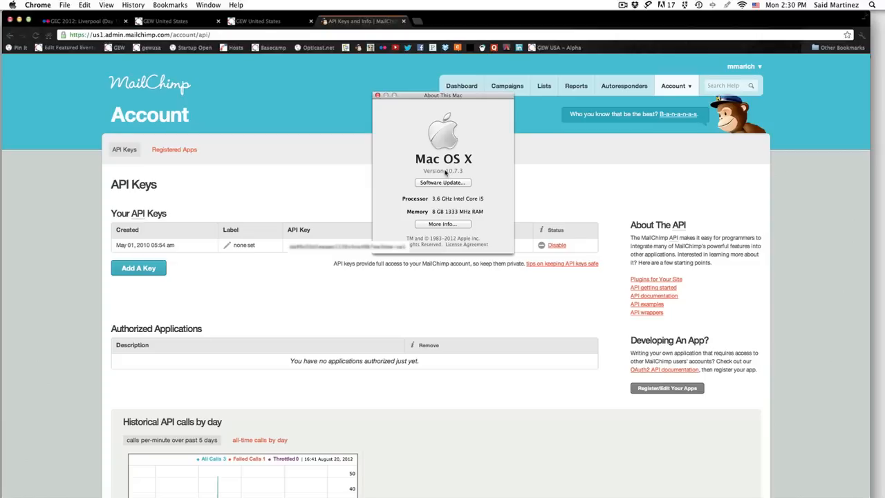
left_click(443, 171)
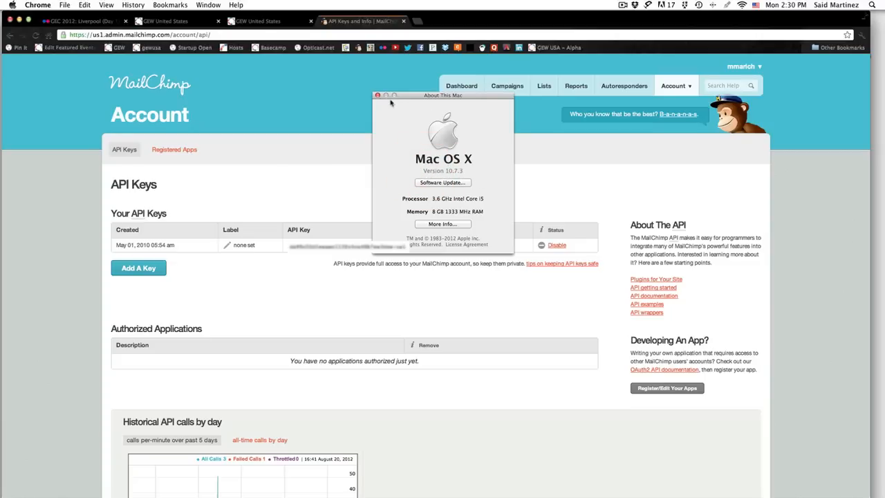
key("cmd+tab")
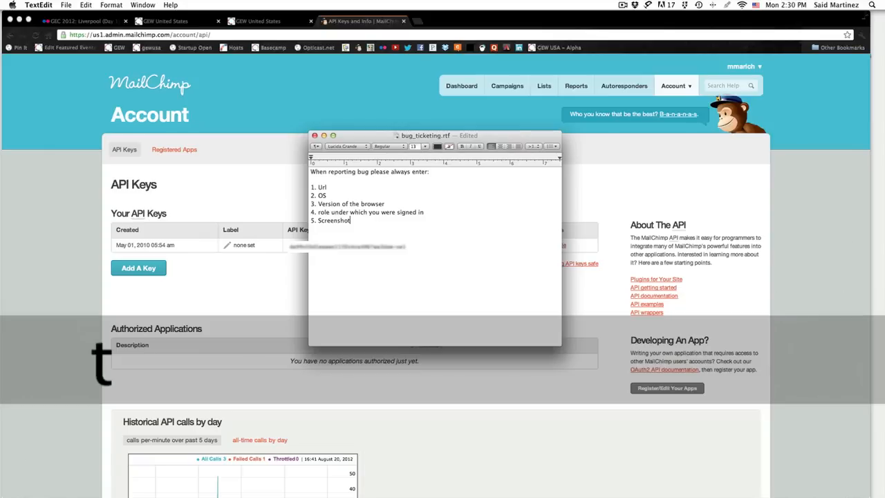
mouse_move(386, 154)
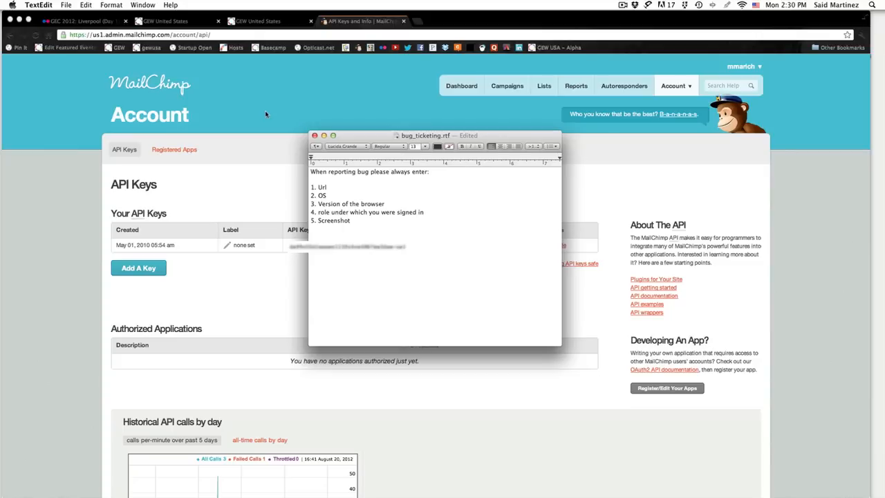
mouse_move(266, 118)
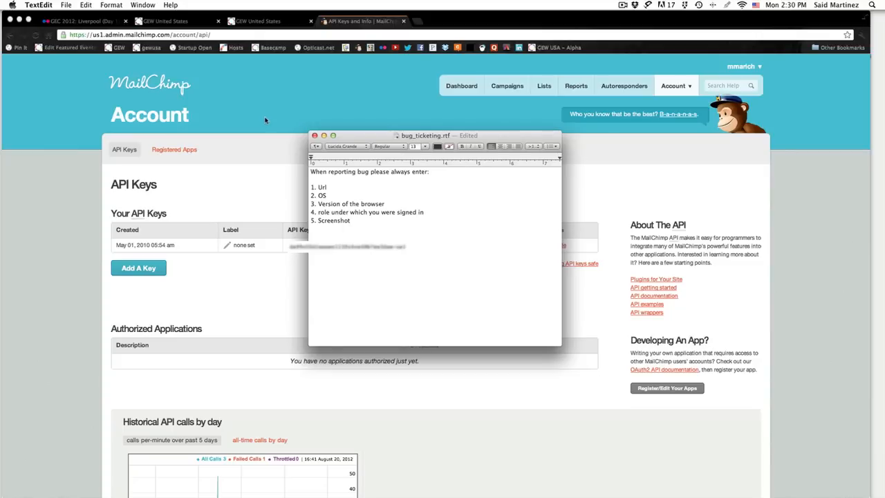
Move the bug_ticketing.rtf note aside, minimize it, and return to the GEW United States tab
left_click_drag(425, 135, 468, 180)
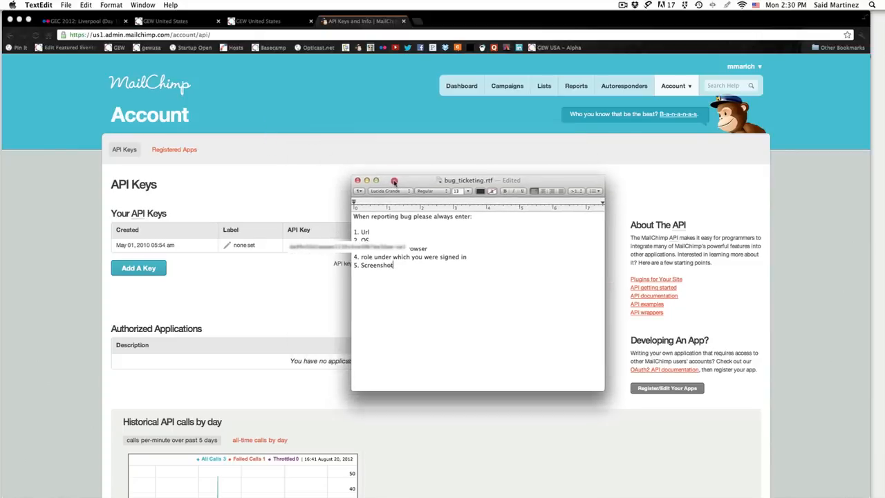
left_click(269, 21)
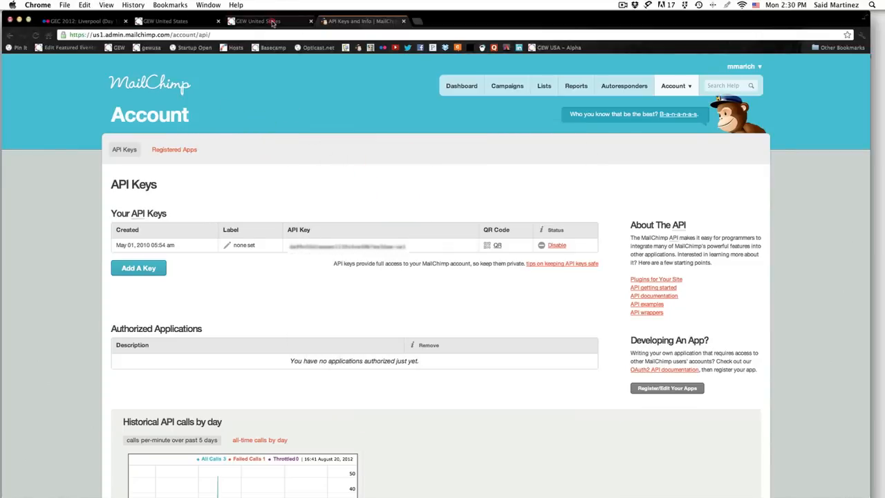
left_click(266, 21)
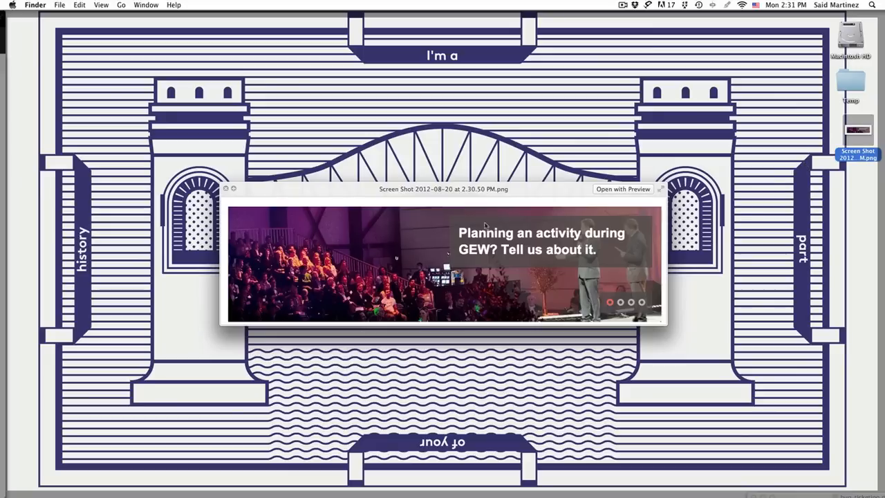
mouse_move(453, 233)
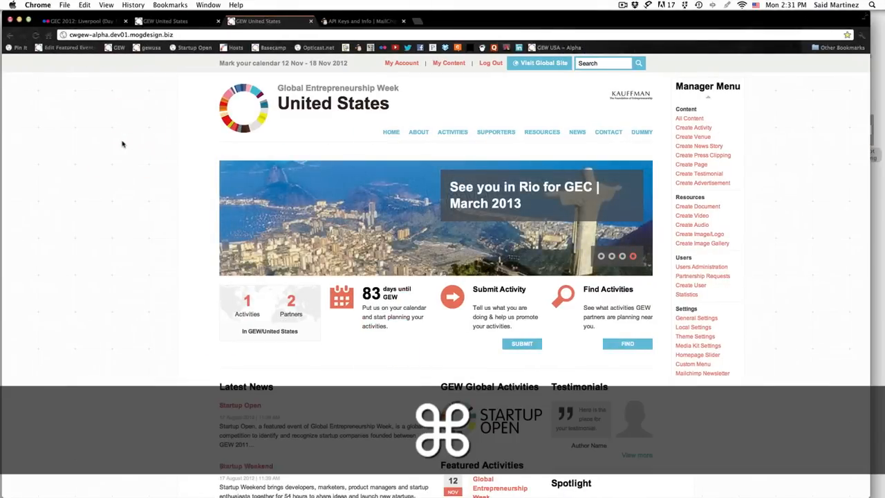
Google 'pc screenshot command' in a new tab and open BetterPhoto's How to Capture a Screen Shot
key("cmd+t")
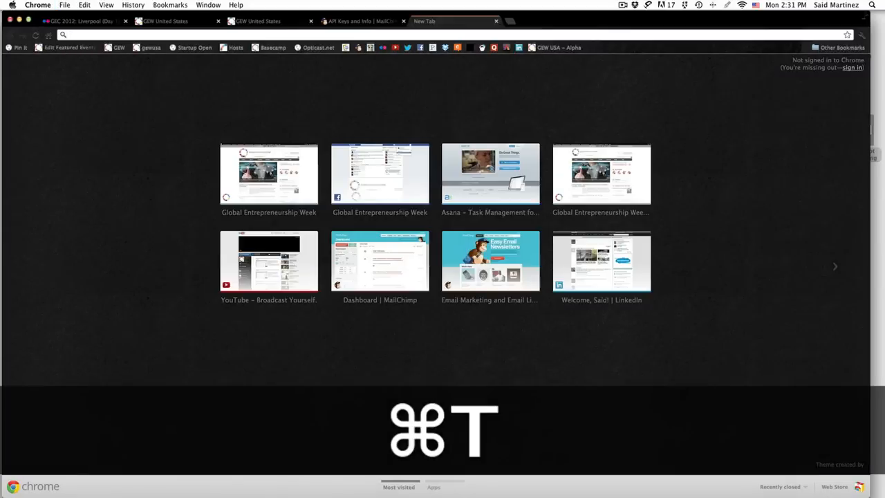
type("pc screen")
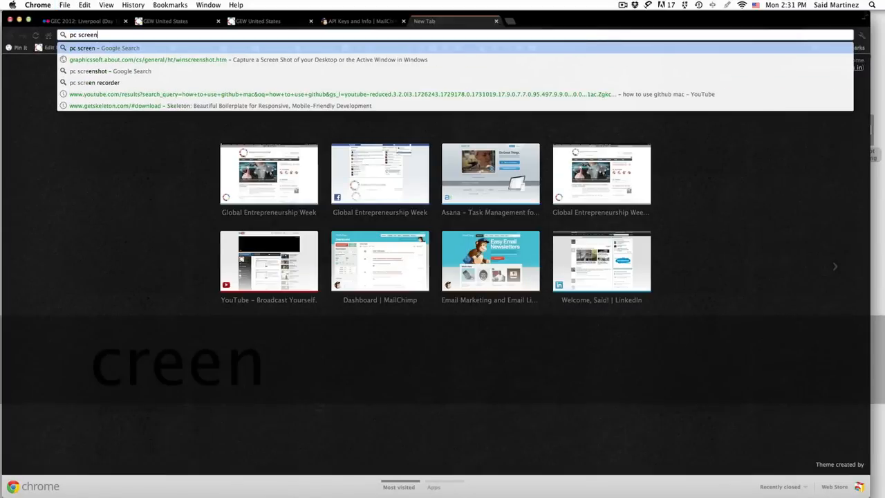
type("shot")
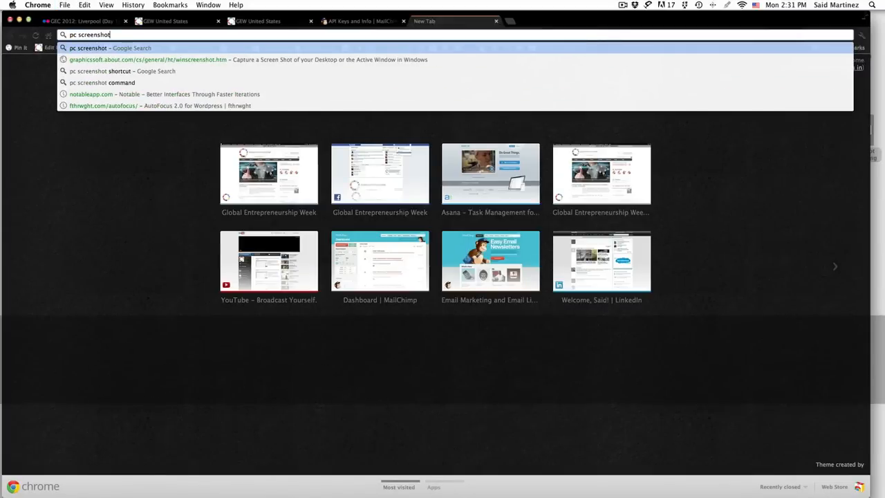
left_click(101, 83)
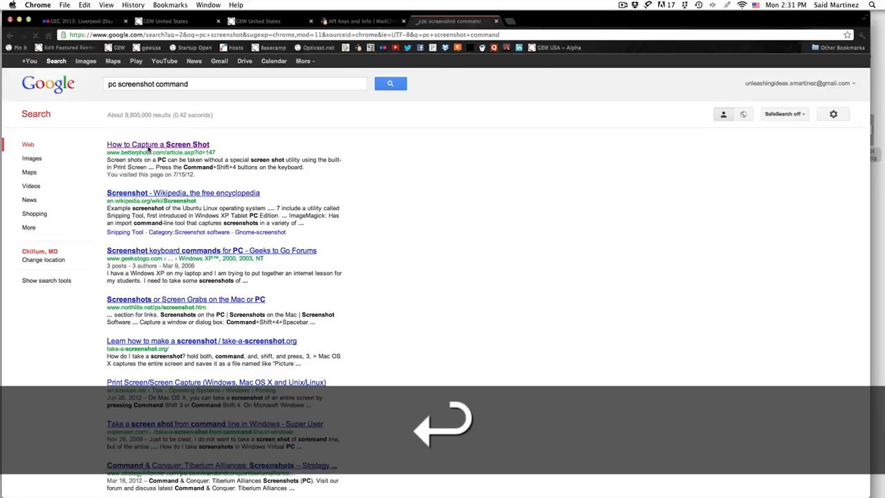
left_click(158, 144)
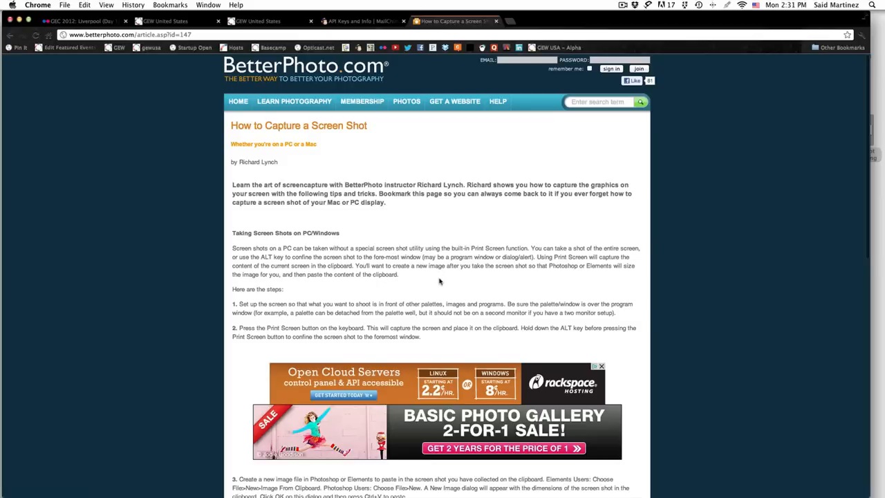
scroll("down", 3)
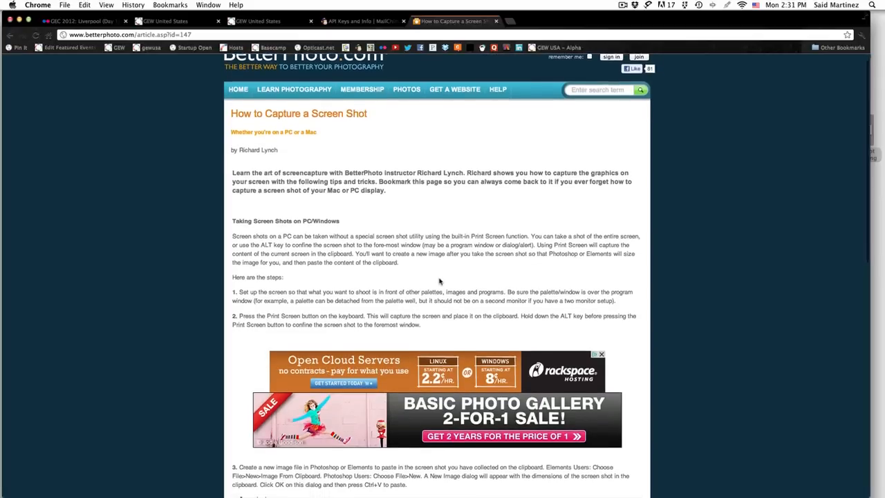
scroll("down", 3)
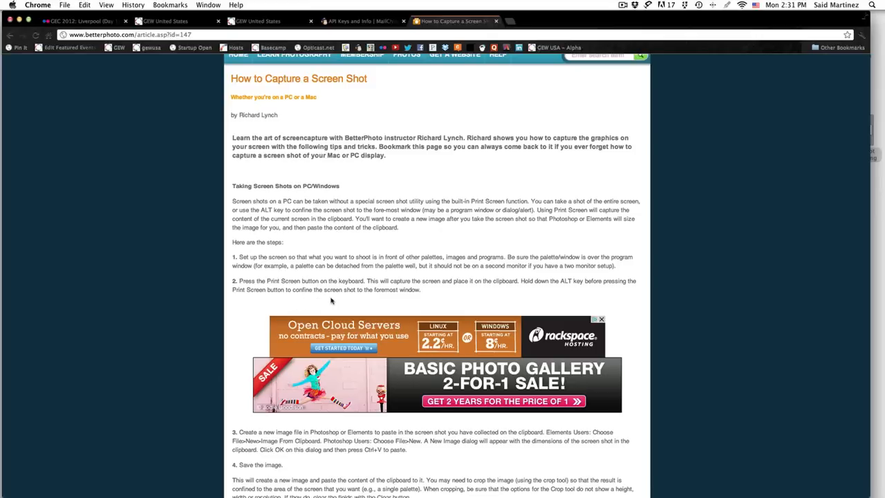
scroll("down", 3)
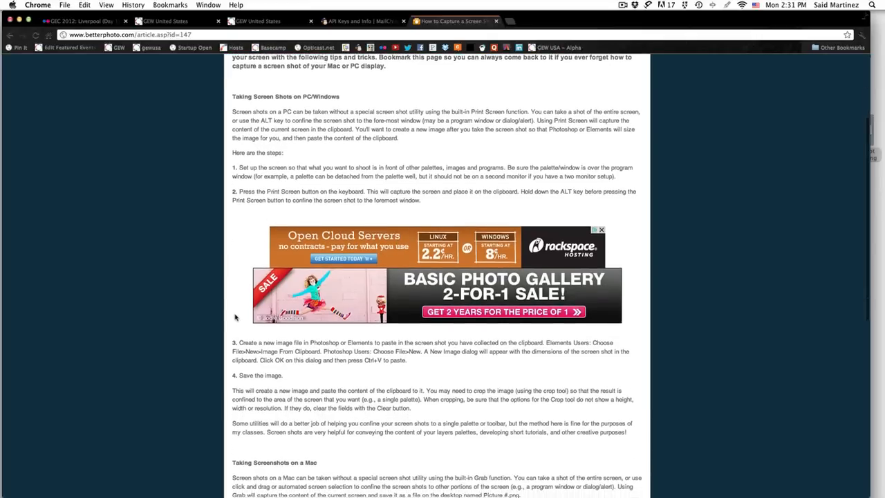
scroll("down", 3)
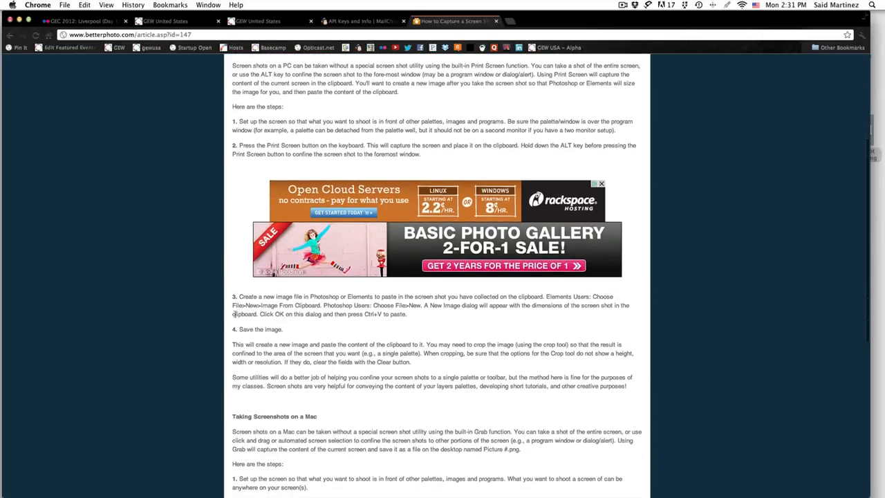
scroll("down", 3)
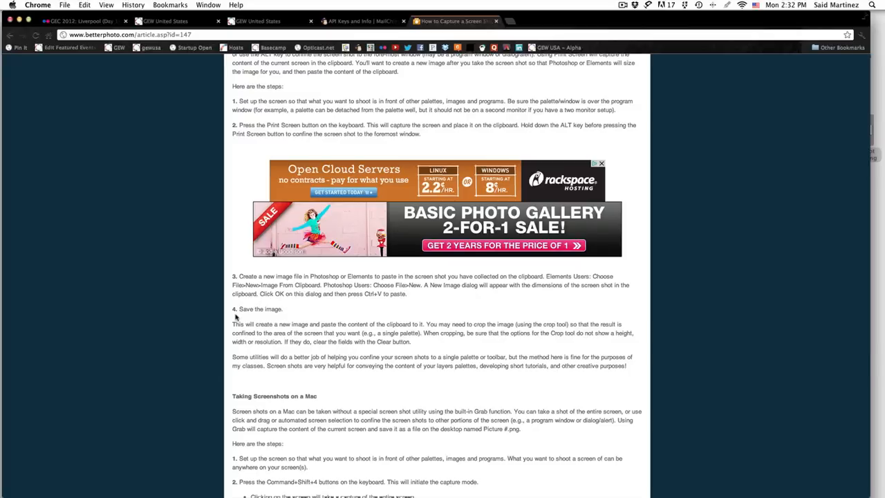
mouse_move(242, 197)
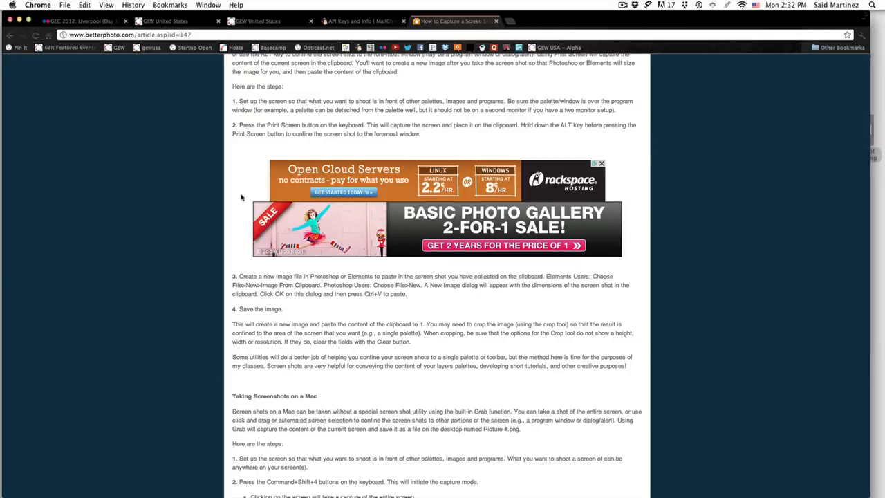